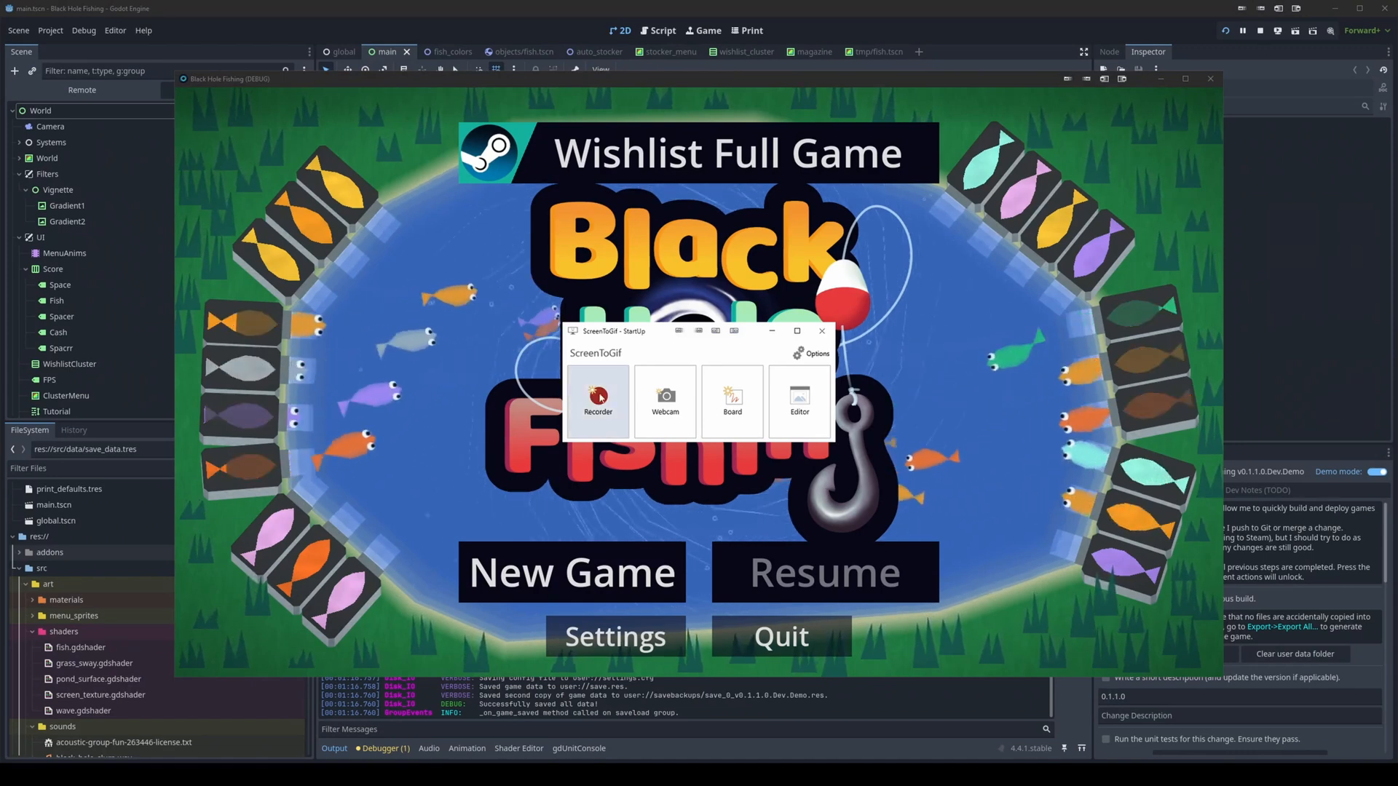
Launch the ScreenToGif editor and return to the tmp/fish.tscn scene in Godot
click(597, 396)
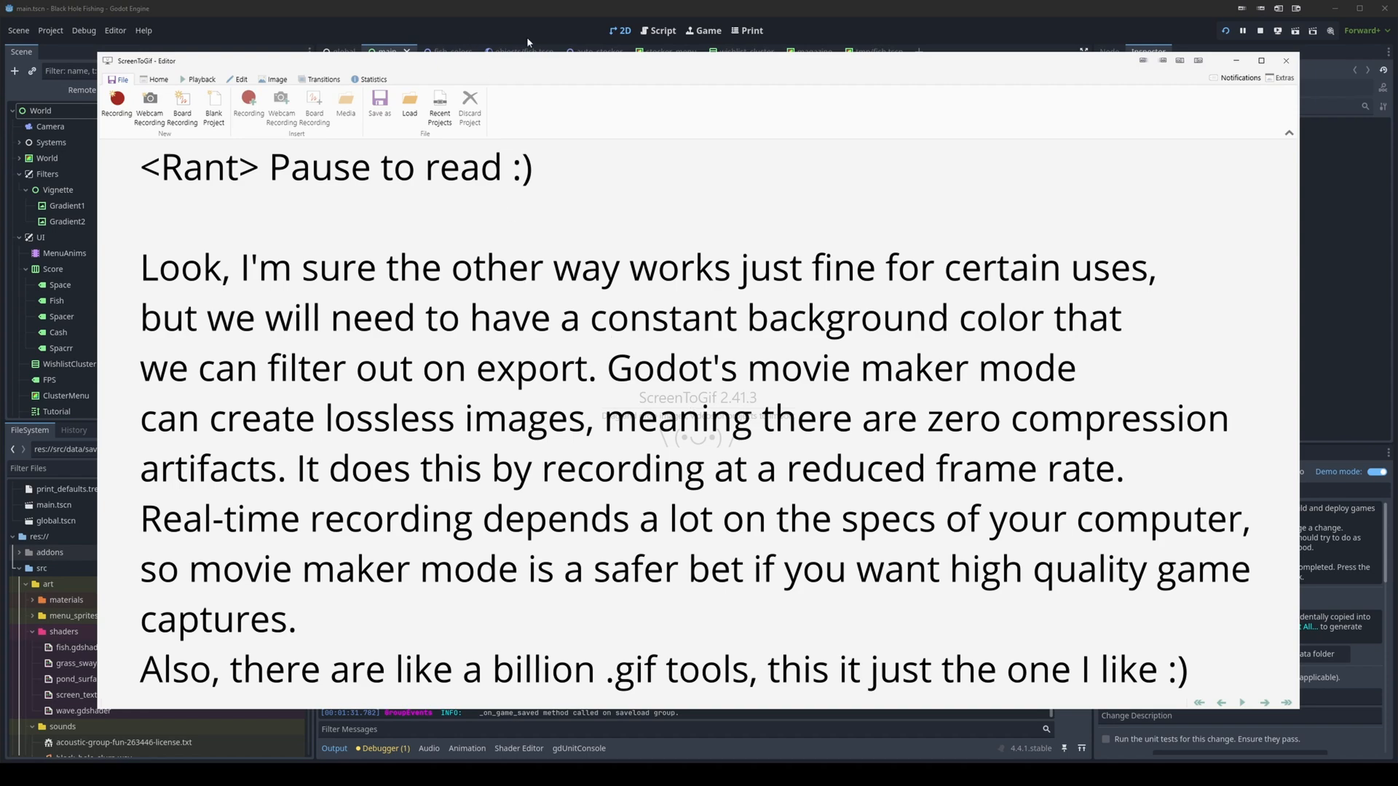
click(1286, 61)
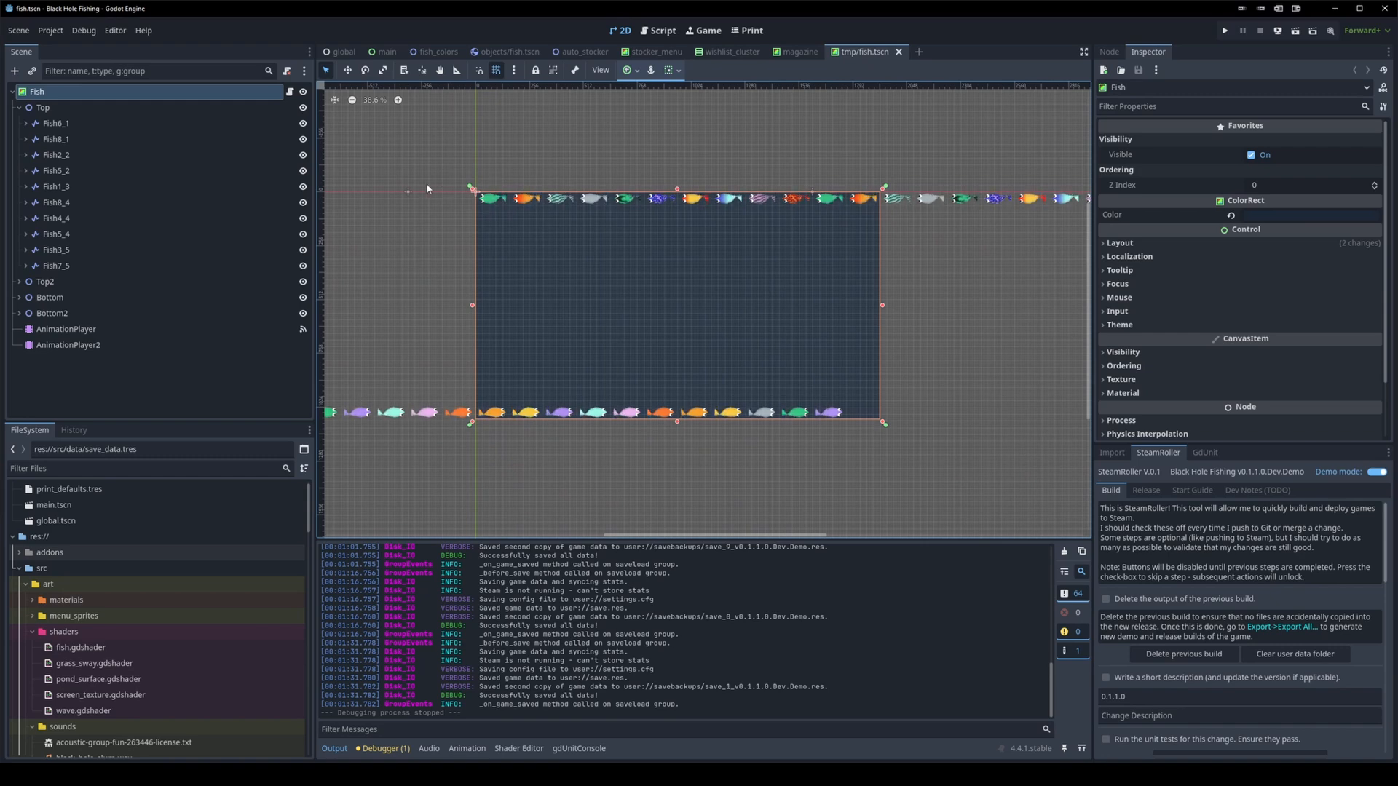
Review the fish scene's script, run the scene and check its background colour
click(664, 31)
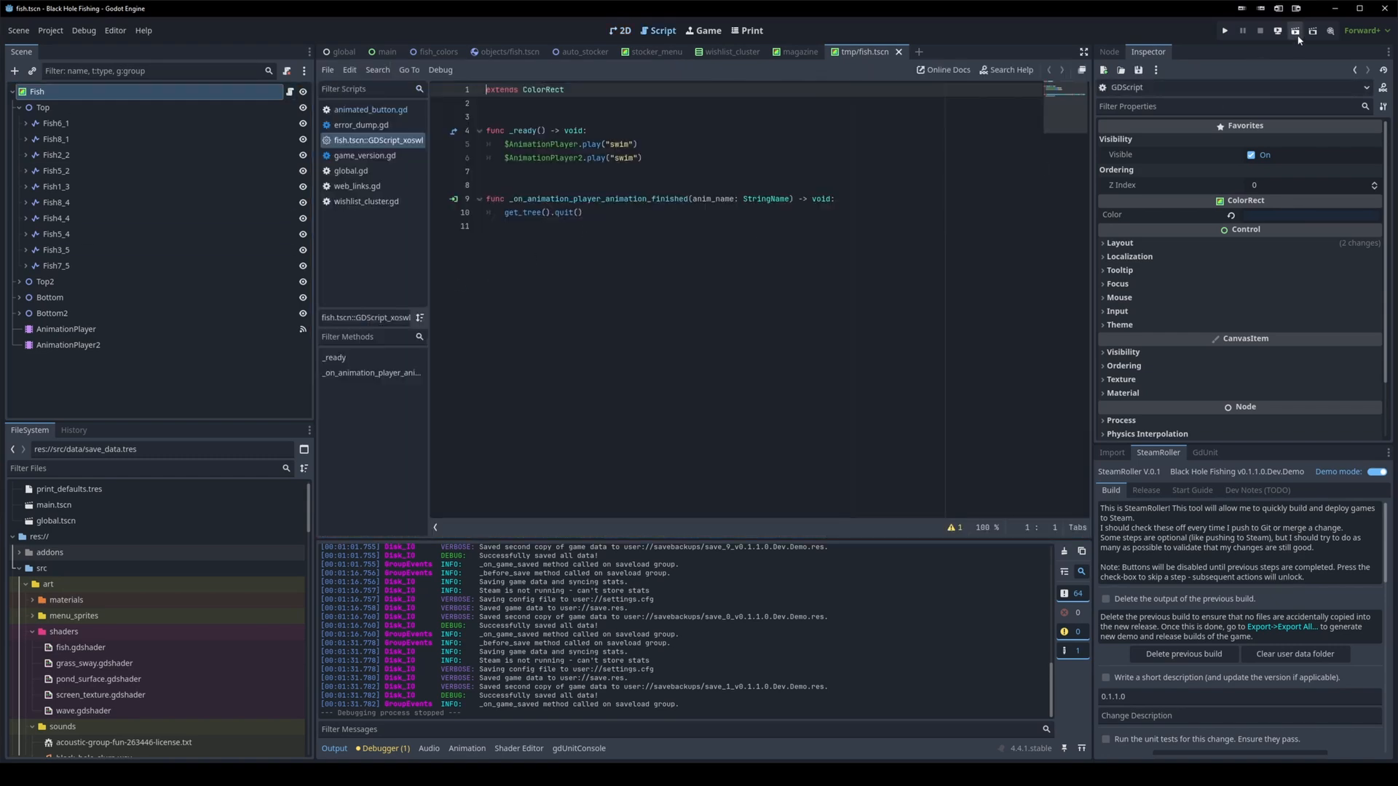
click(1295, 30)
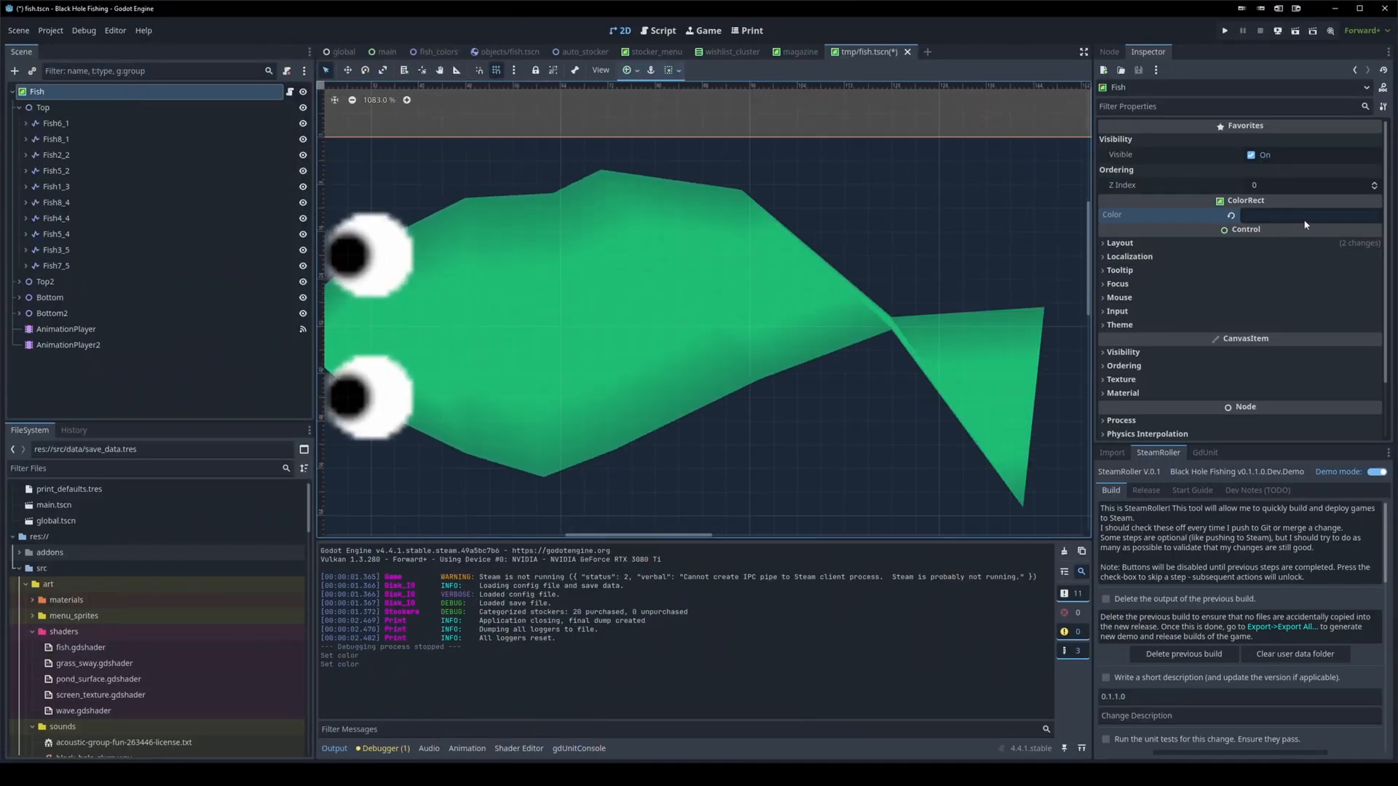
click(1307, 216)
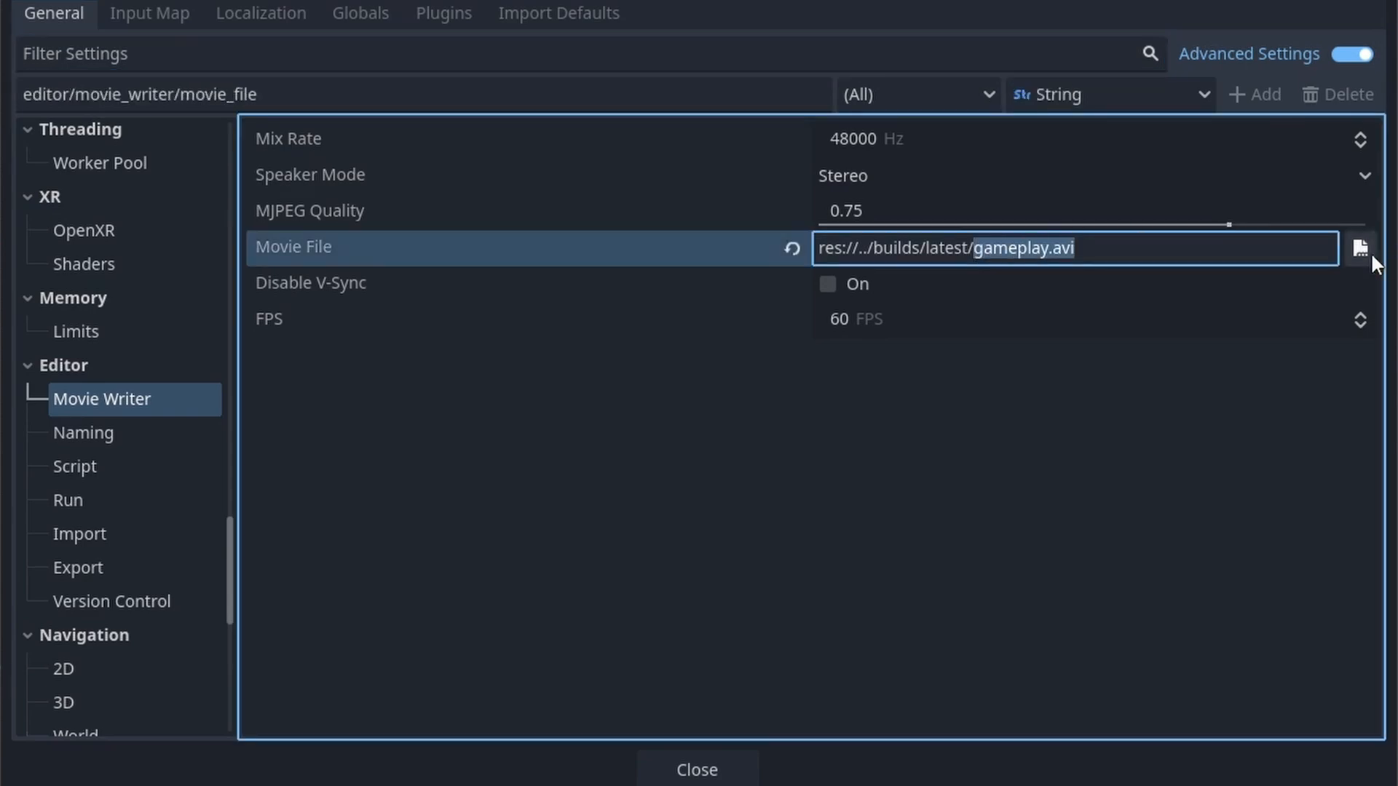
Set the Movie Writer output file to gameplay.png inside the builds/latest folder
click(1359, 247)
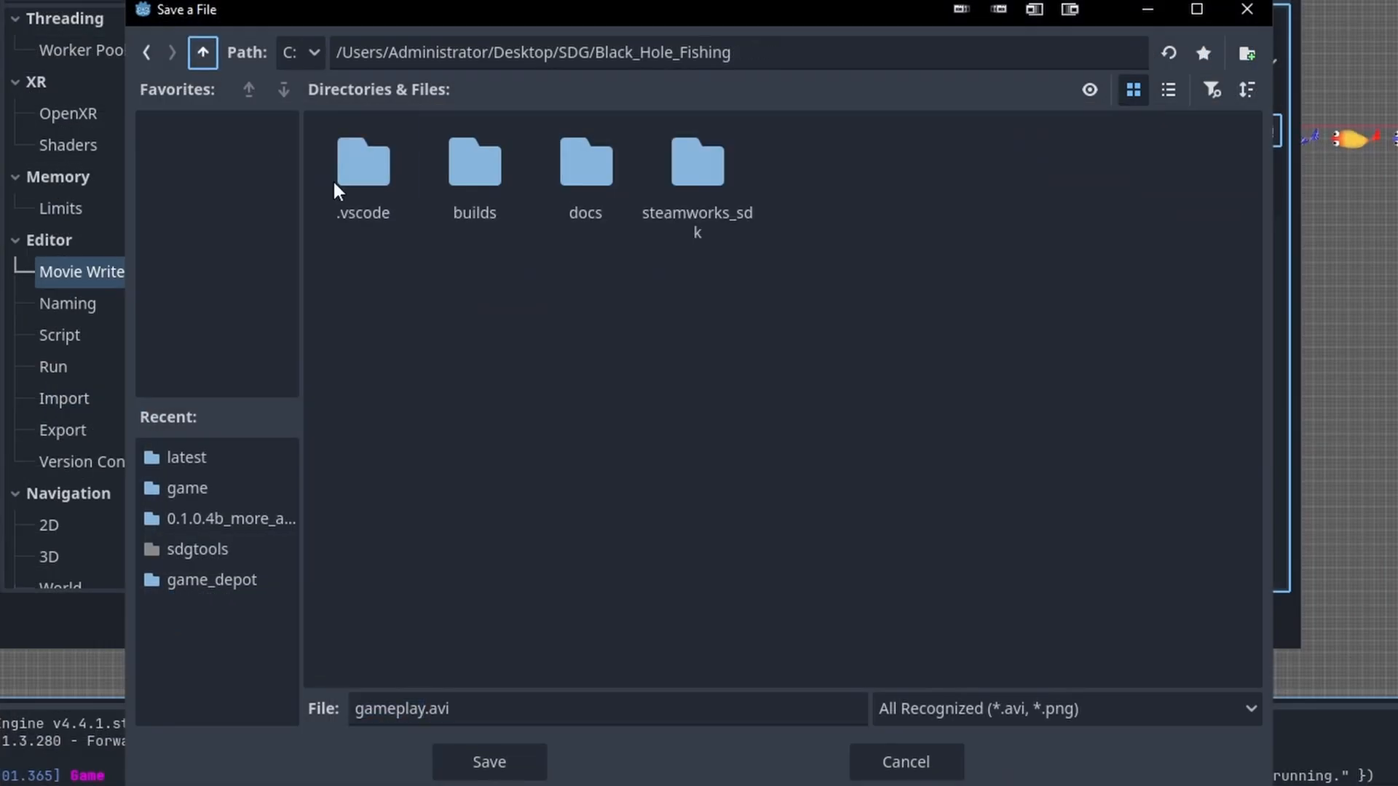
double_click(473, 169)
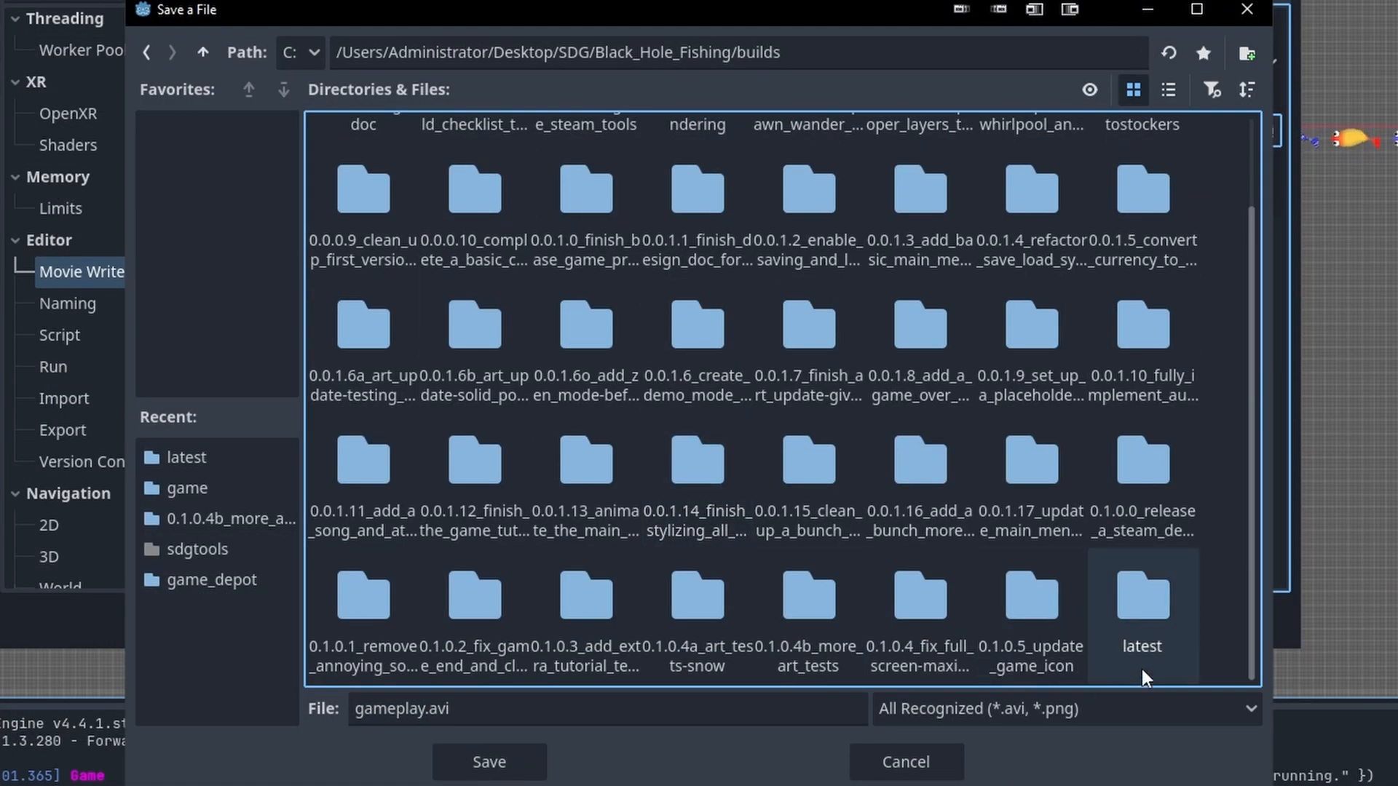
double_click(1140, 596)
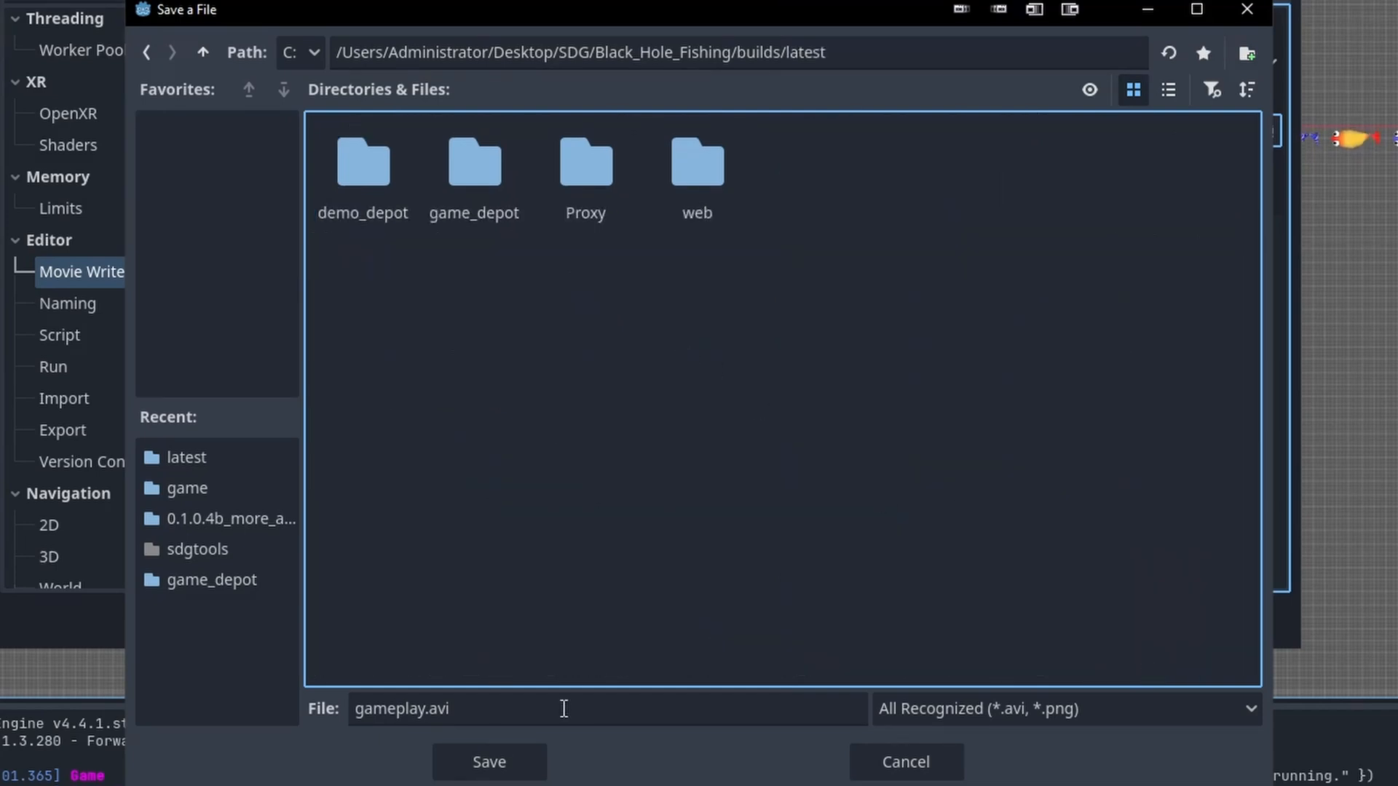
text(gameplay.p)
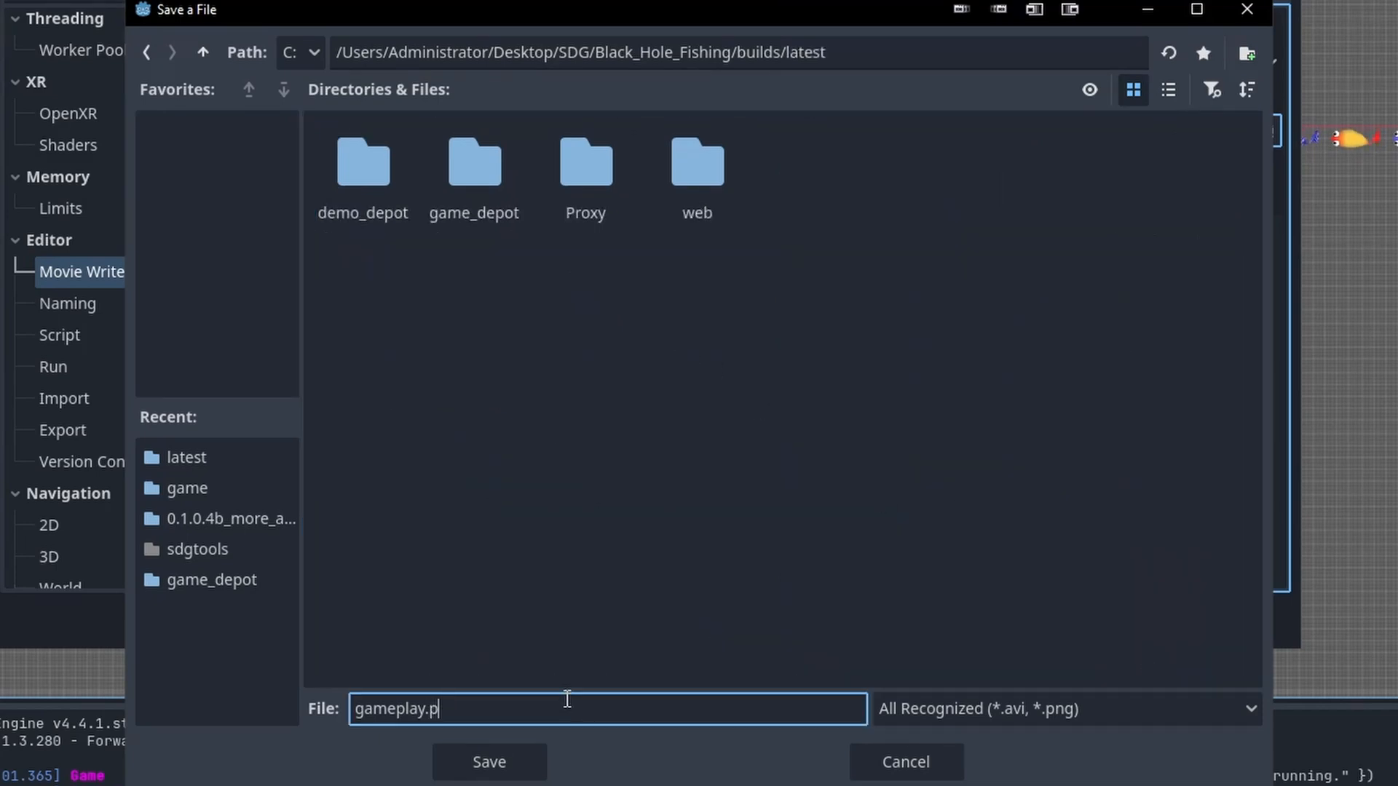
text(ng)
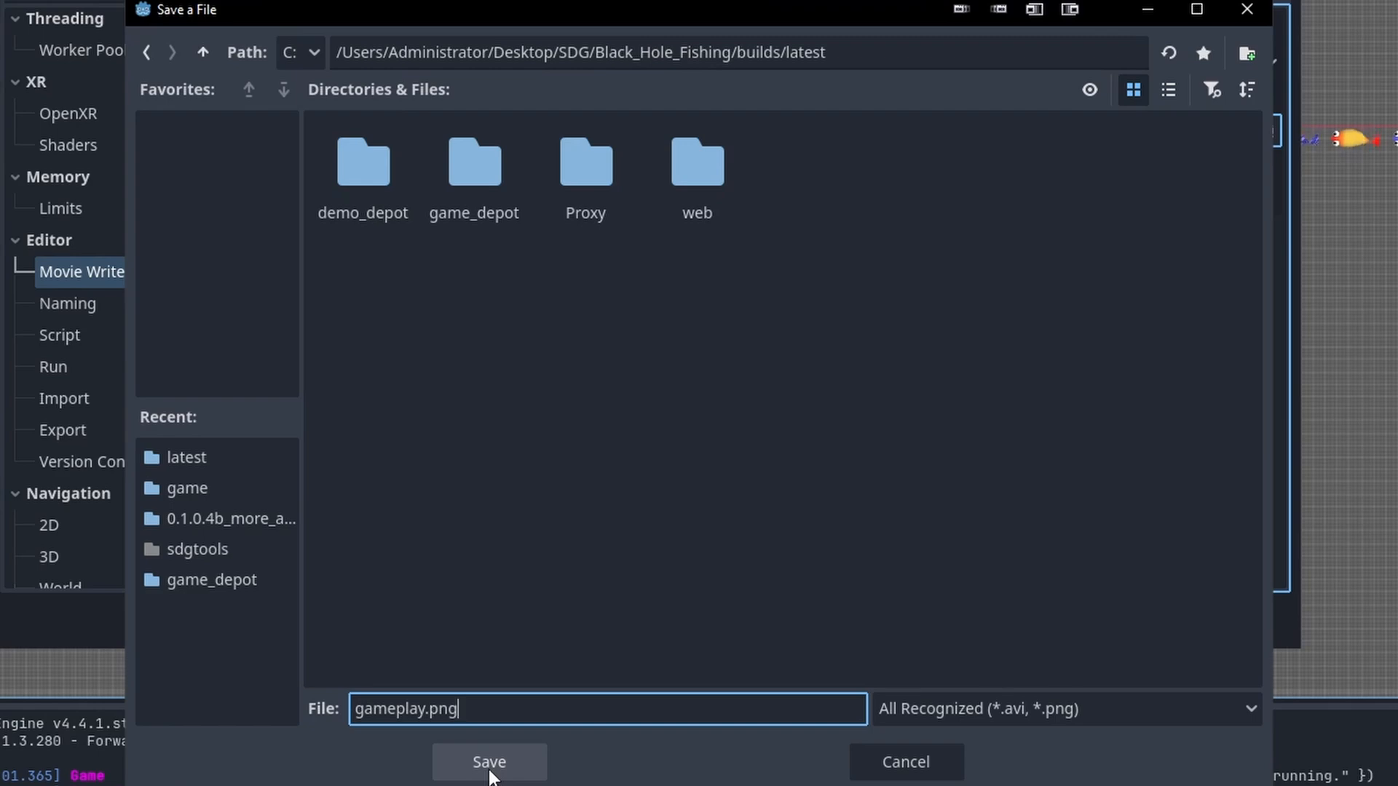
click(489, 761)
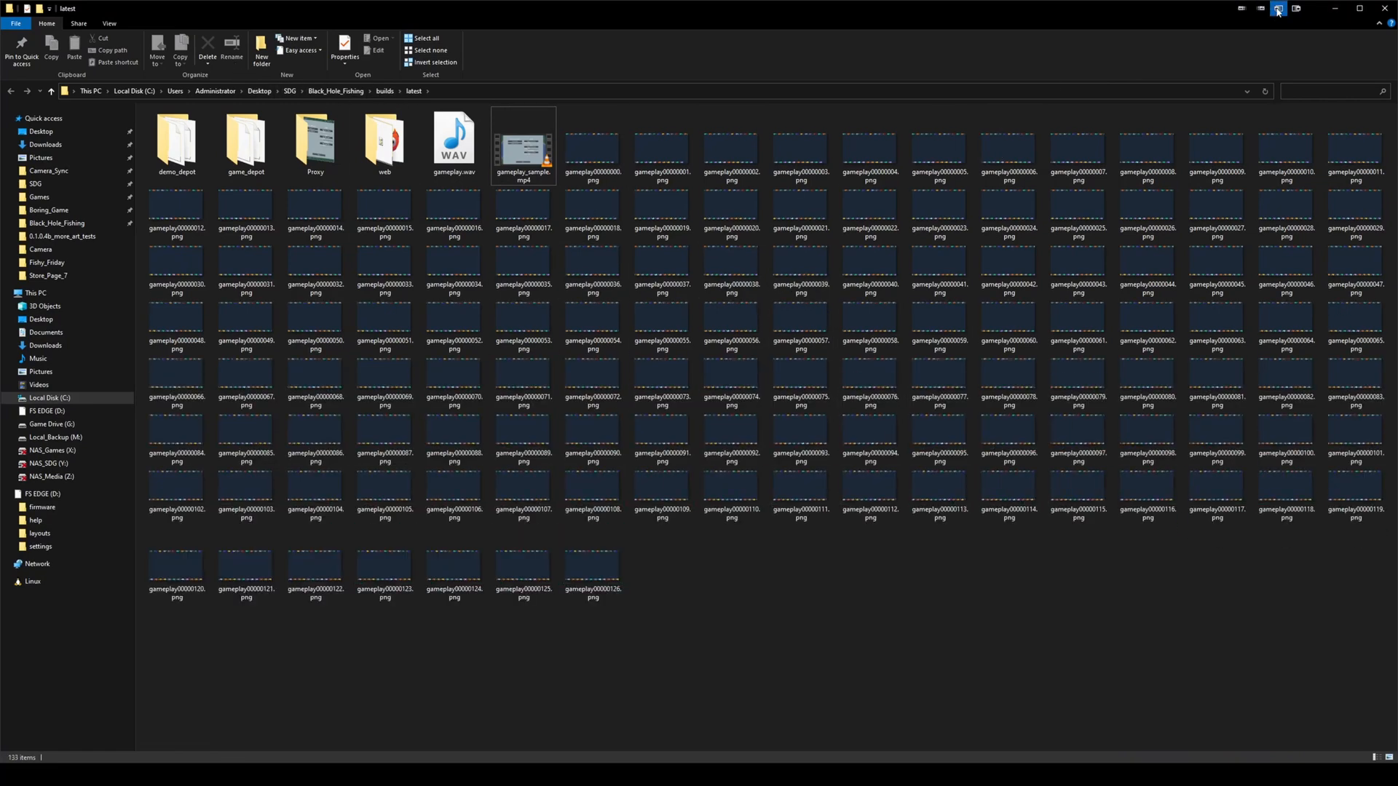
Close the Explorer window showing the recorded PNG frames
click(1296, 9)
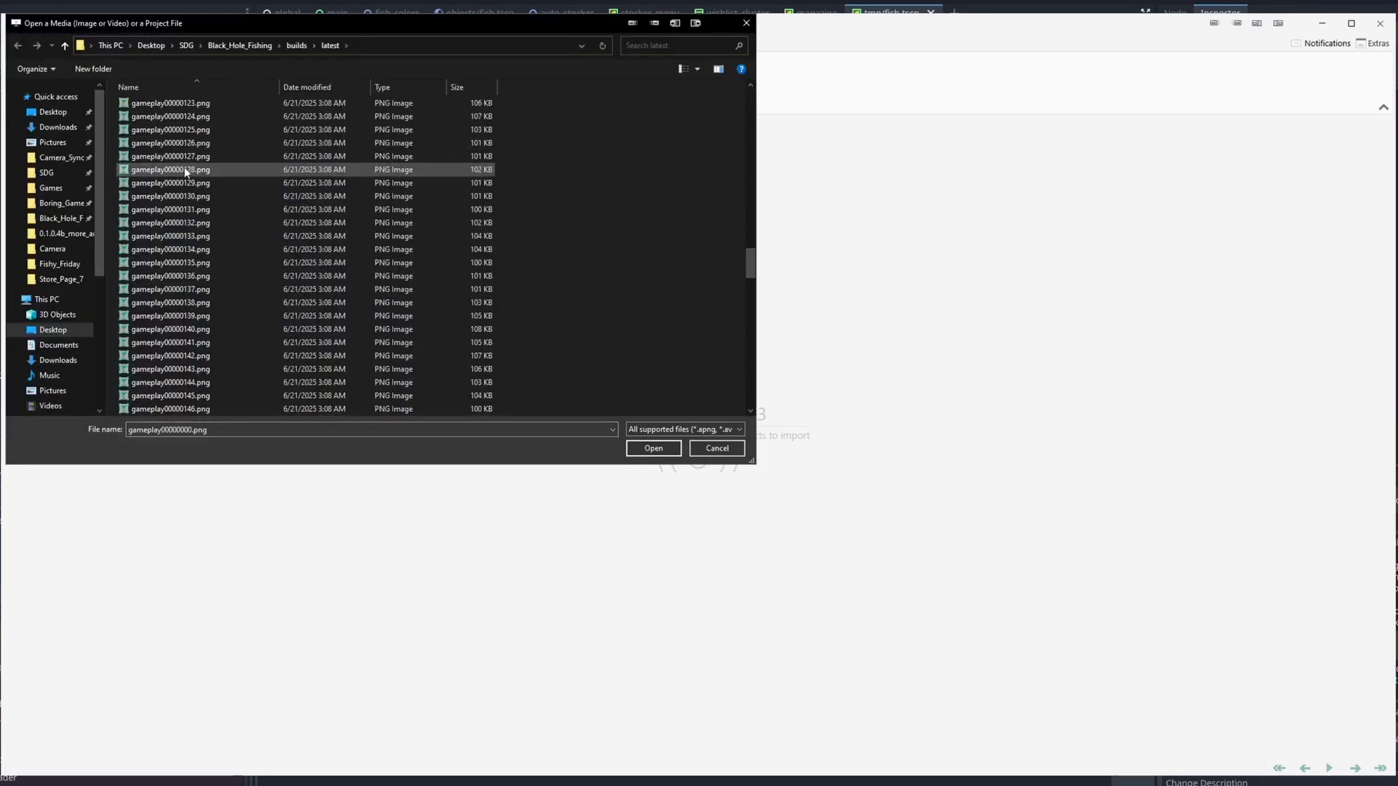
Import the selected gameplay PNG frames from builds/latest into ScreenToGif
scroll(down, 3)
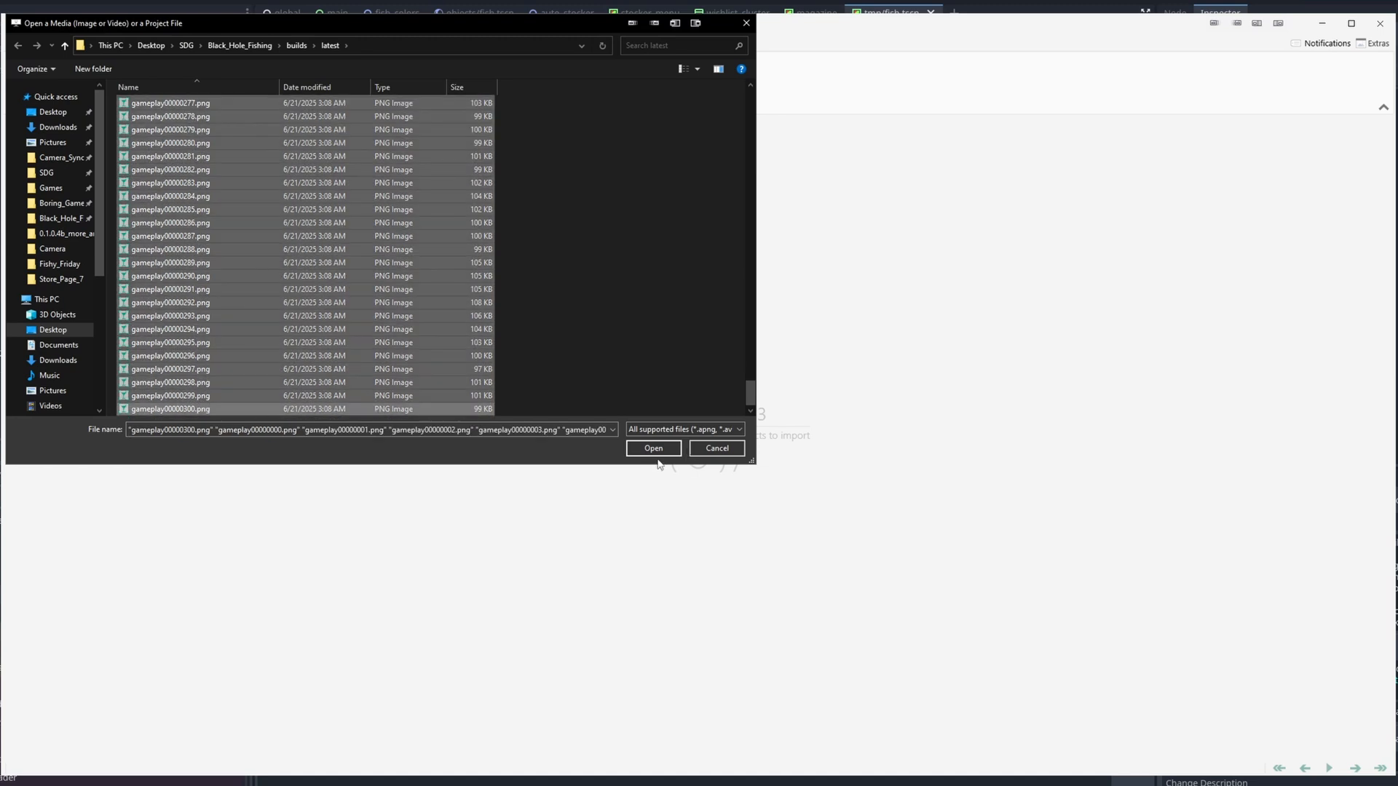
click(653, 449)
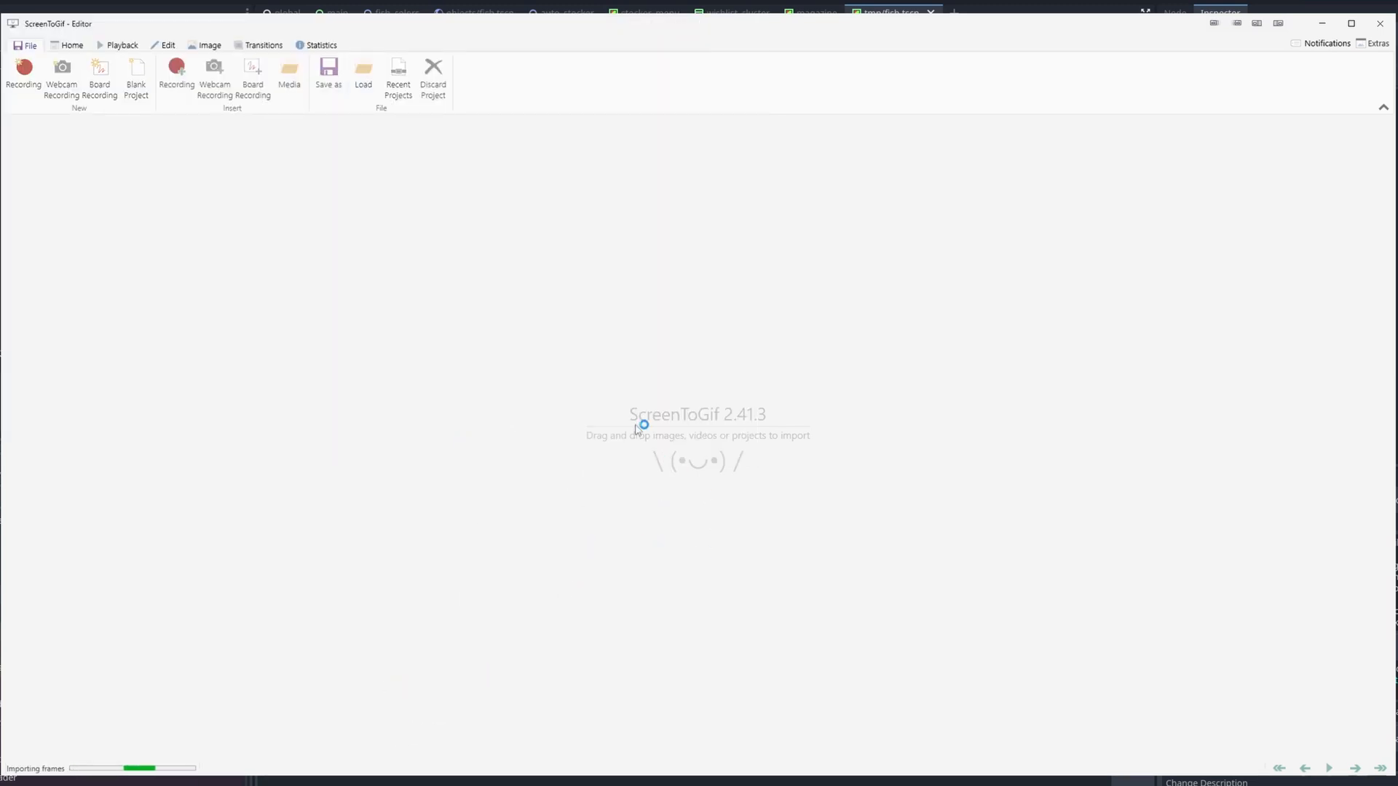
mouse_move(597, 392)
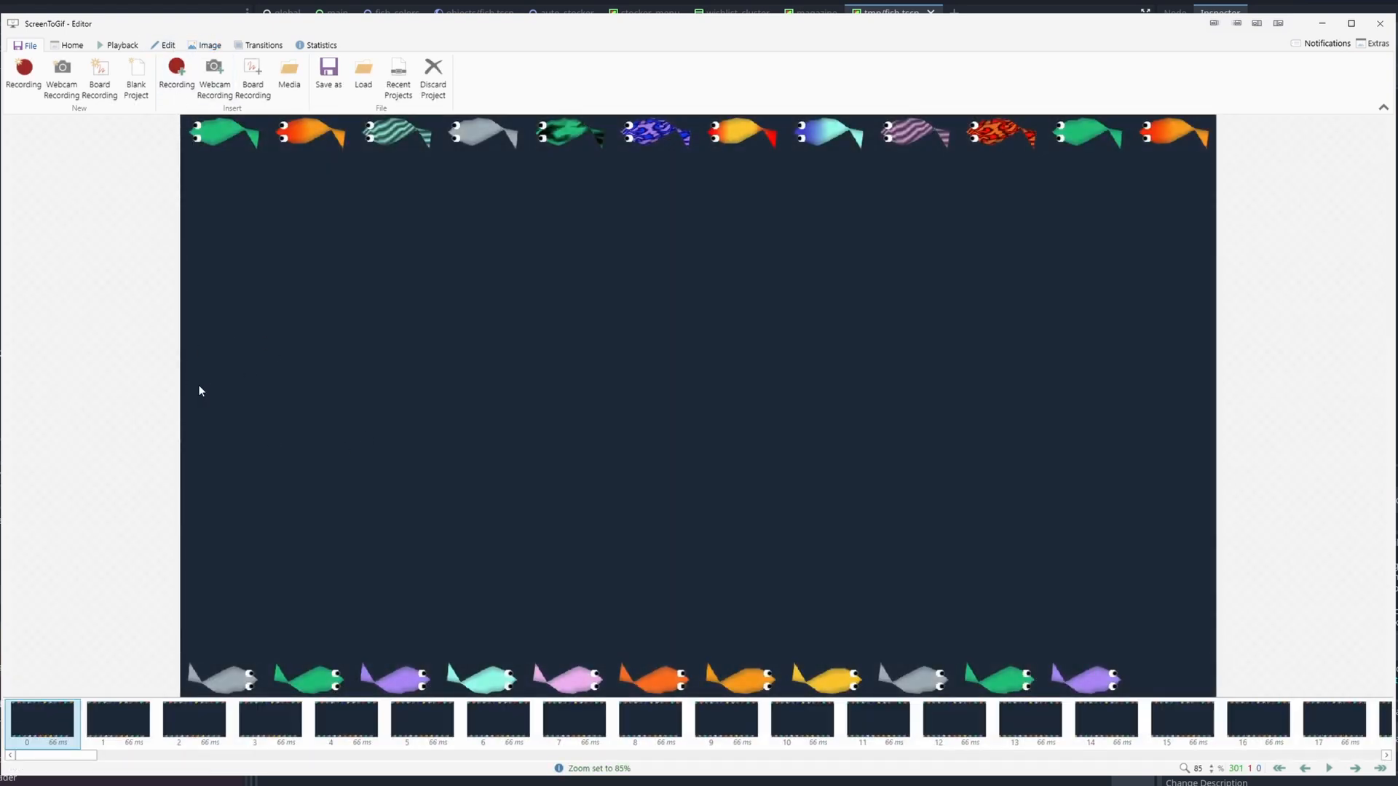
Resize all 301 frames to 50 percent, from 1920×1080 down to 960×540
click(209, 45)
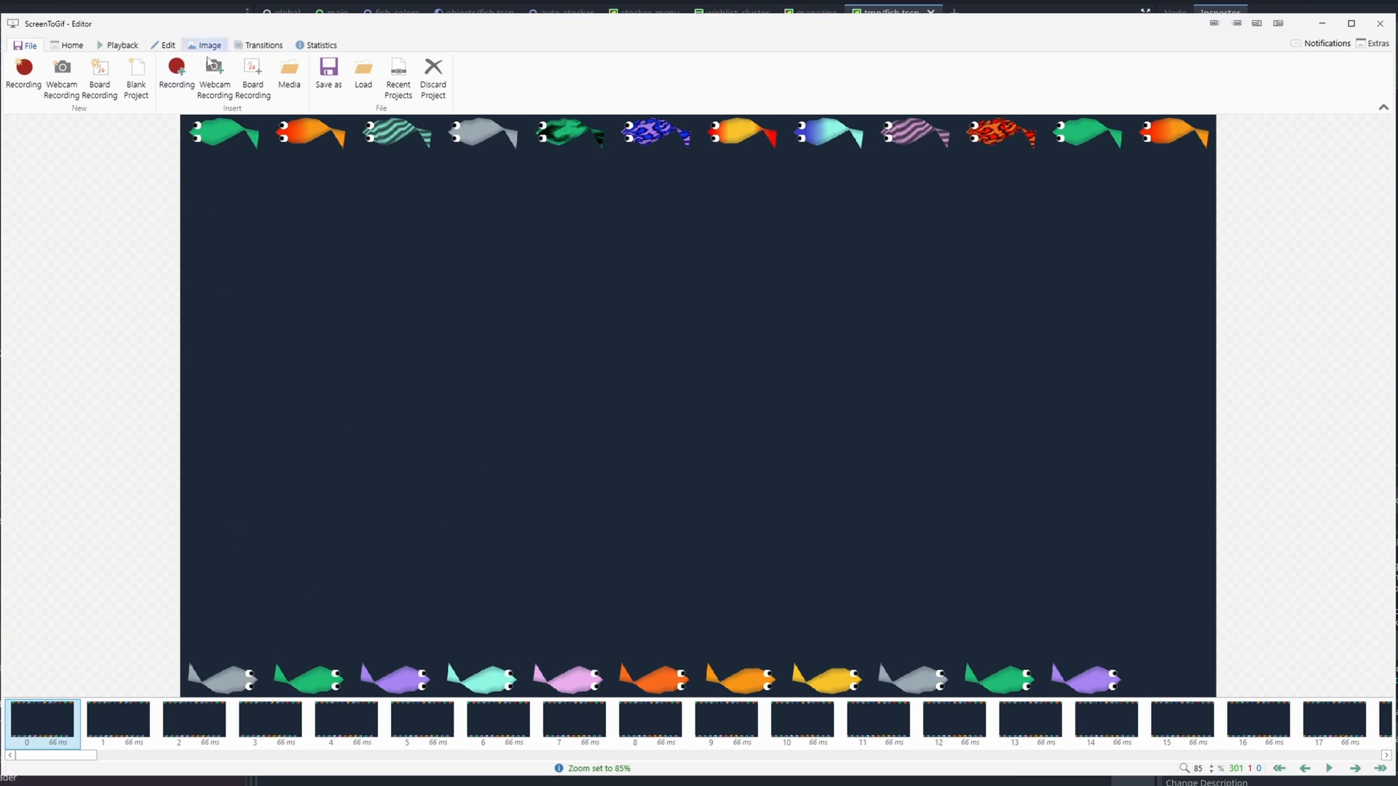
click(209, 45)
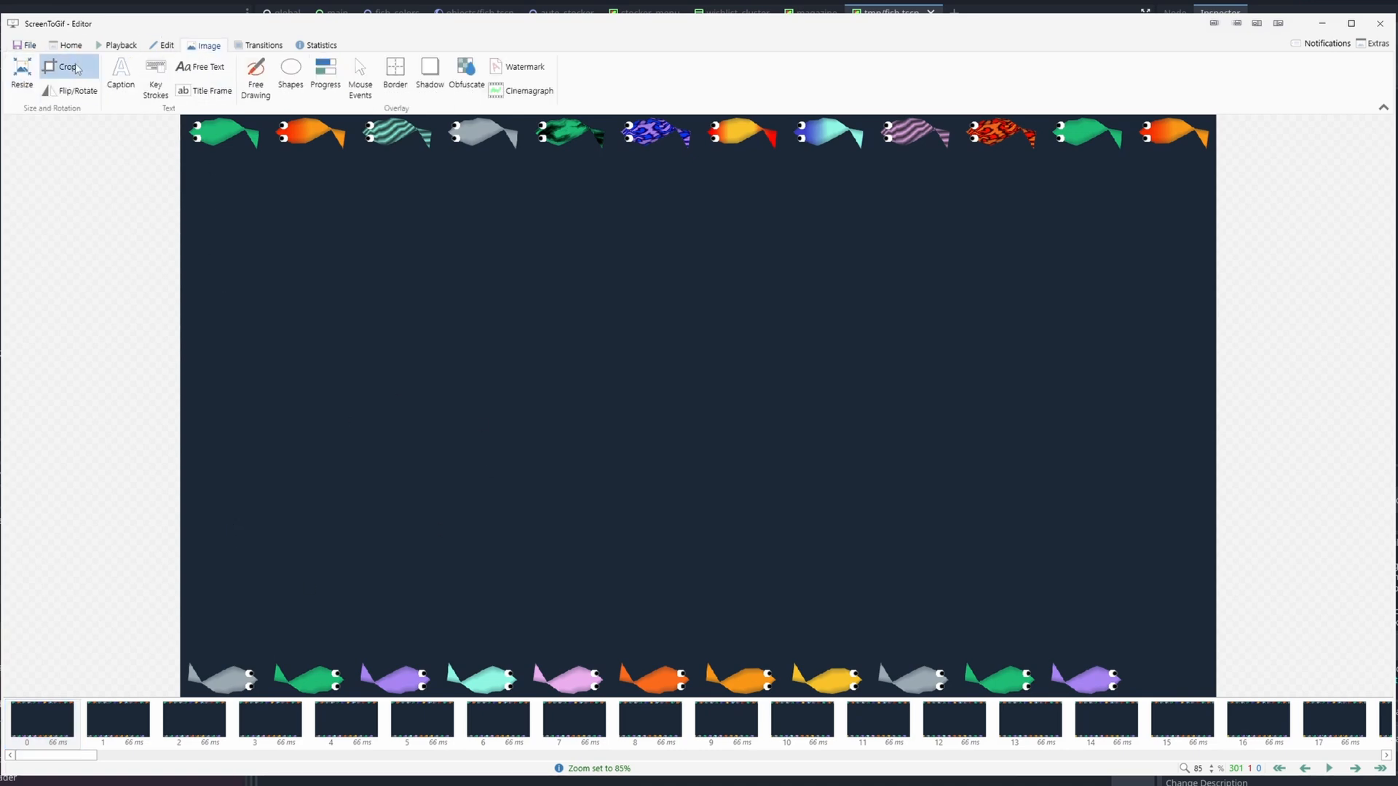
click(22, 74)
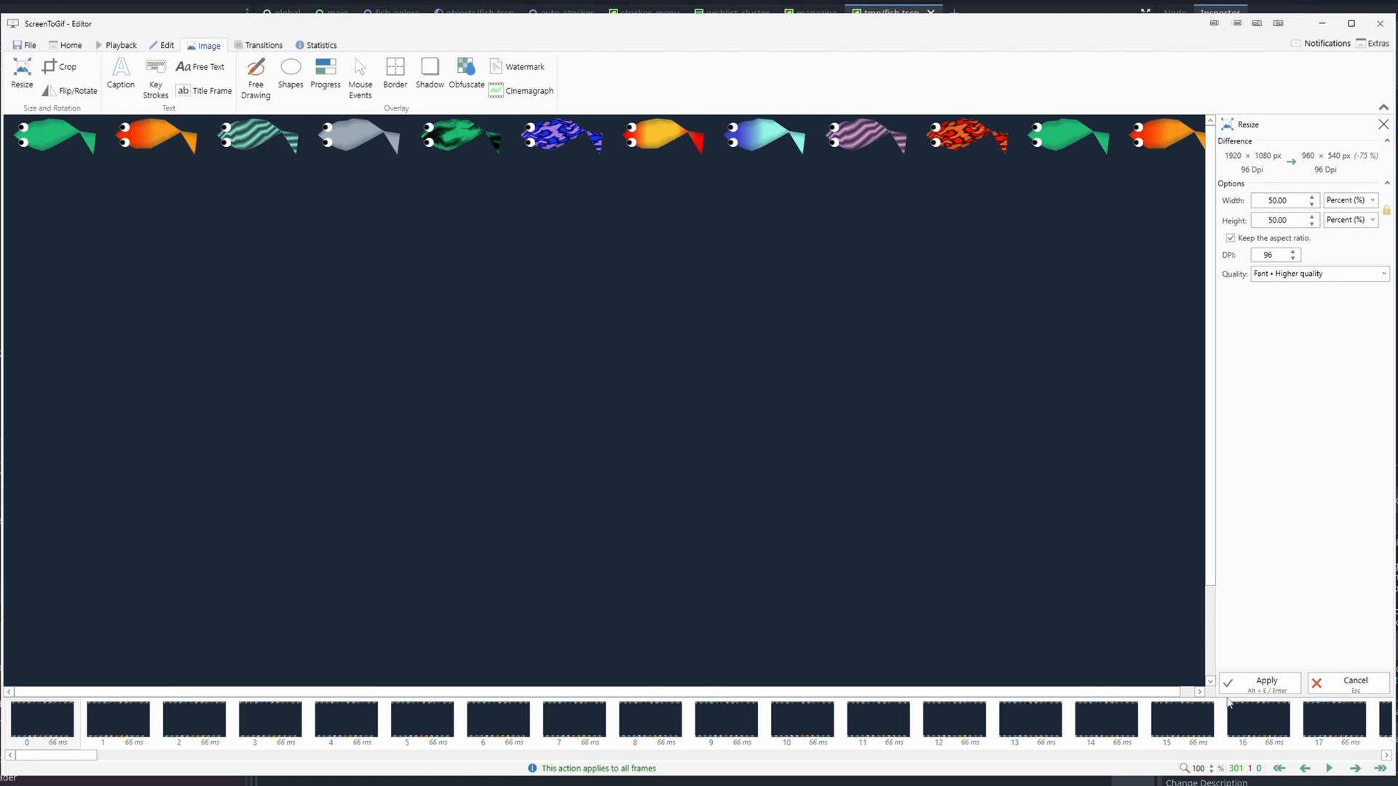
click(1265, 682)
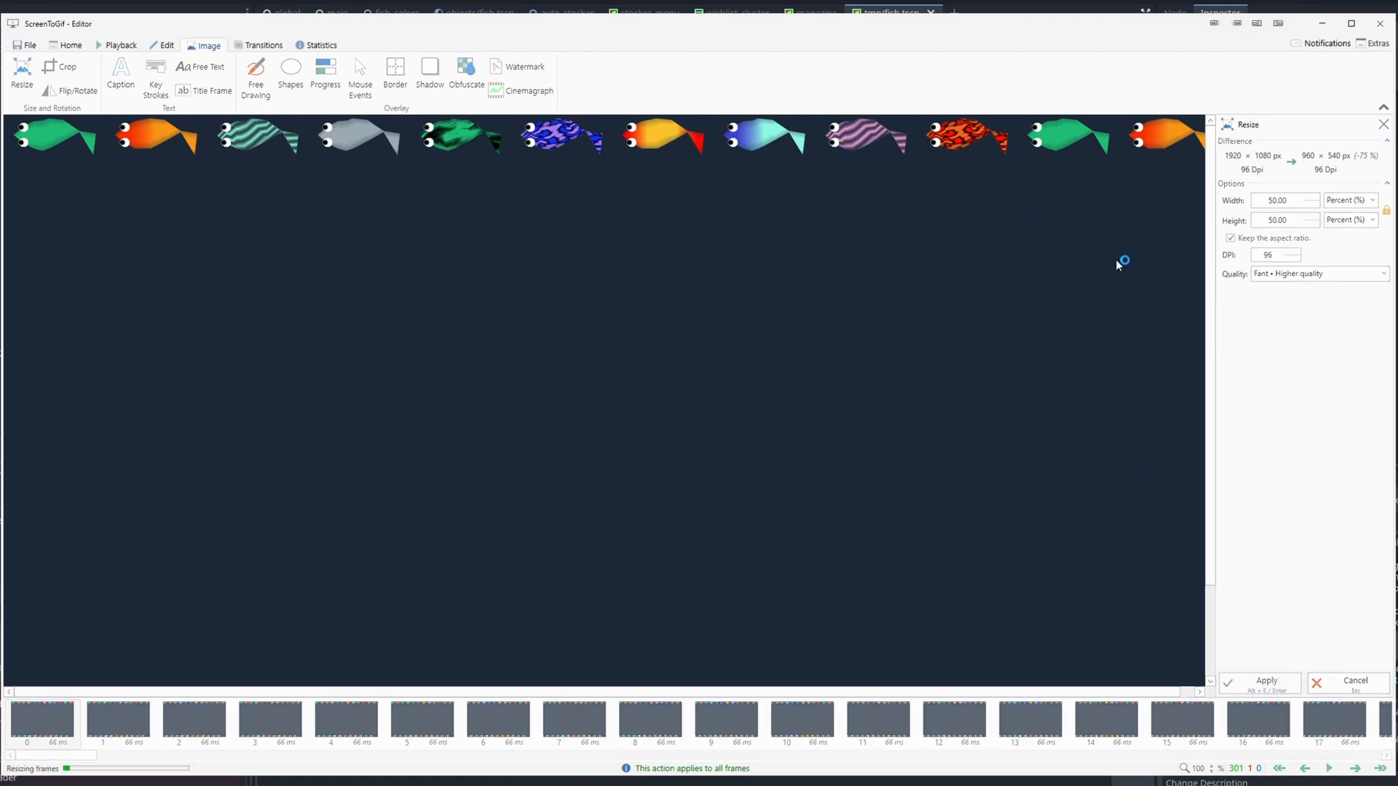
mouse_move(249, 454)
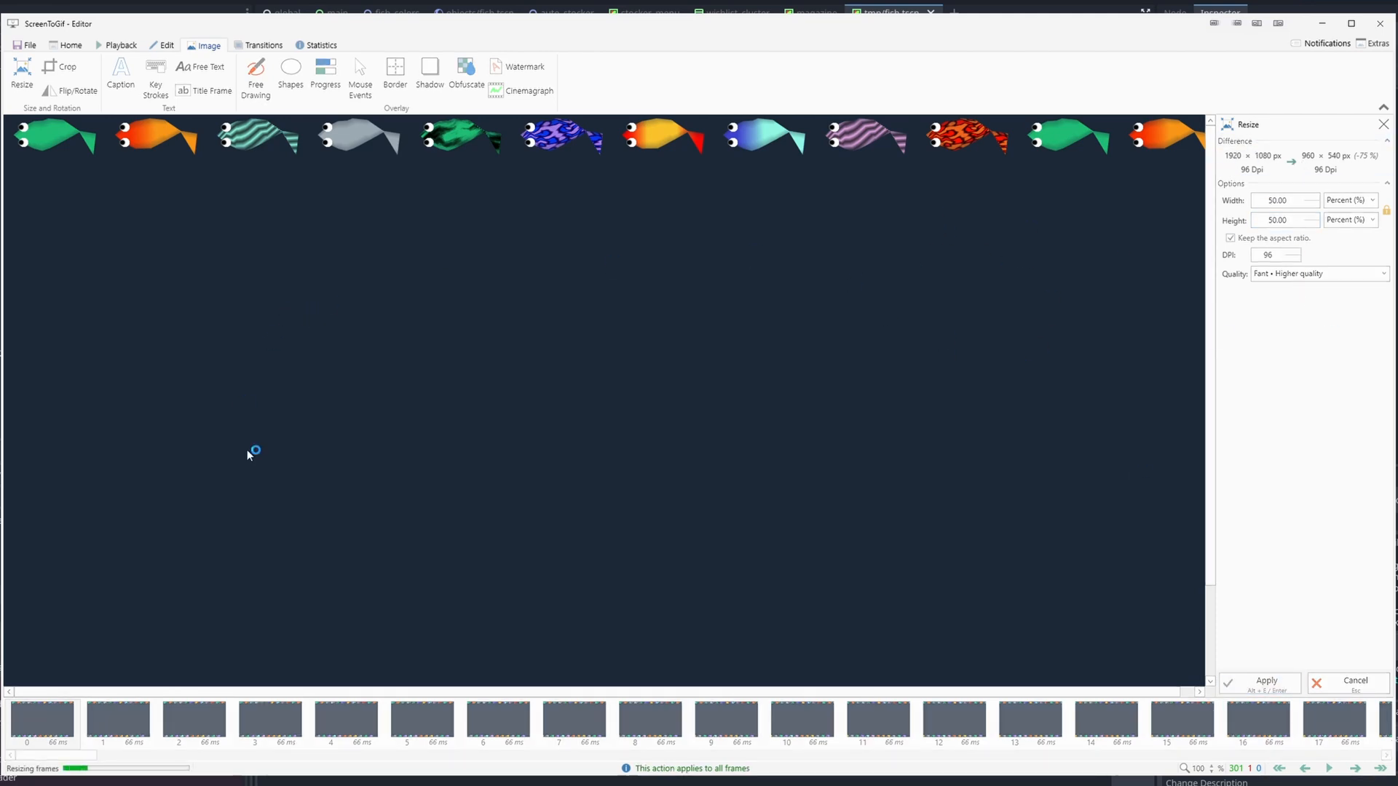
mouse_move(351, 490)
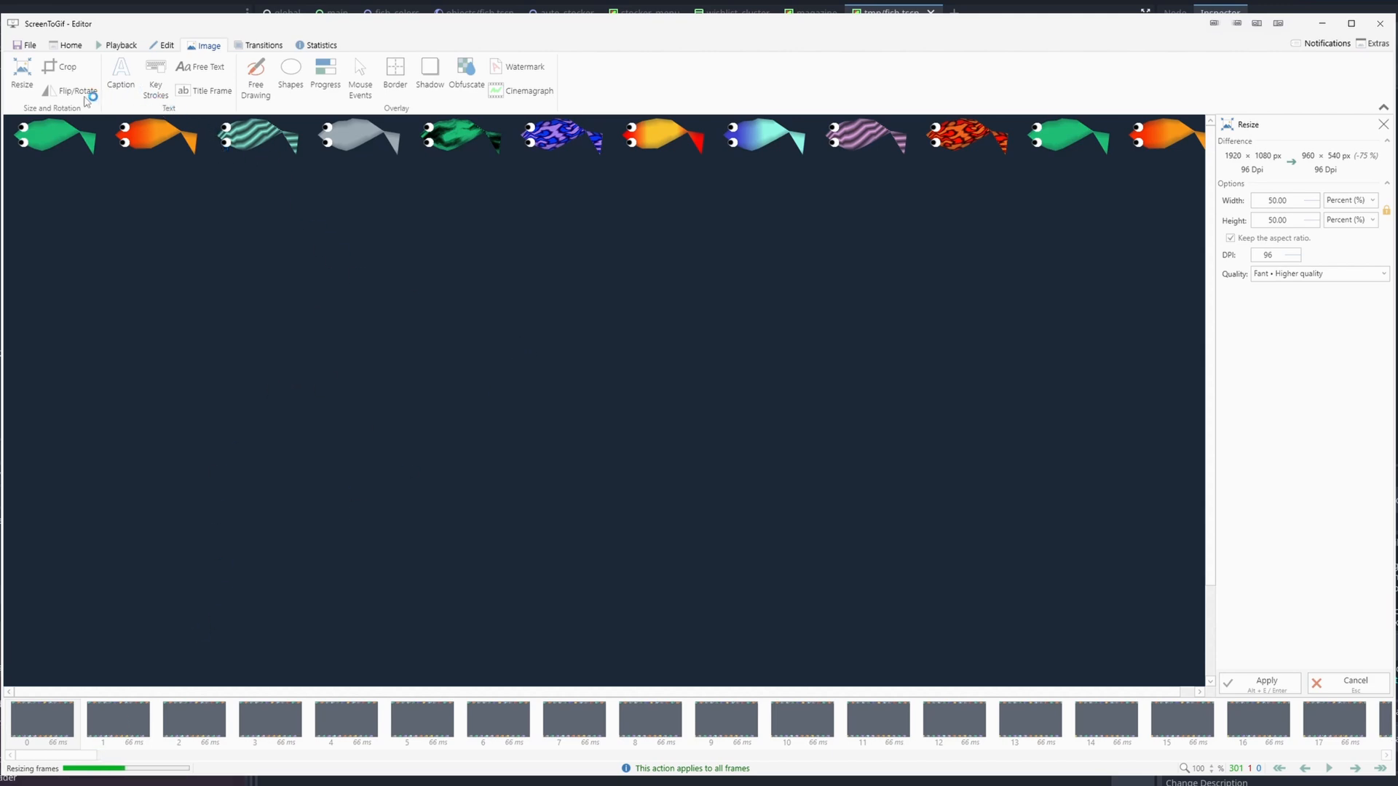
mouse_move(57, 84)
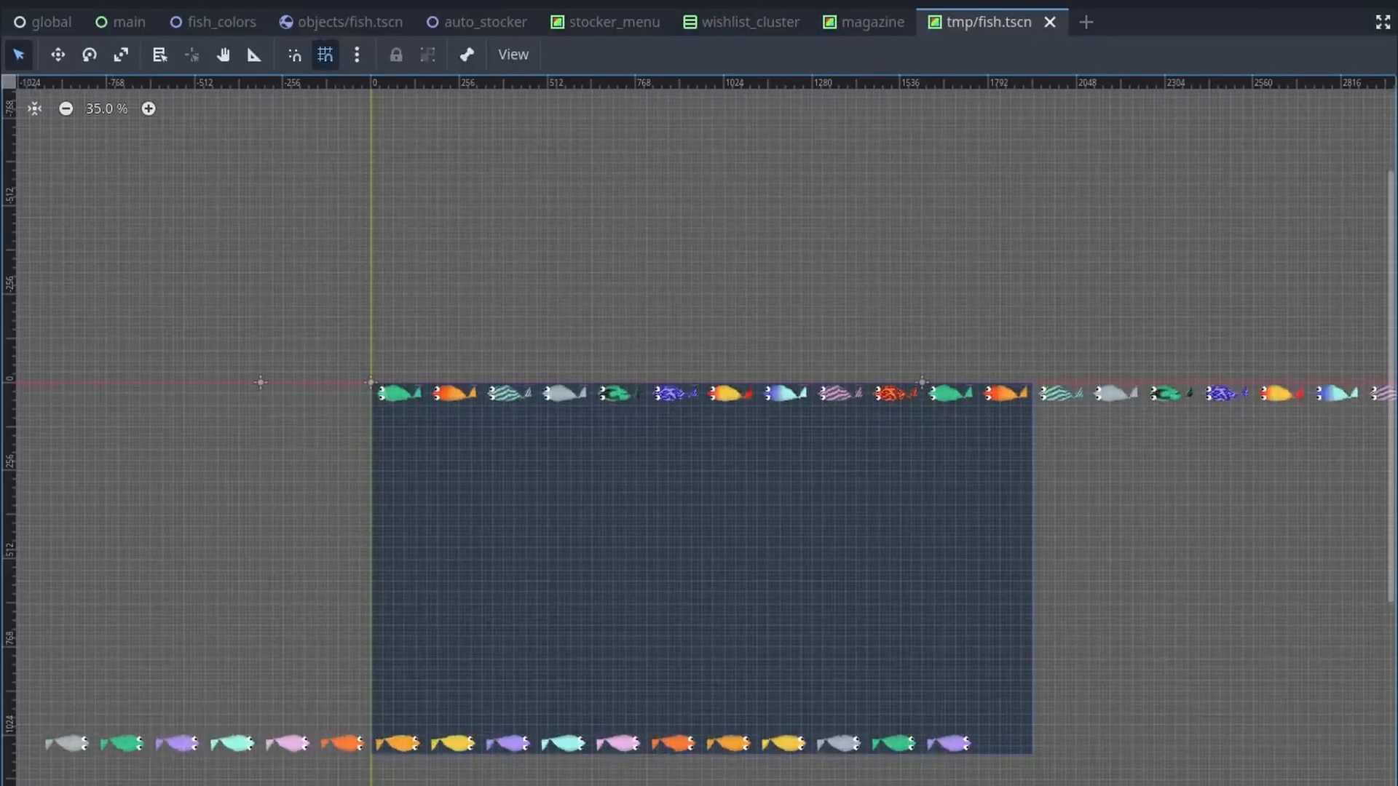
mouse_move(325, 54)
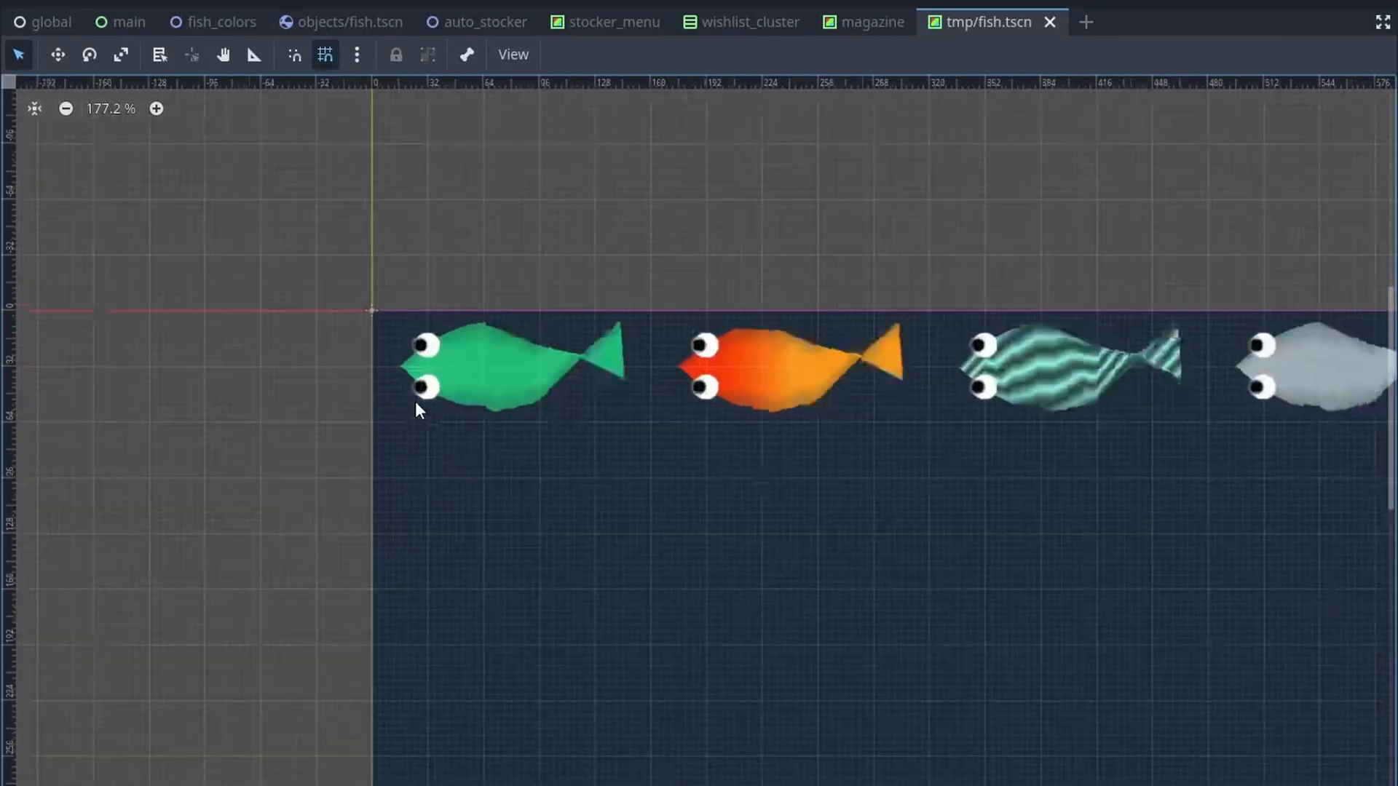
Check the snap grid configuration in Godot, then return to the resized frames in ScreenToGif
click(357, 54)
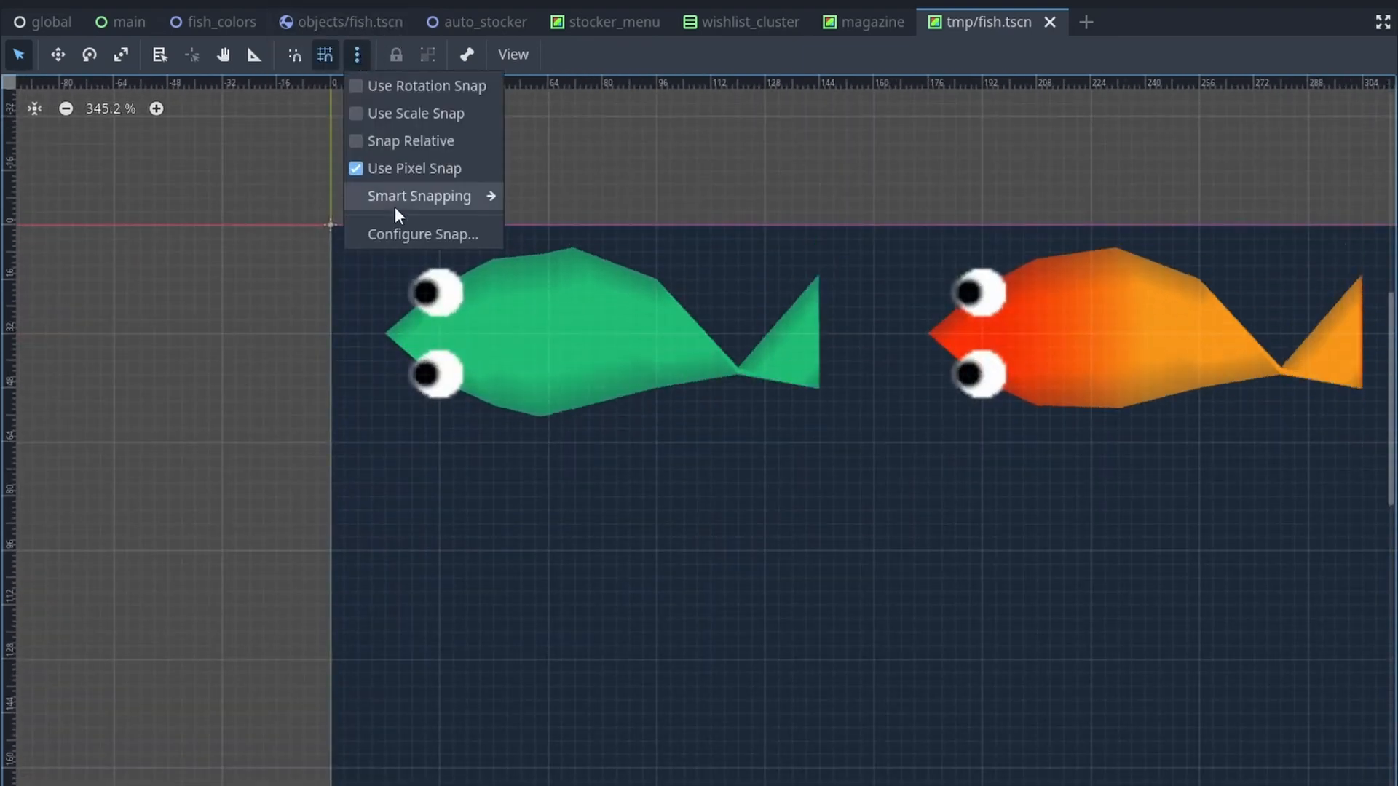
click(422, 233)
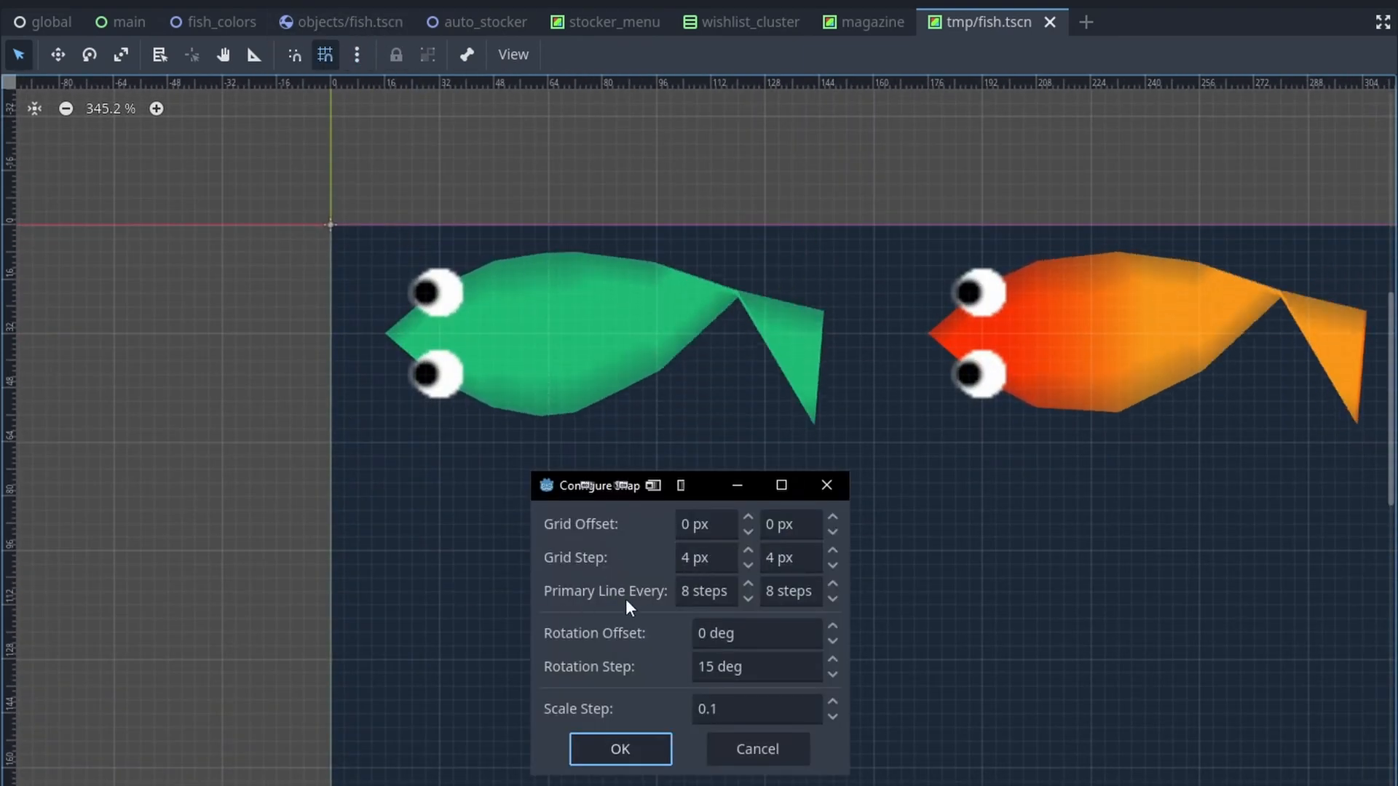
click(619, 749)
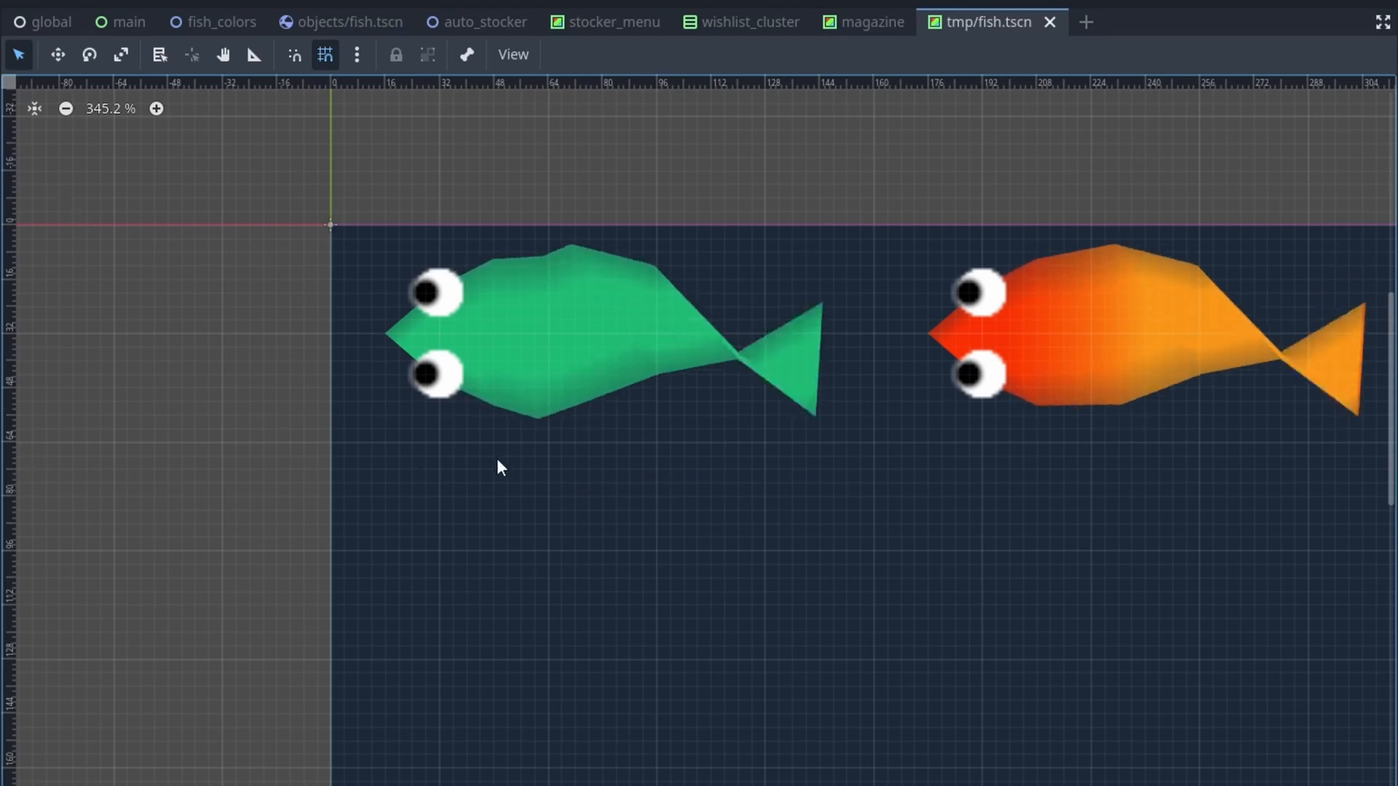
scroll(down, 3)
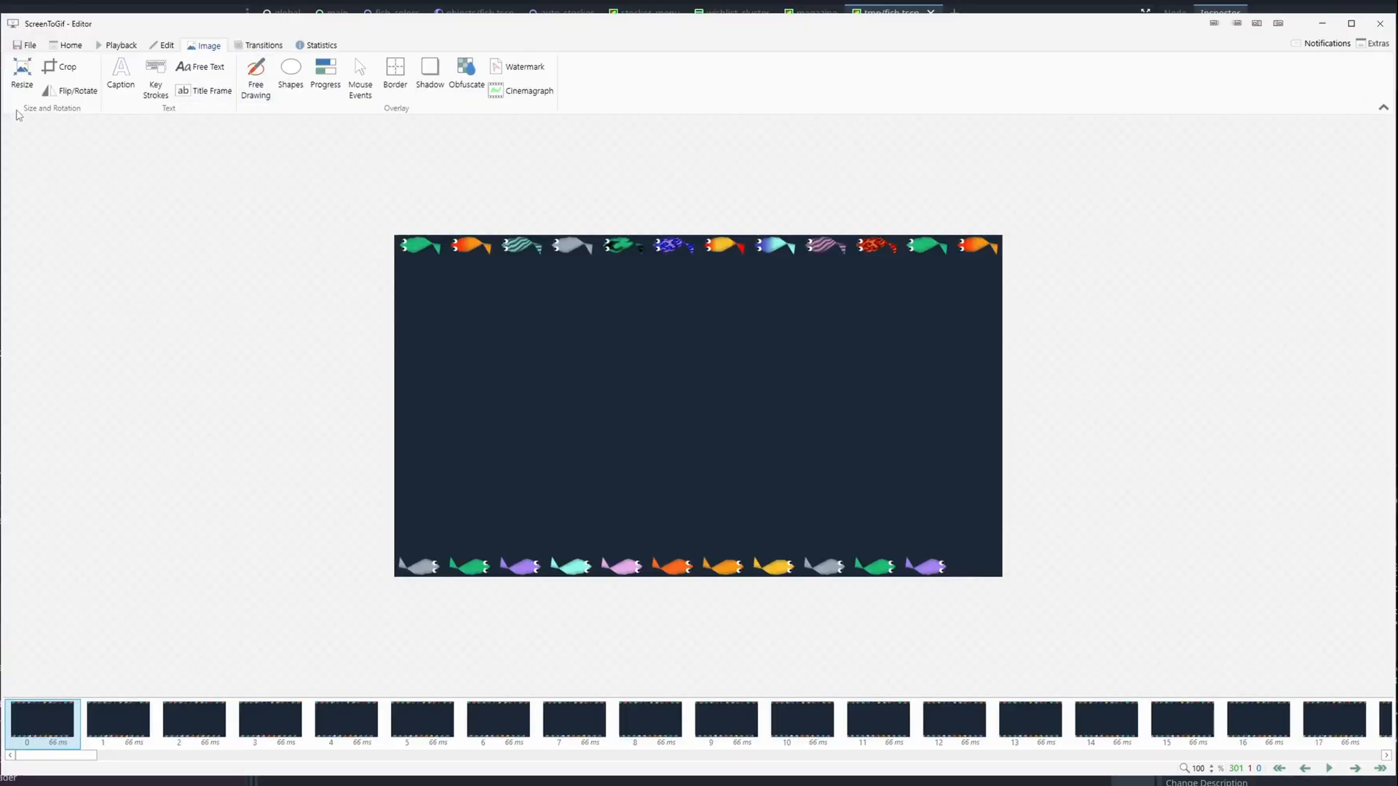
Crop all frames to a 616×32 strip with Bottom 32 and Right 616, keeping the top fish row
click(65, 66)
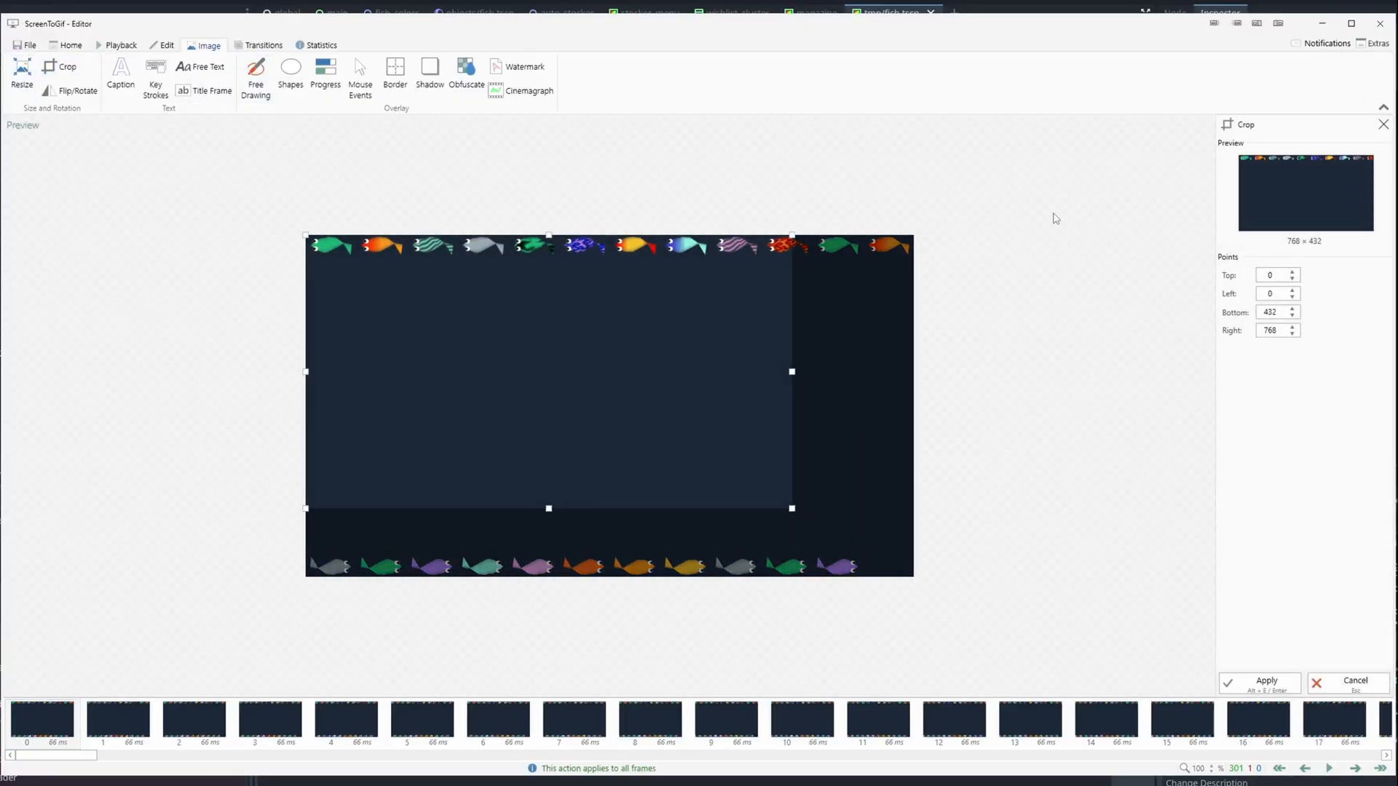
click(1272, 311)
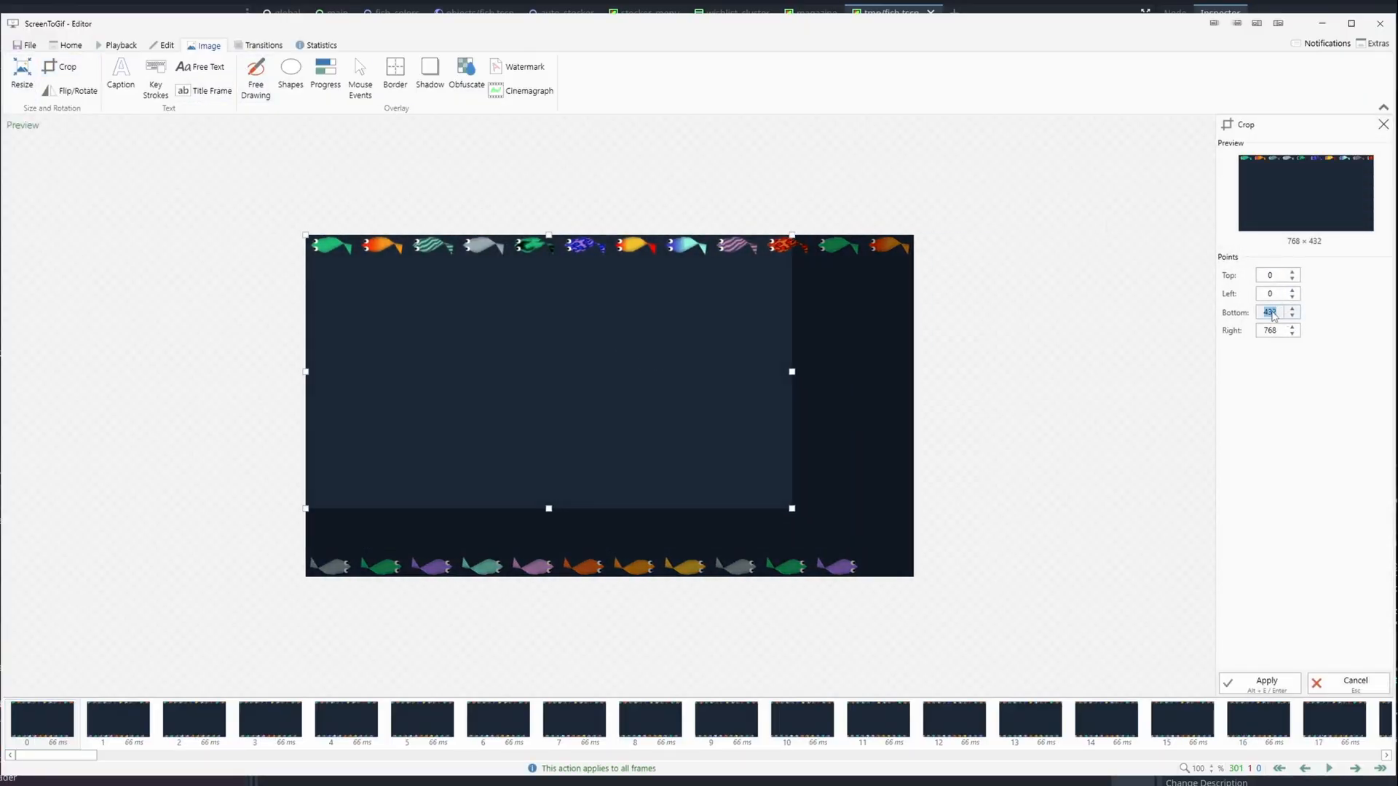
text(32)
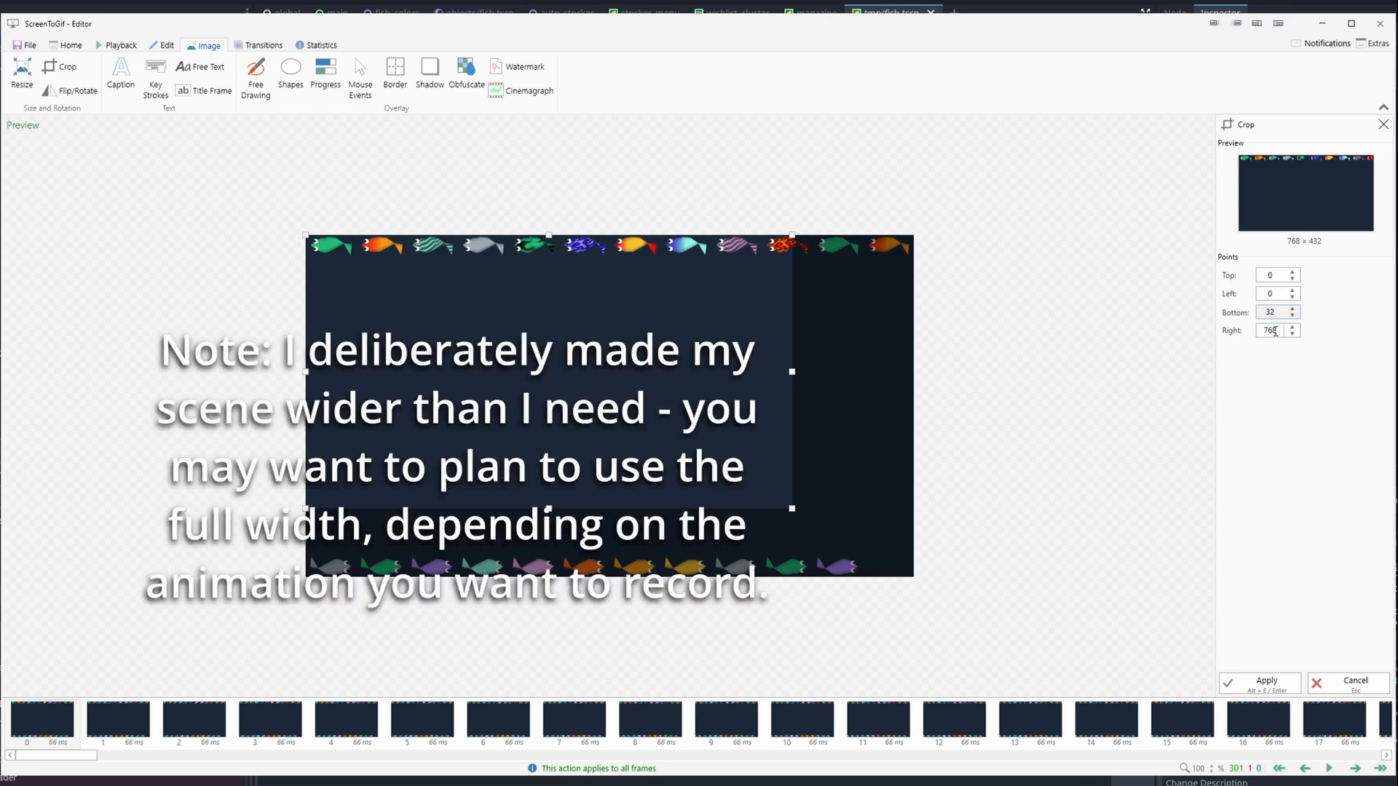
text(616)
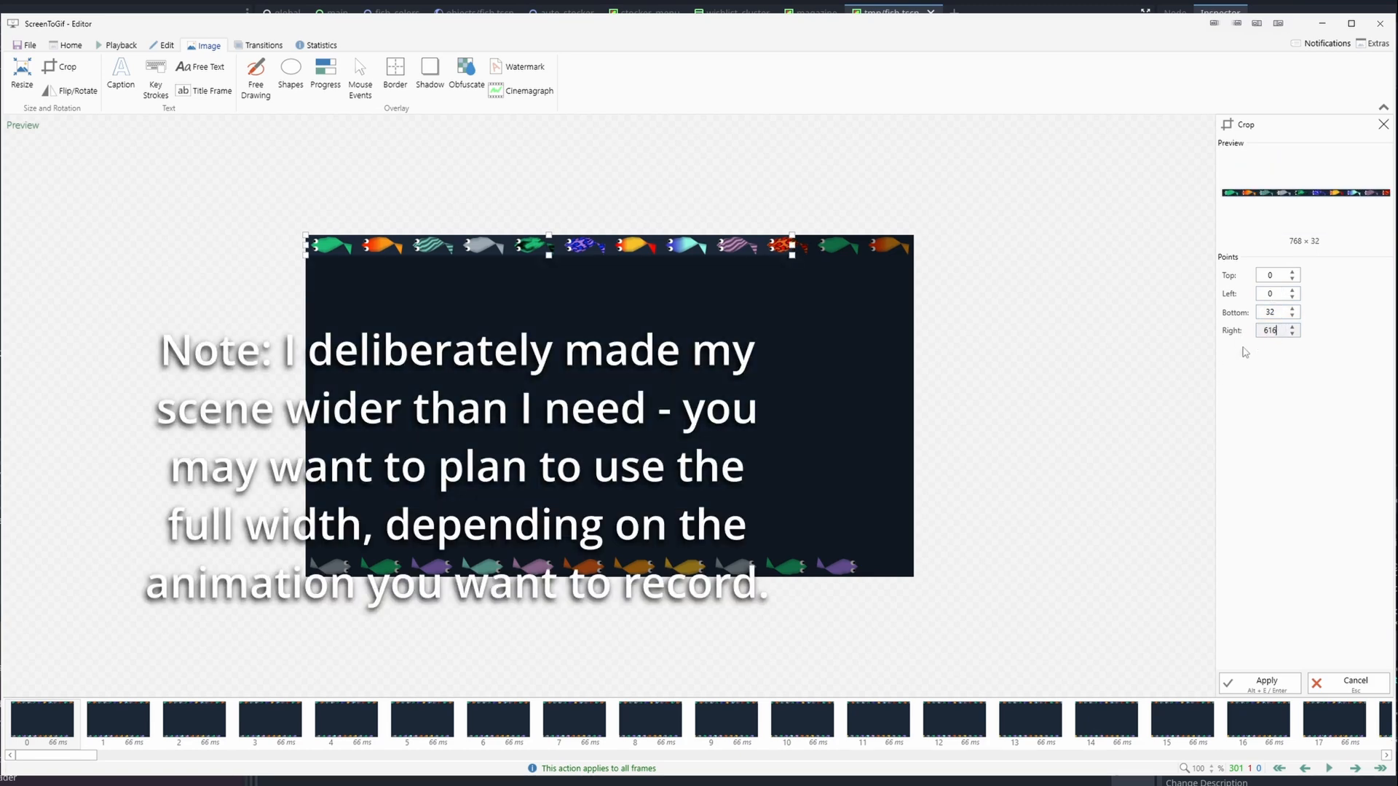
drag(793, 250, 696, 242)
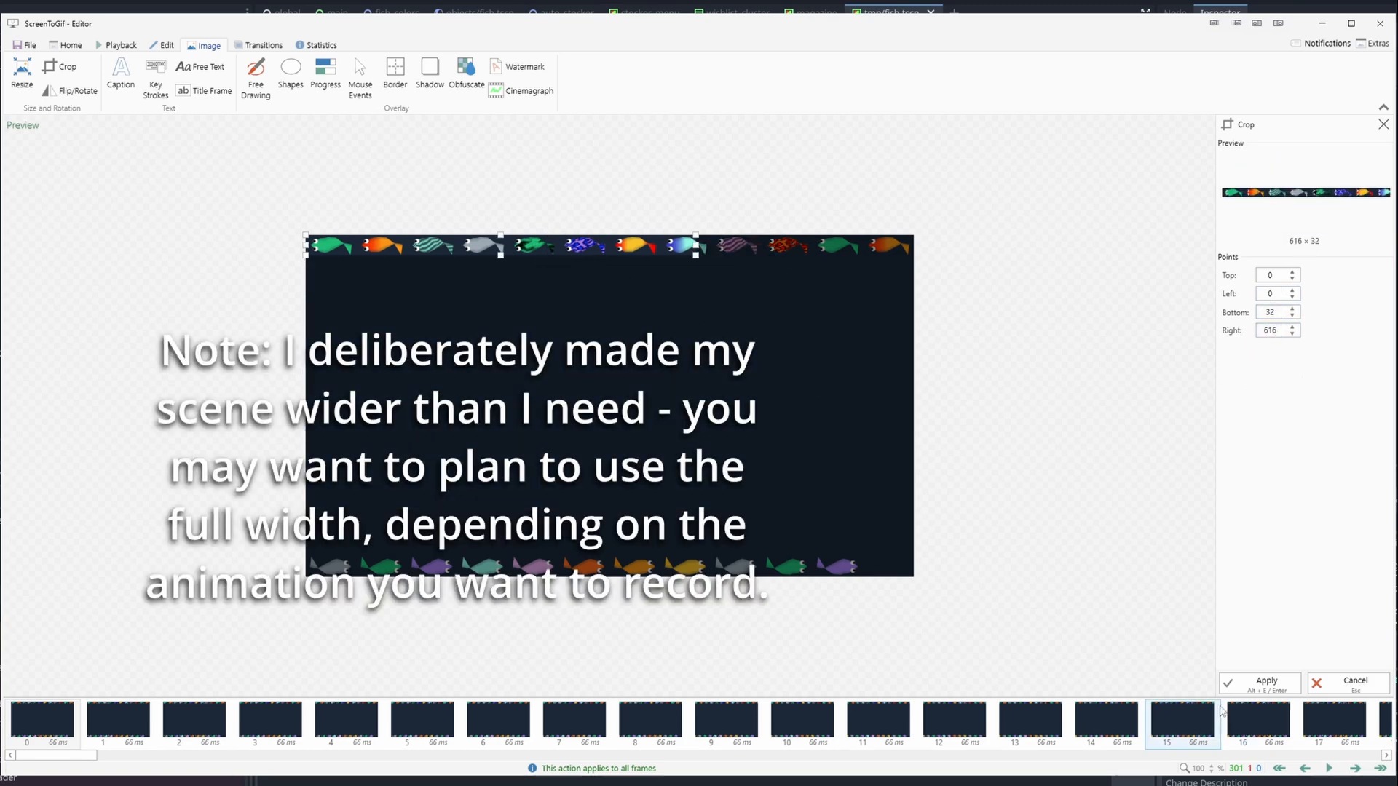
click(1265, 681)
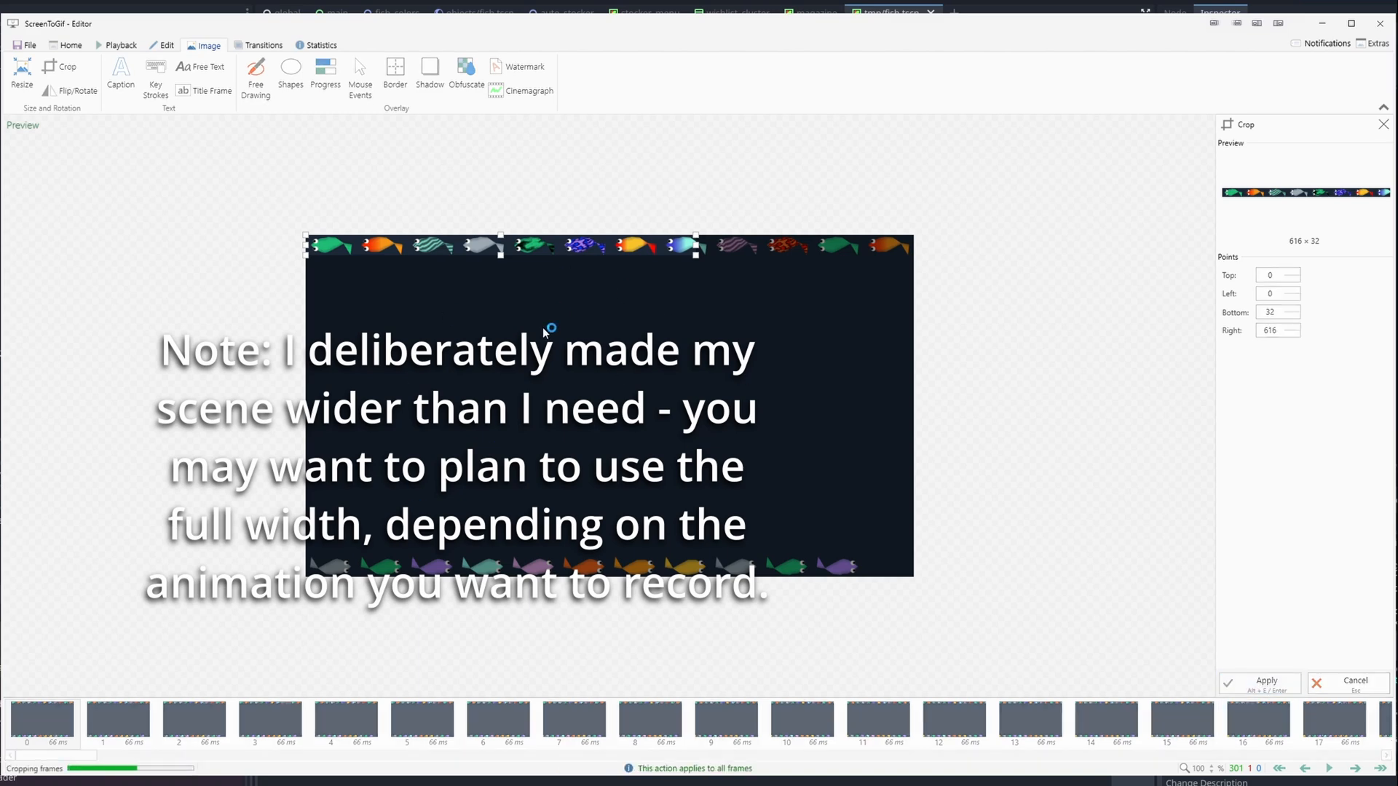
click(1265, 682)
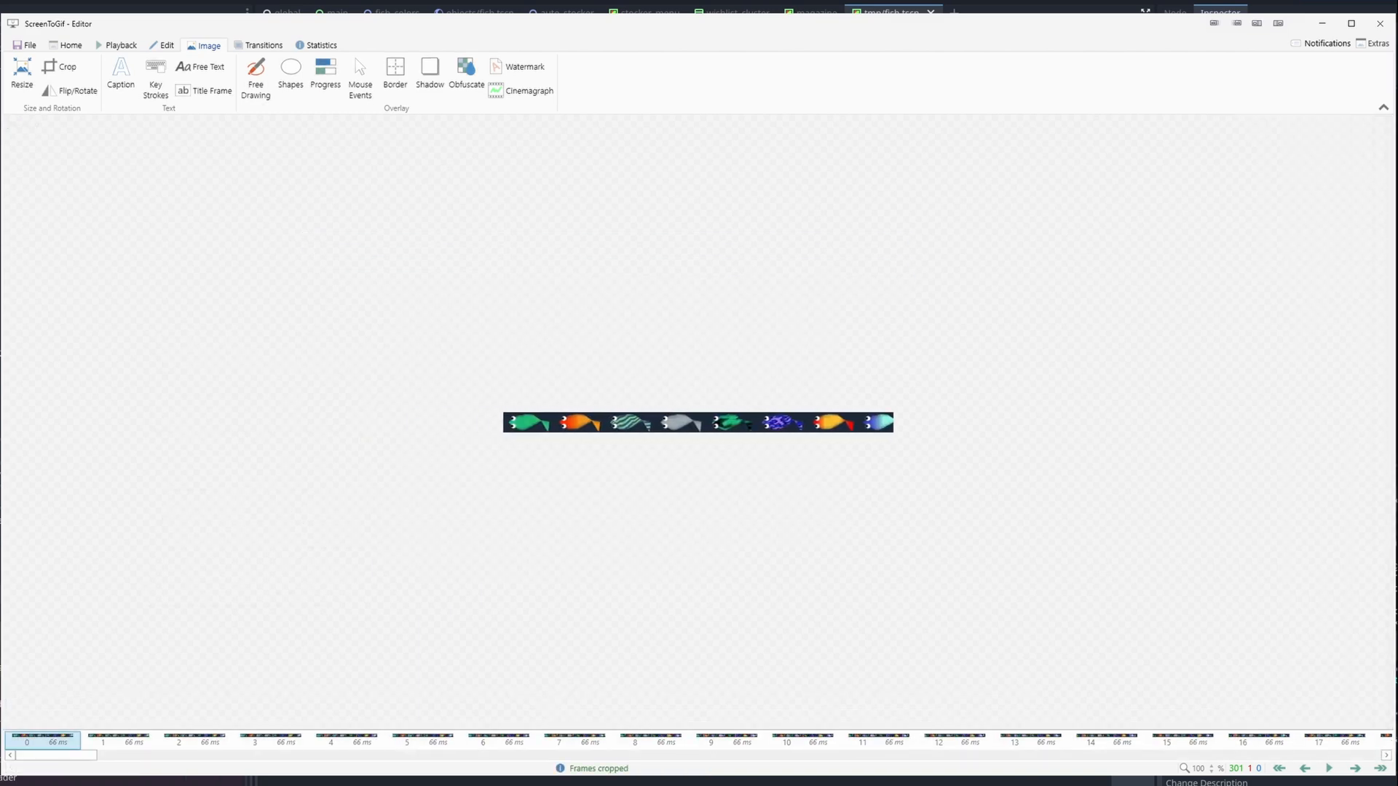
Start a Save As export named 'Dsafdsaf' using the built-in ScreenToGif GIF encoder
click(29, 45)
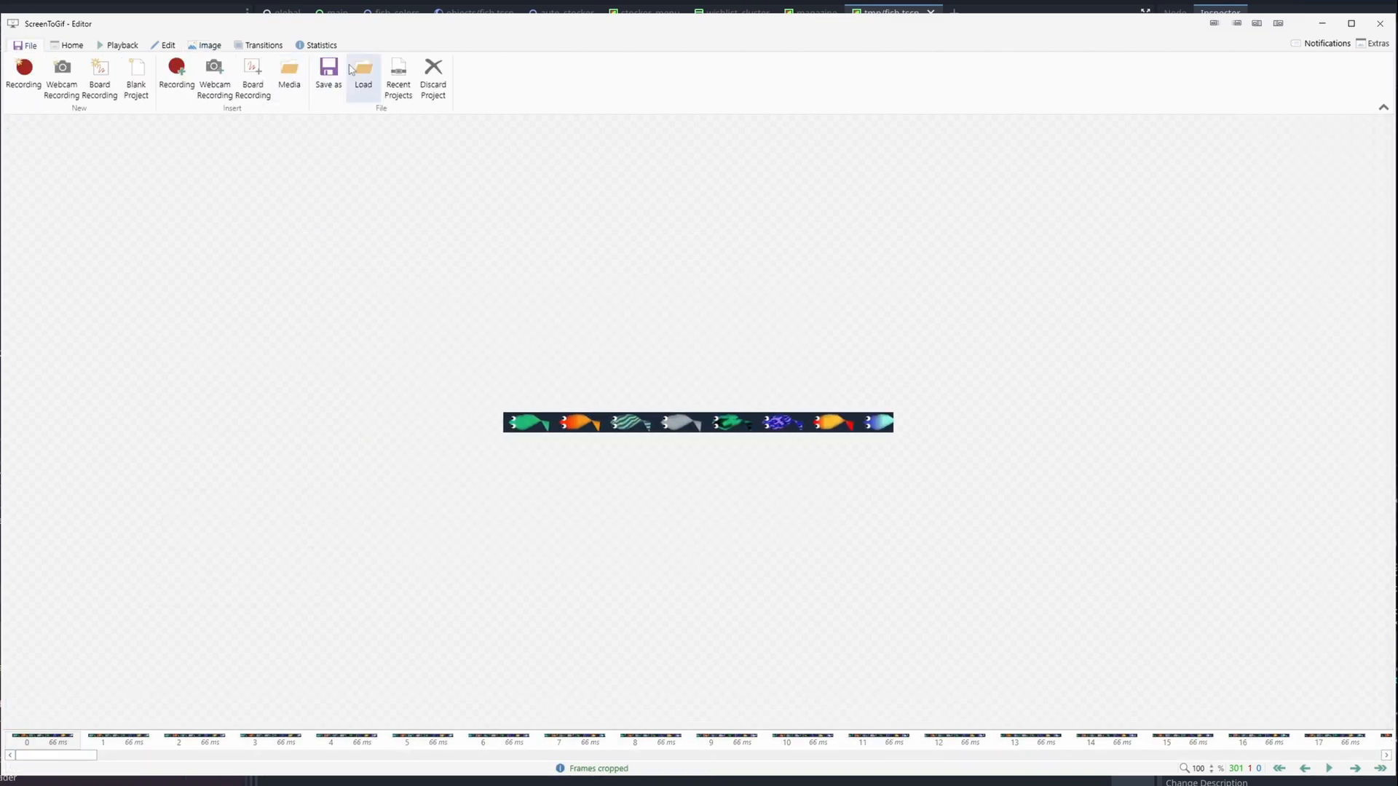
click(327, 75)
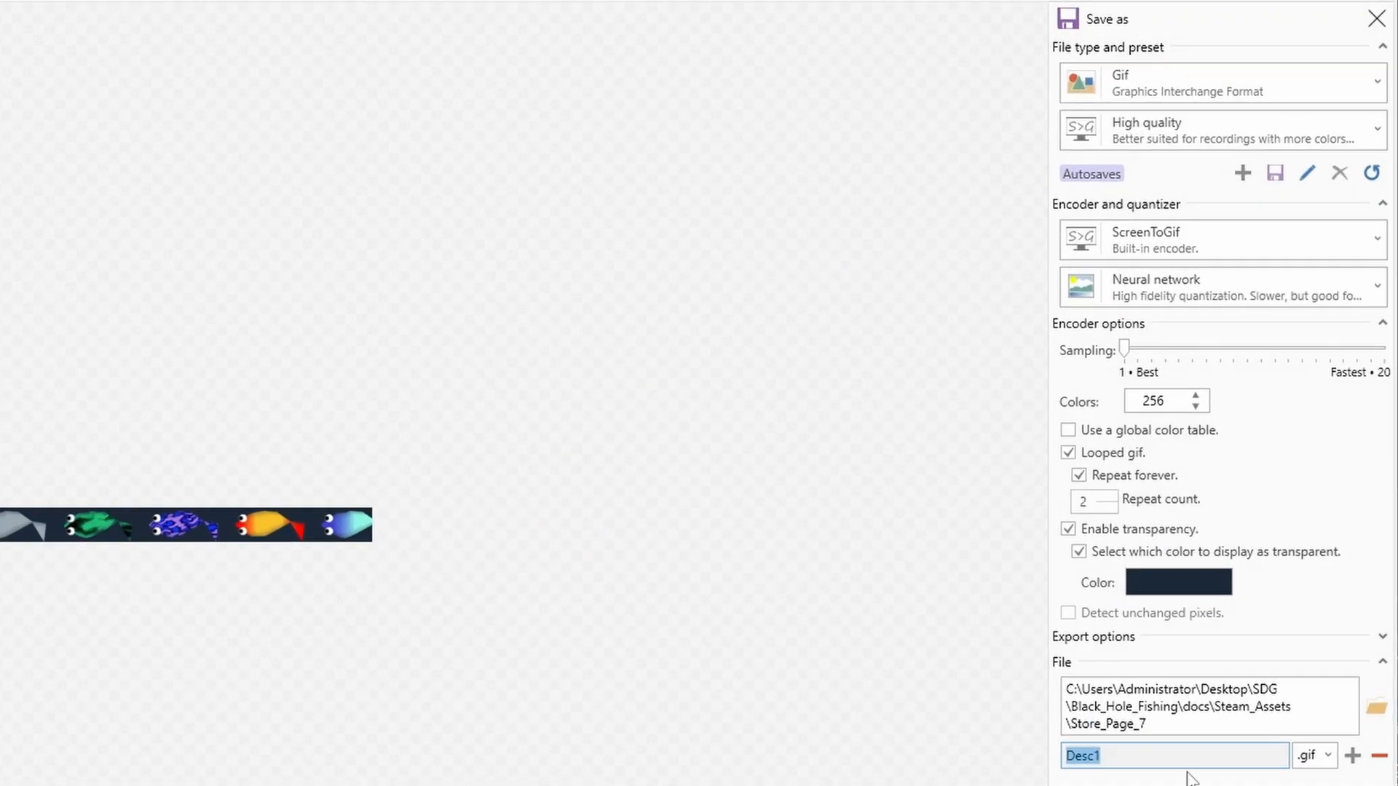
text(Dsafdsaf)
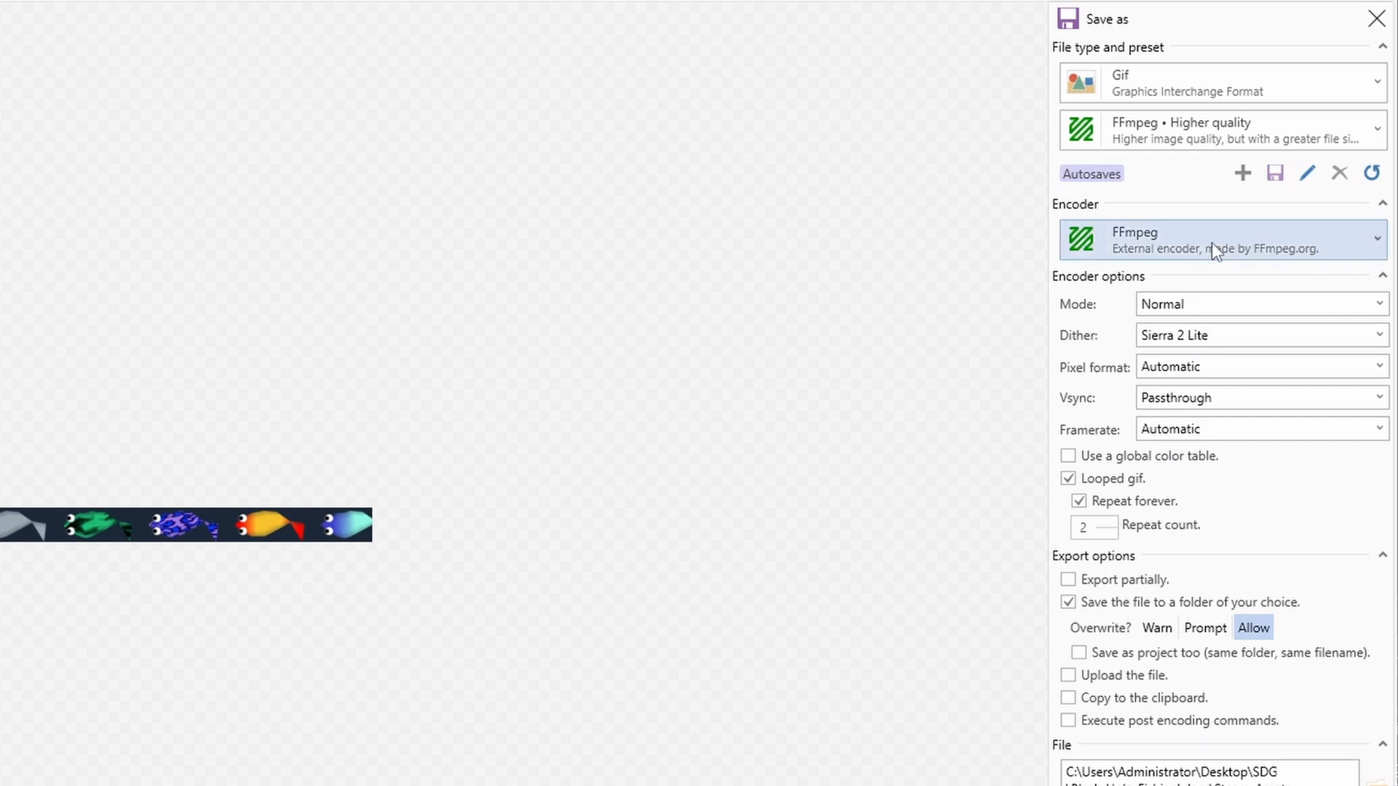
click(1222, 129)
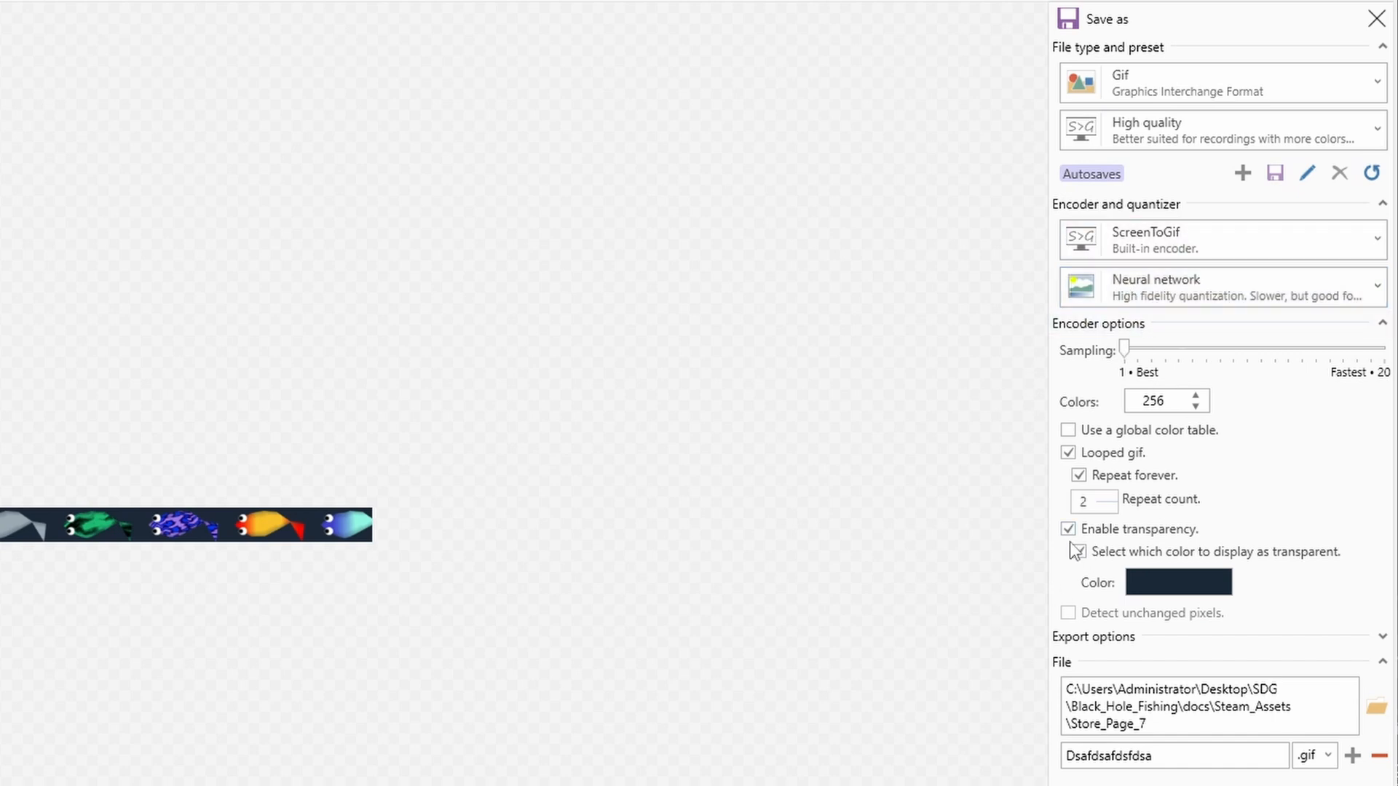
Enable transparency with a chosen transparent colour and save the fish strip GIF to Store_Page_7
click(1068, 529)
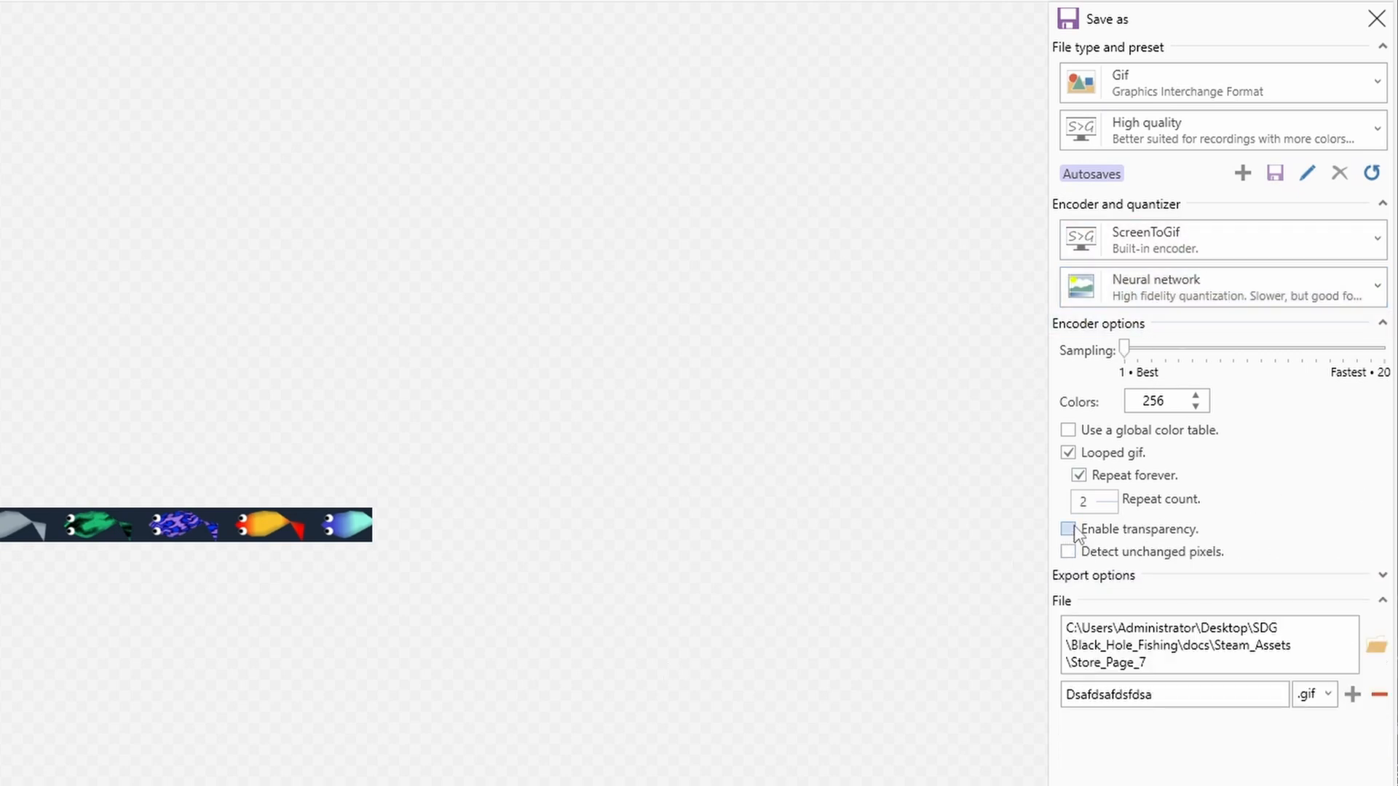
click(1068, 529)
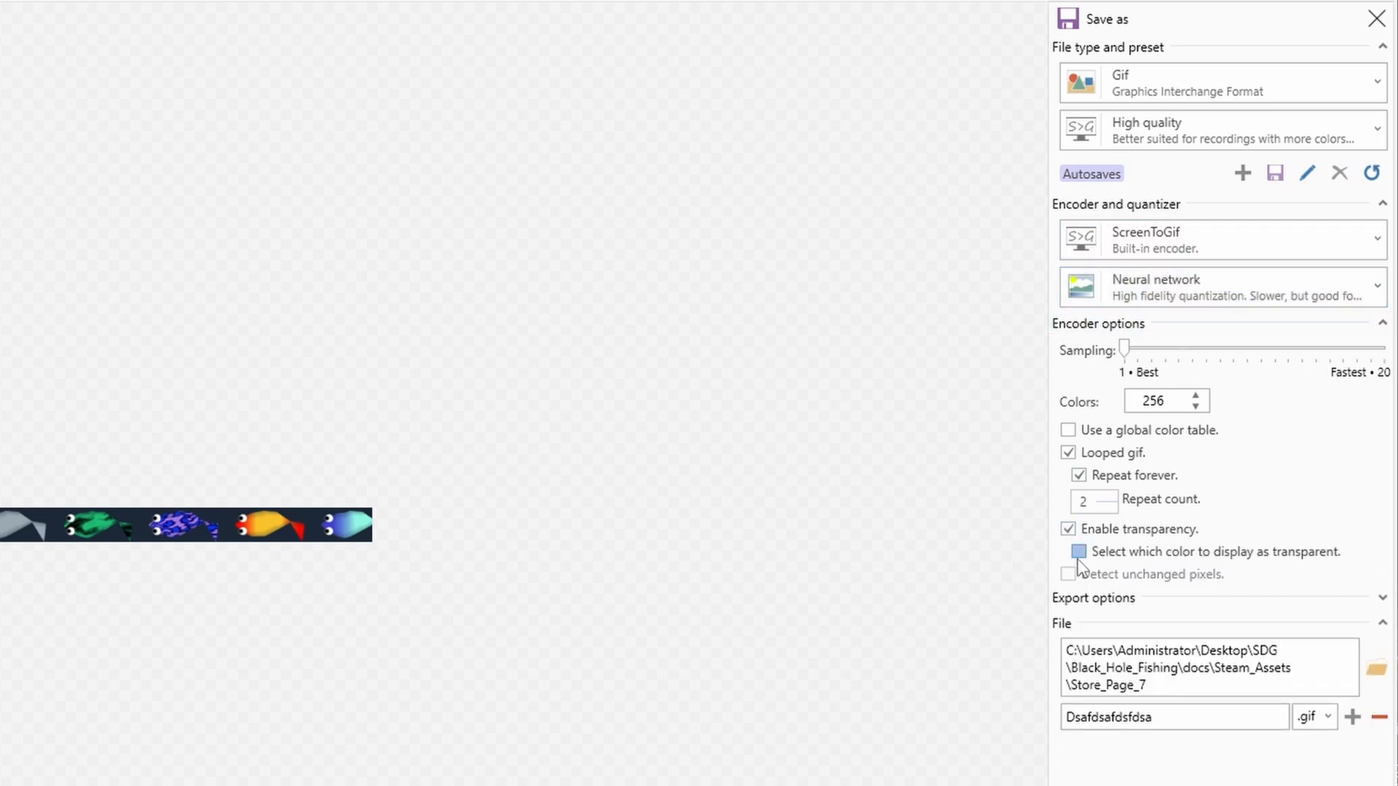
click(1079, 550)
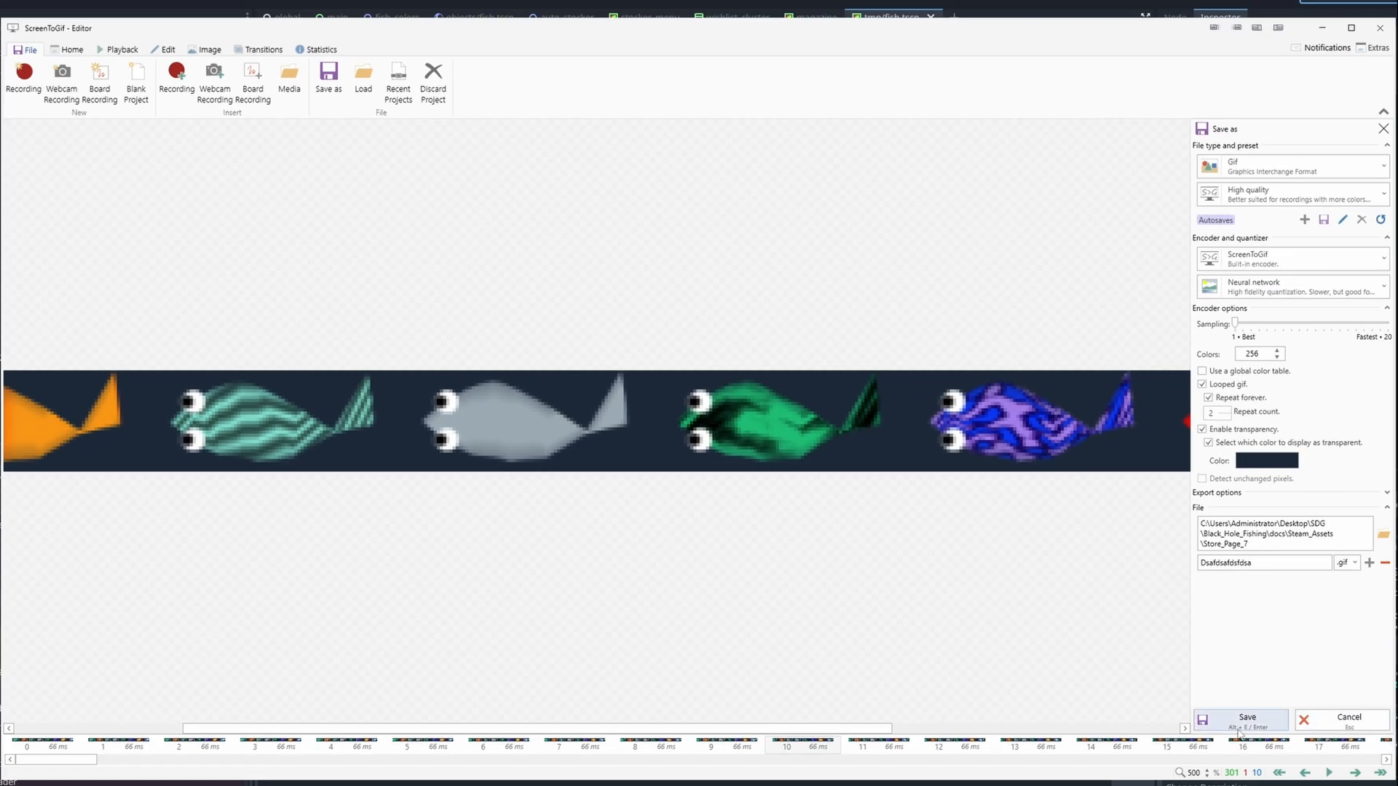
click(1239, 718)
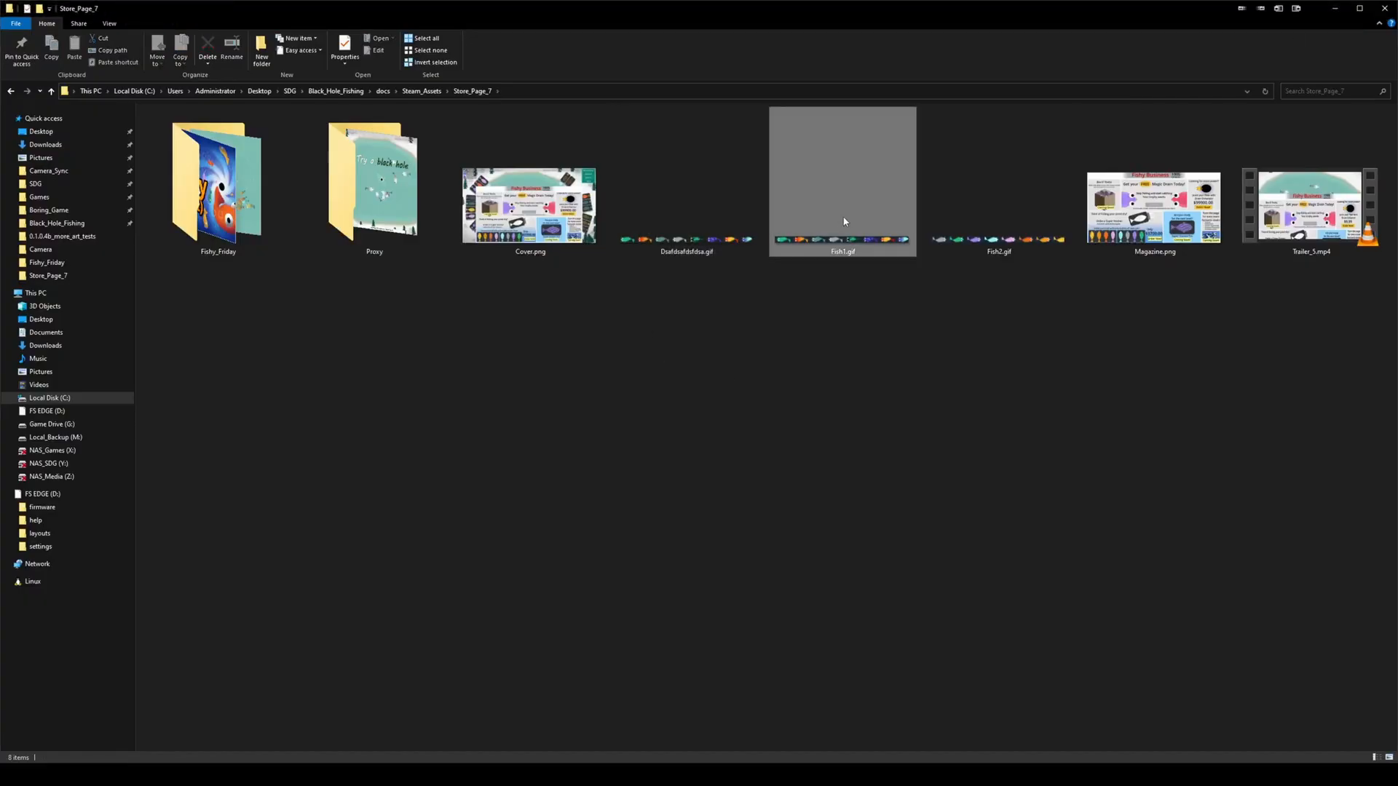
Preview Fish1.gif from the Store_Page_7 folder
double_click(840, 206)
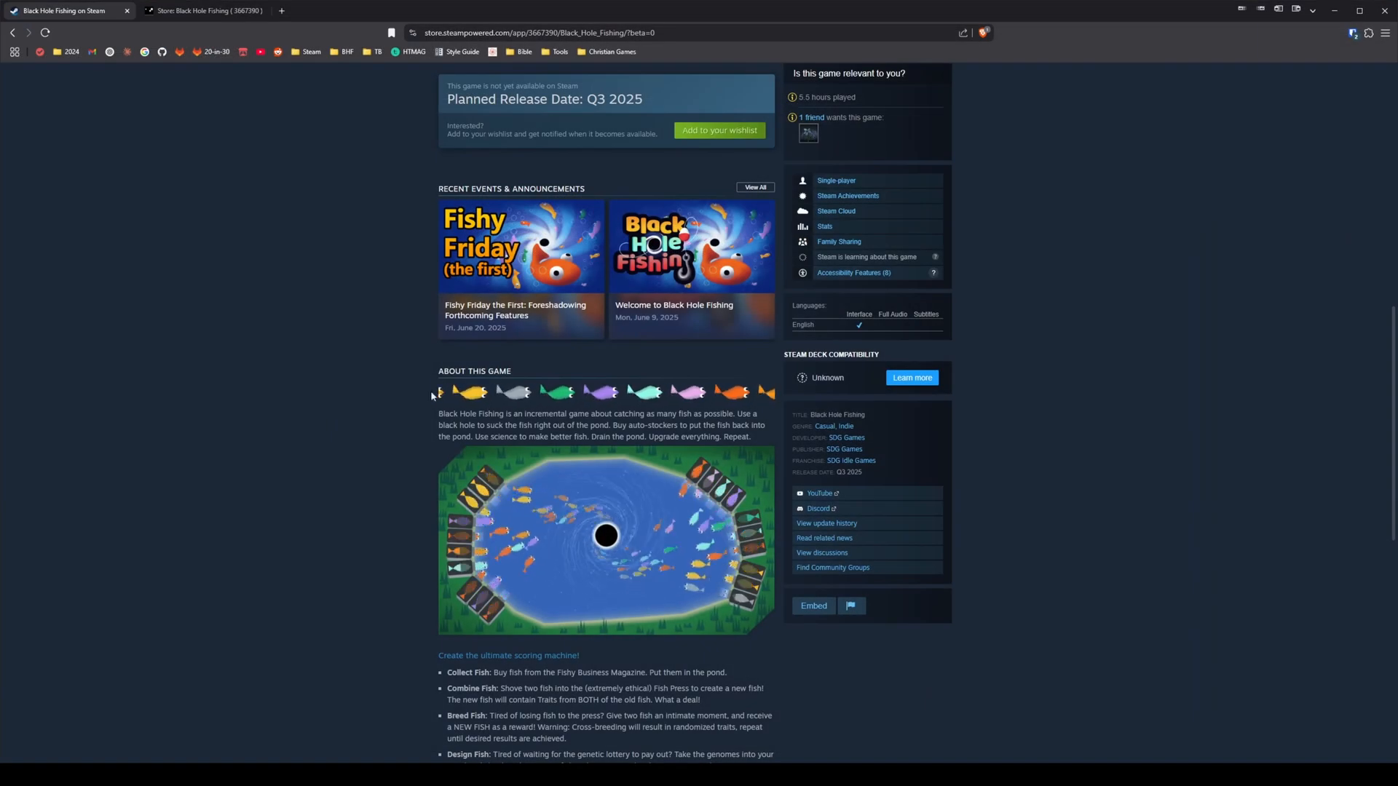
Preview the About This Game fish strip at phone width in developer tools (F12)
key(F12)
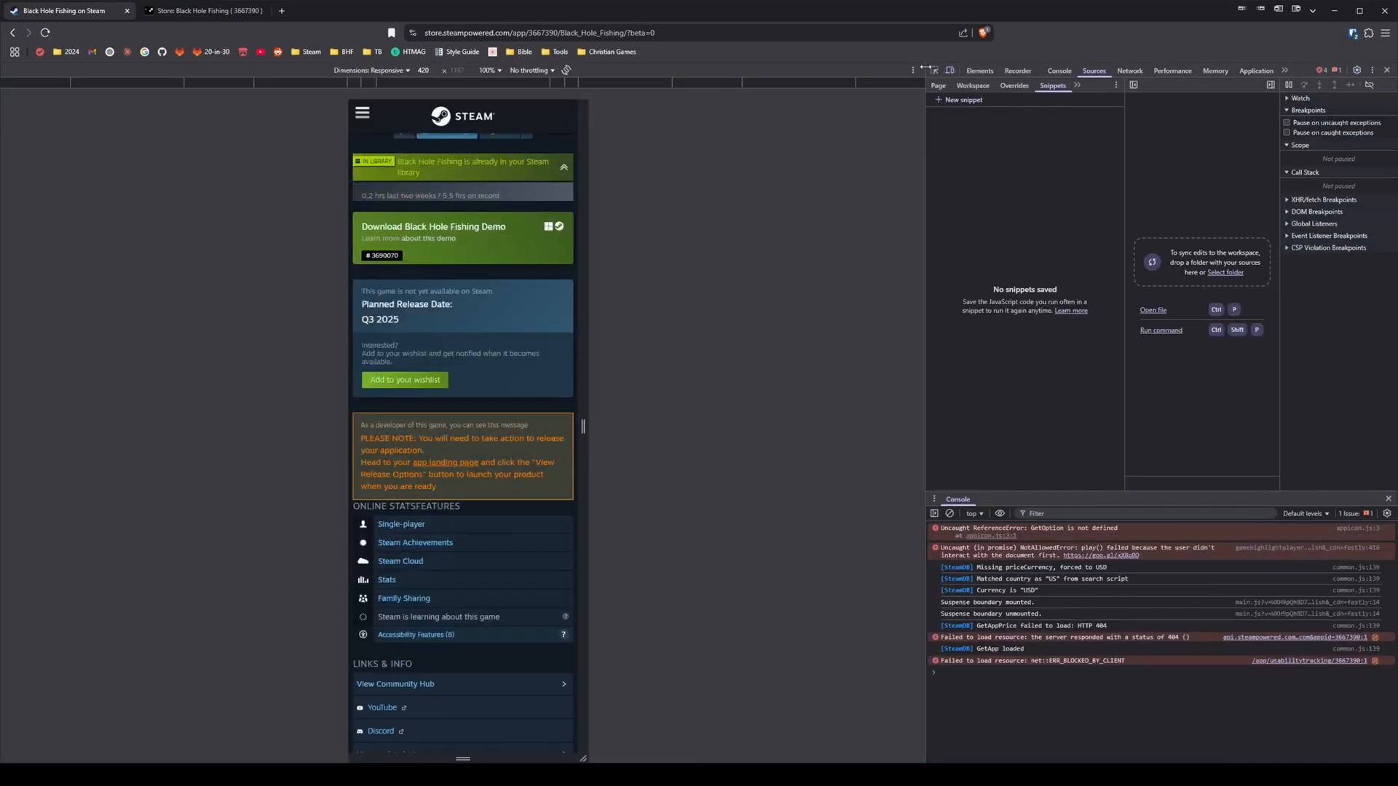
scroll(down, 3)
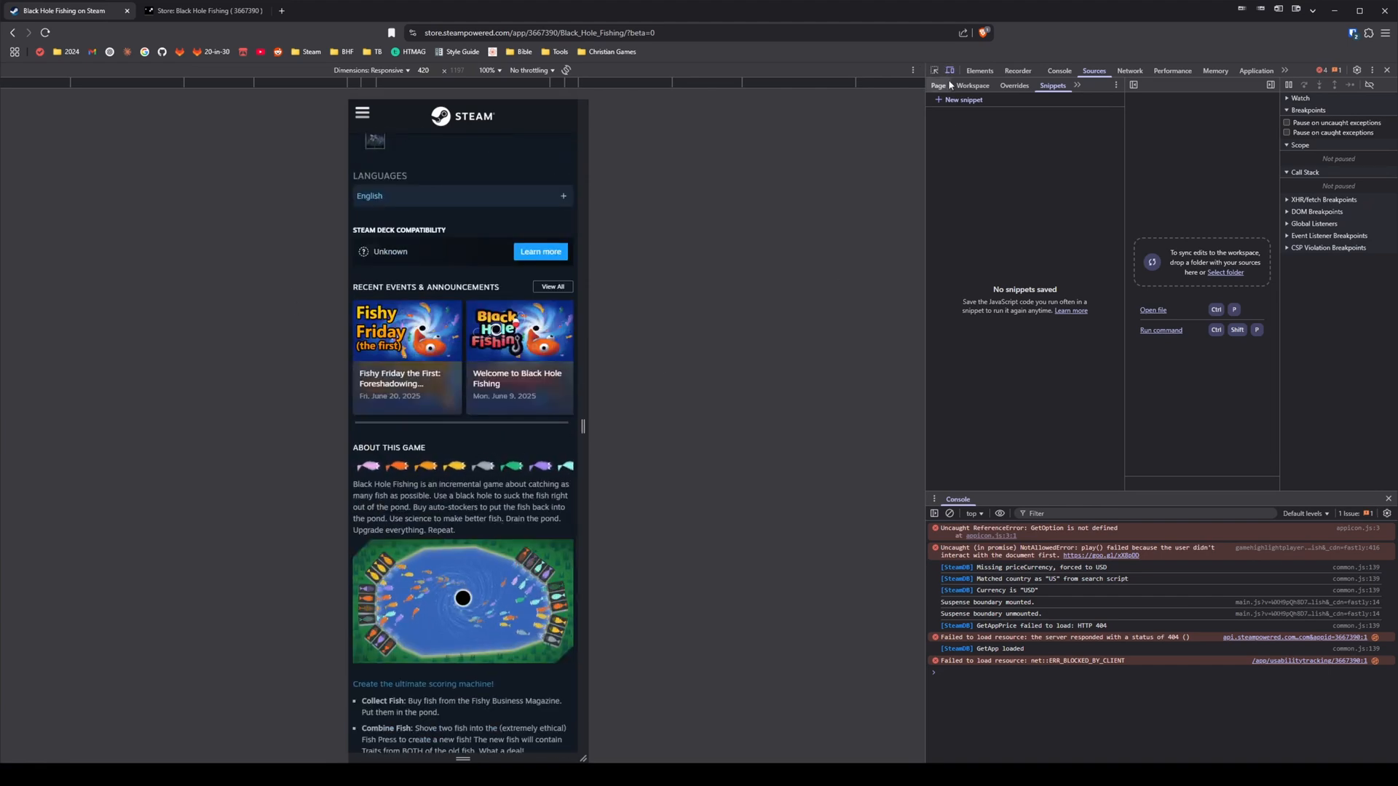
scroll(down, 3)
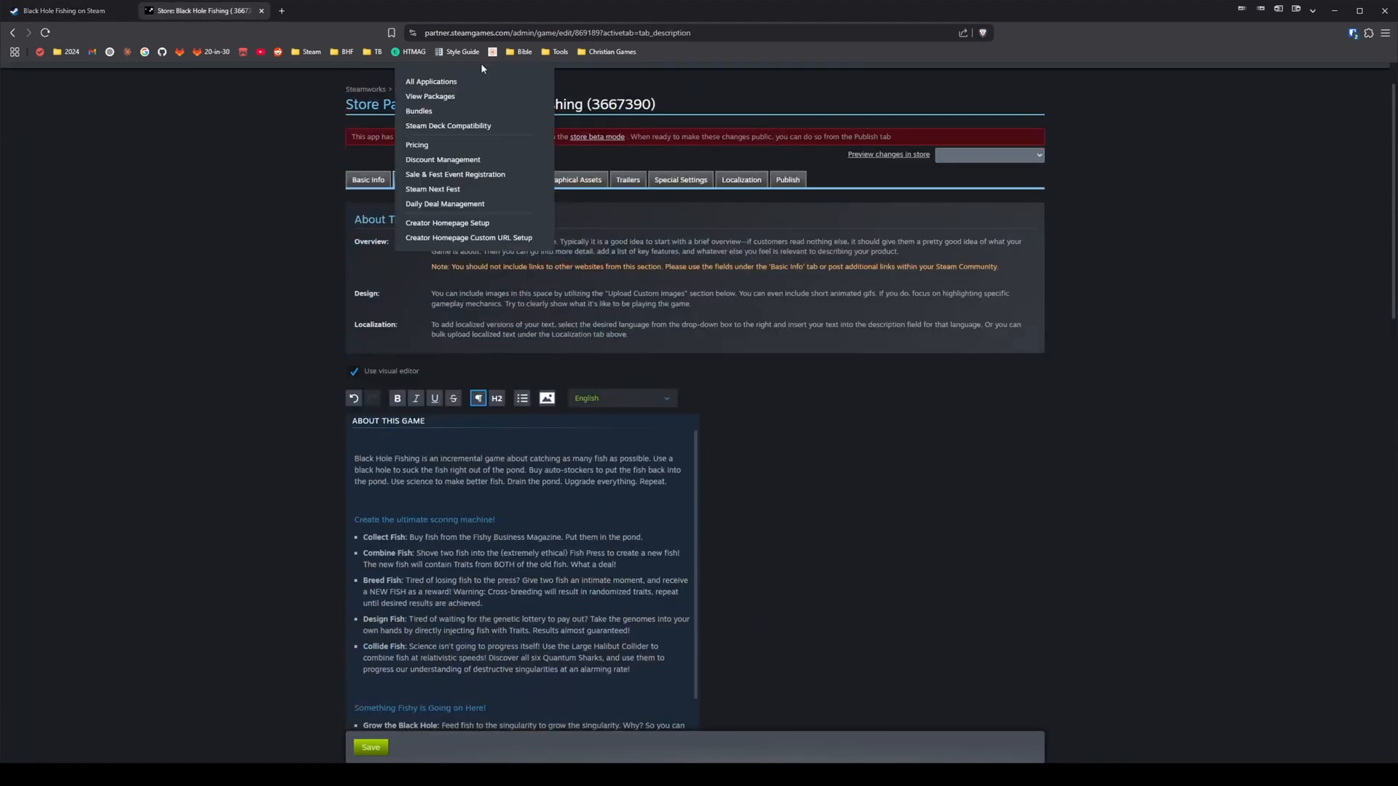
Upload the pending 616 by 32 fish-strip GIF under Upload Custom Images
click(371, 431)
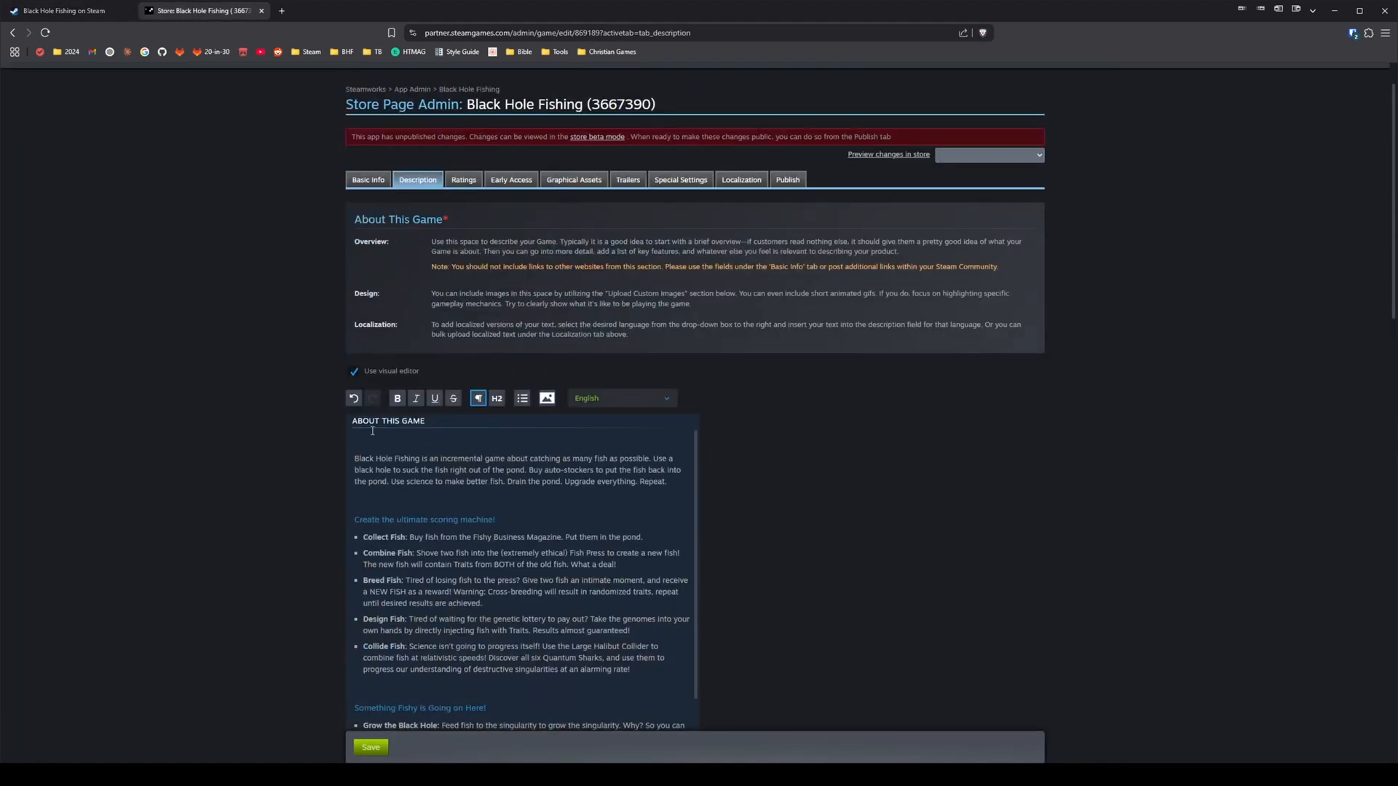
scroll(down, 3)
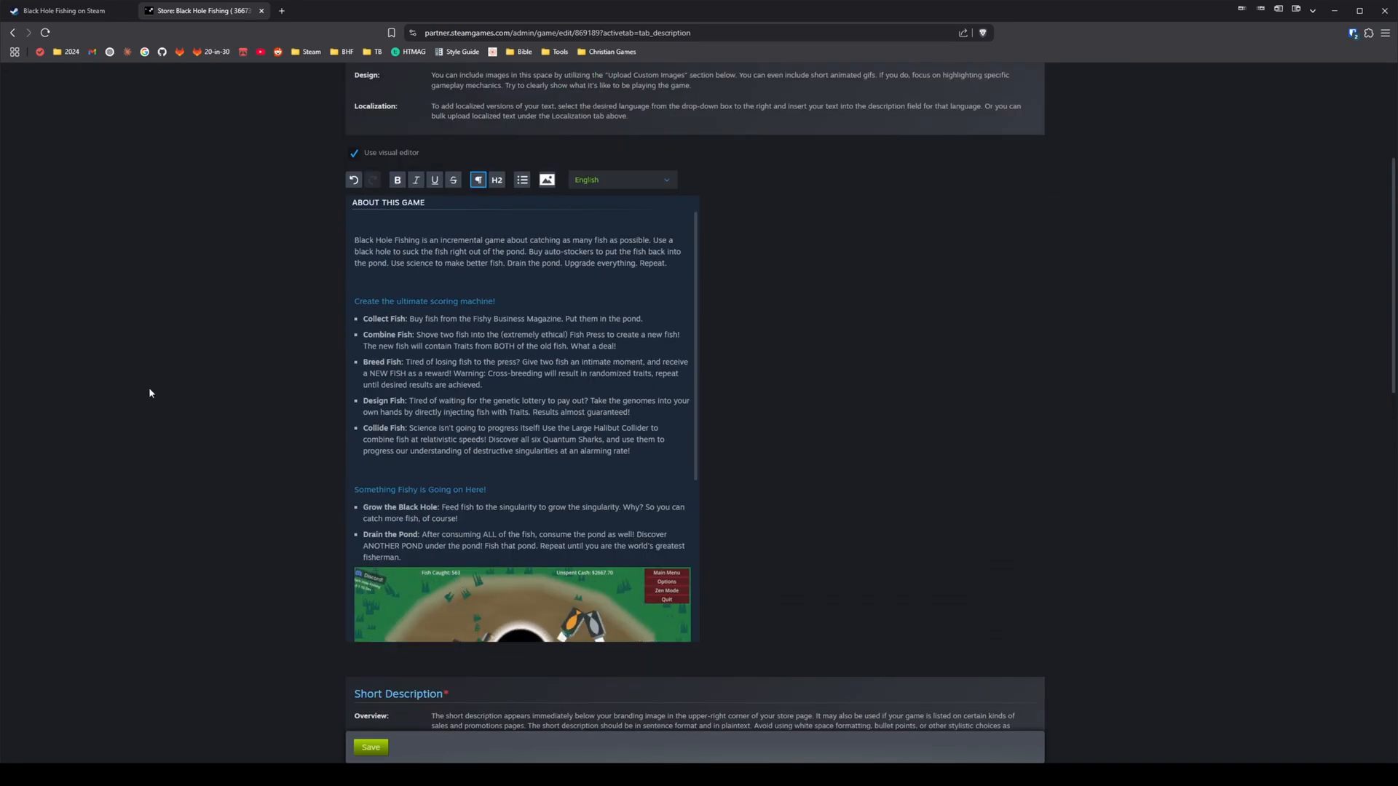
scroll(down, 3)
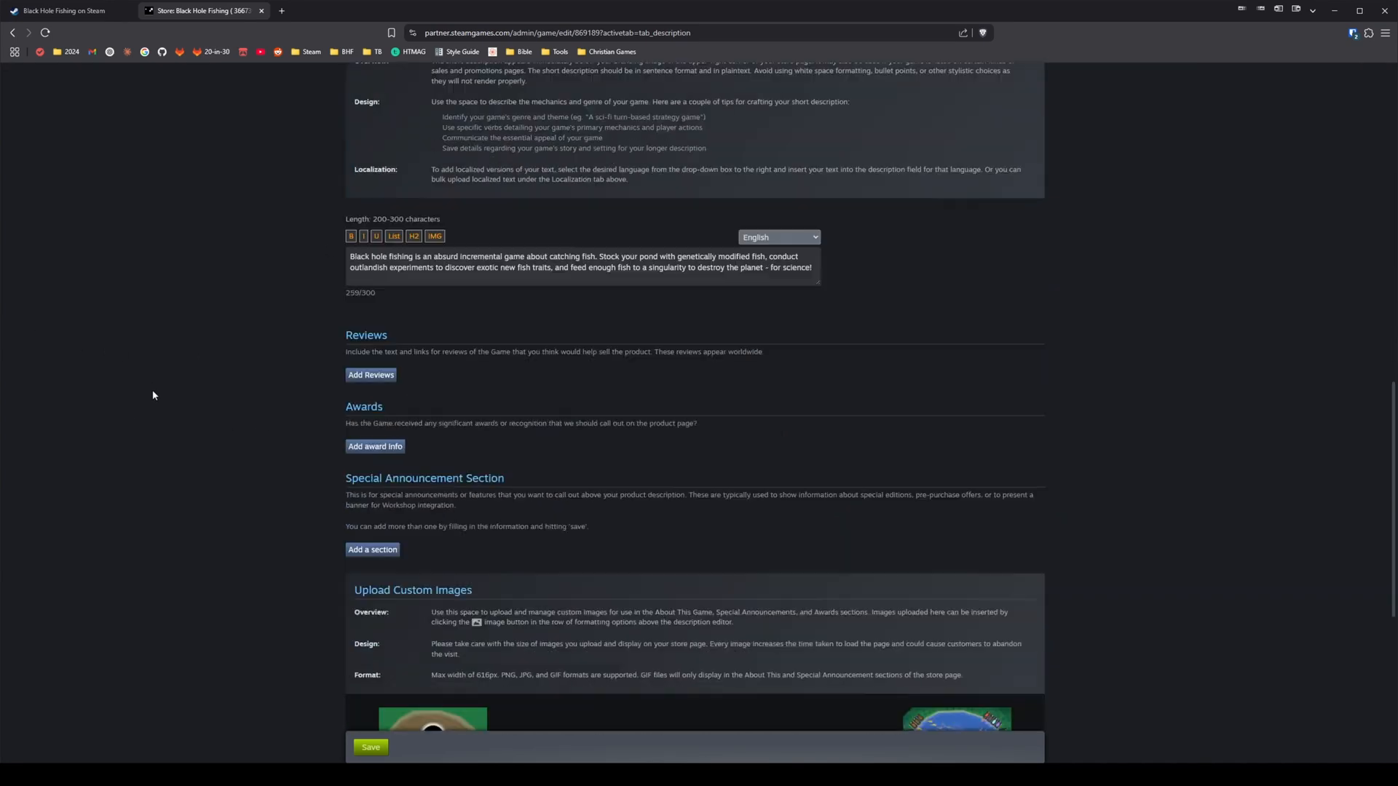
scroll(down, 3)
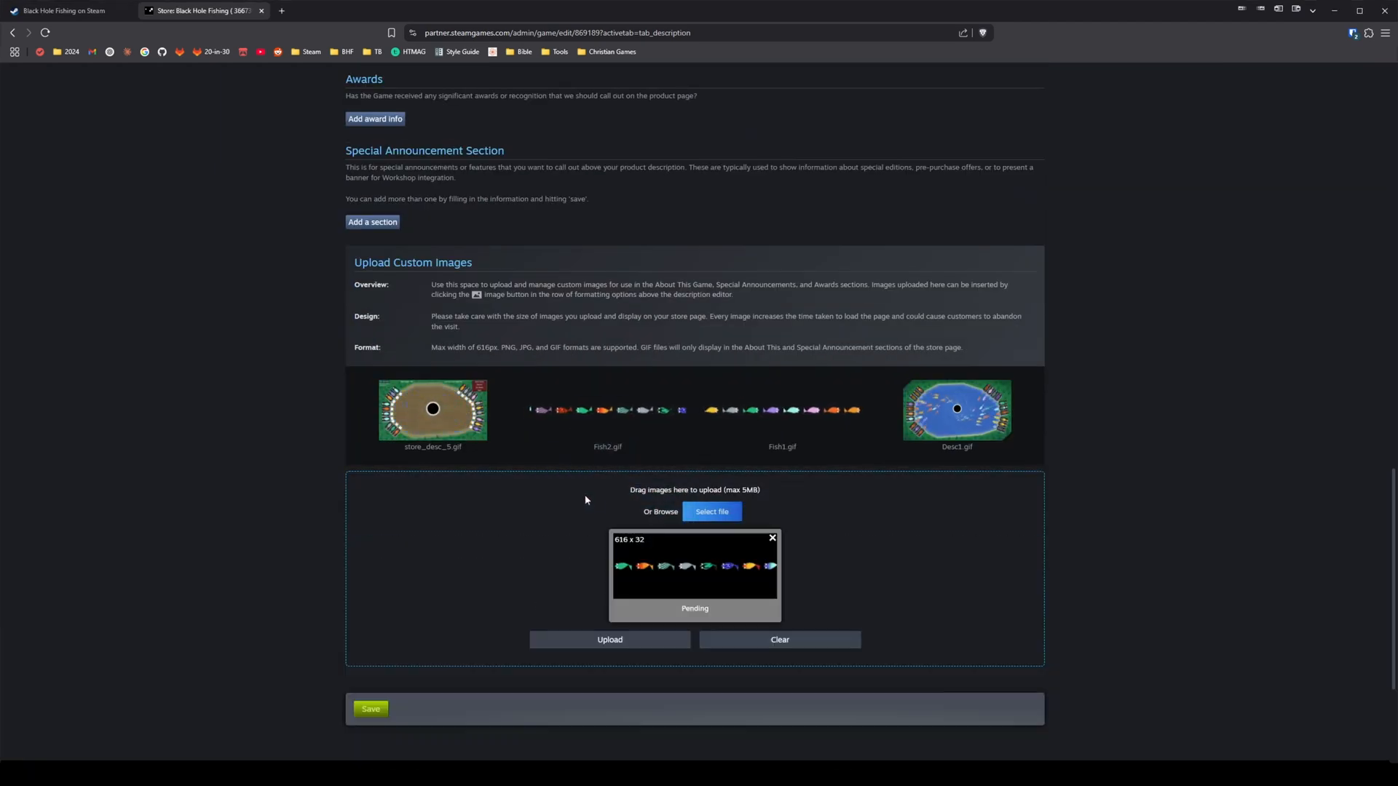
click(610, 639)
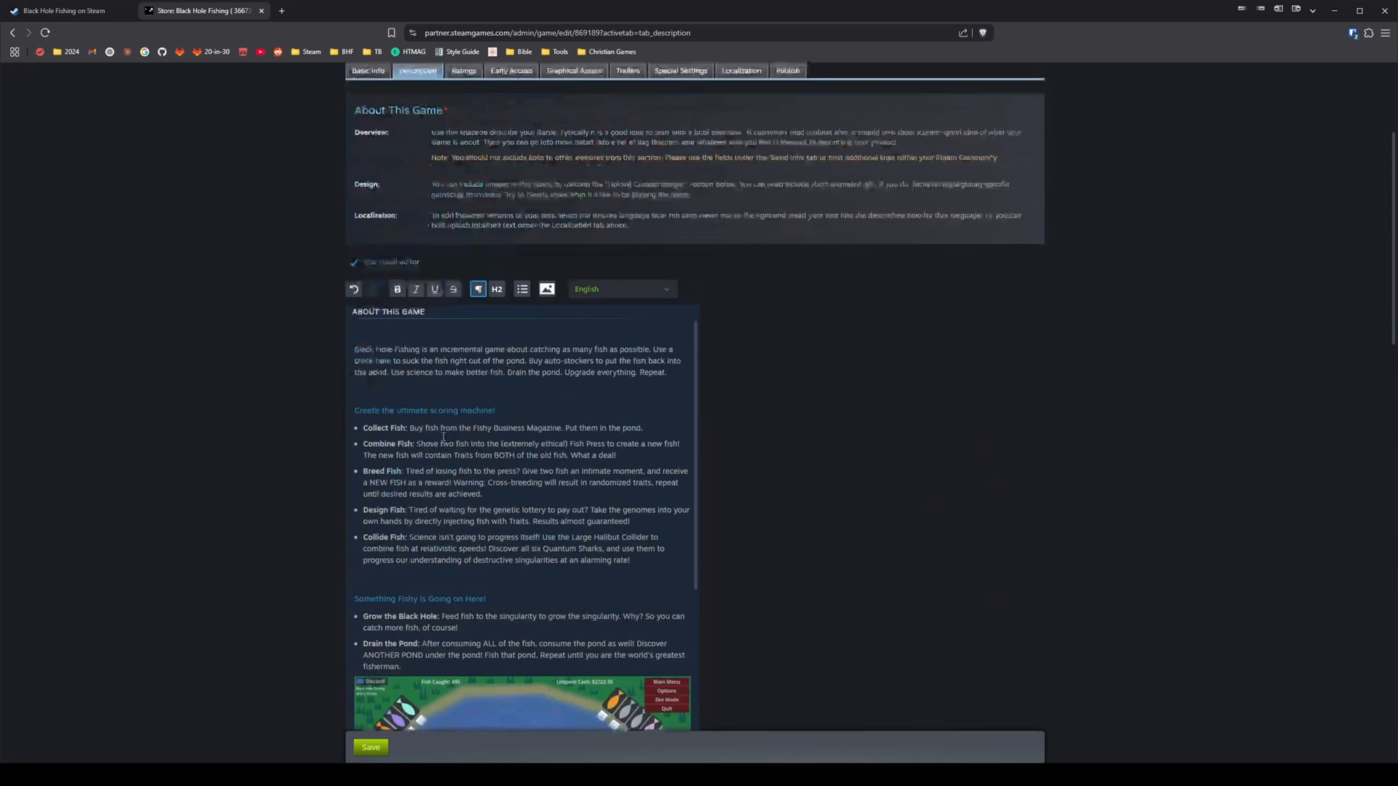
Insert the uploaded fish-strip GIF into the description via the image dialog
click(546, 288)
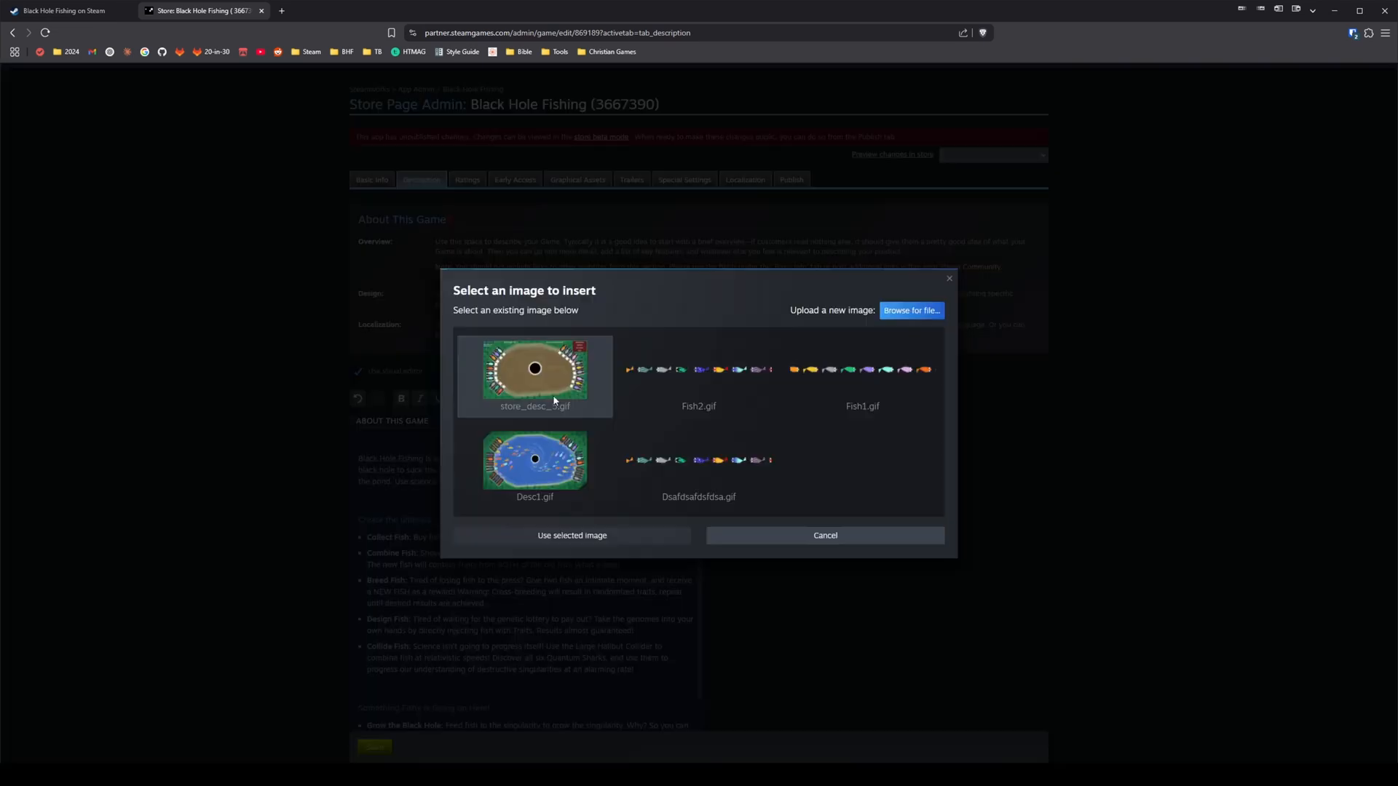
click(823, 535)
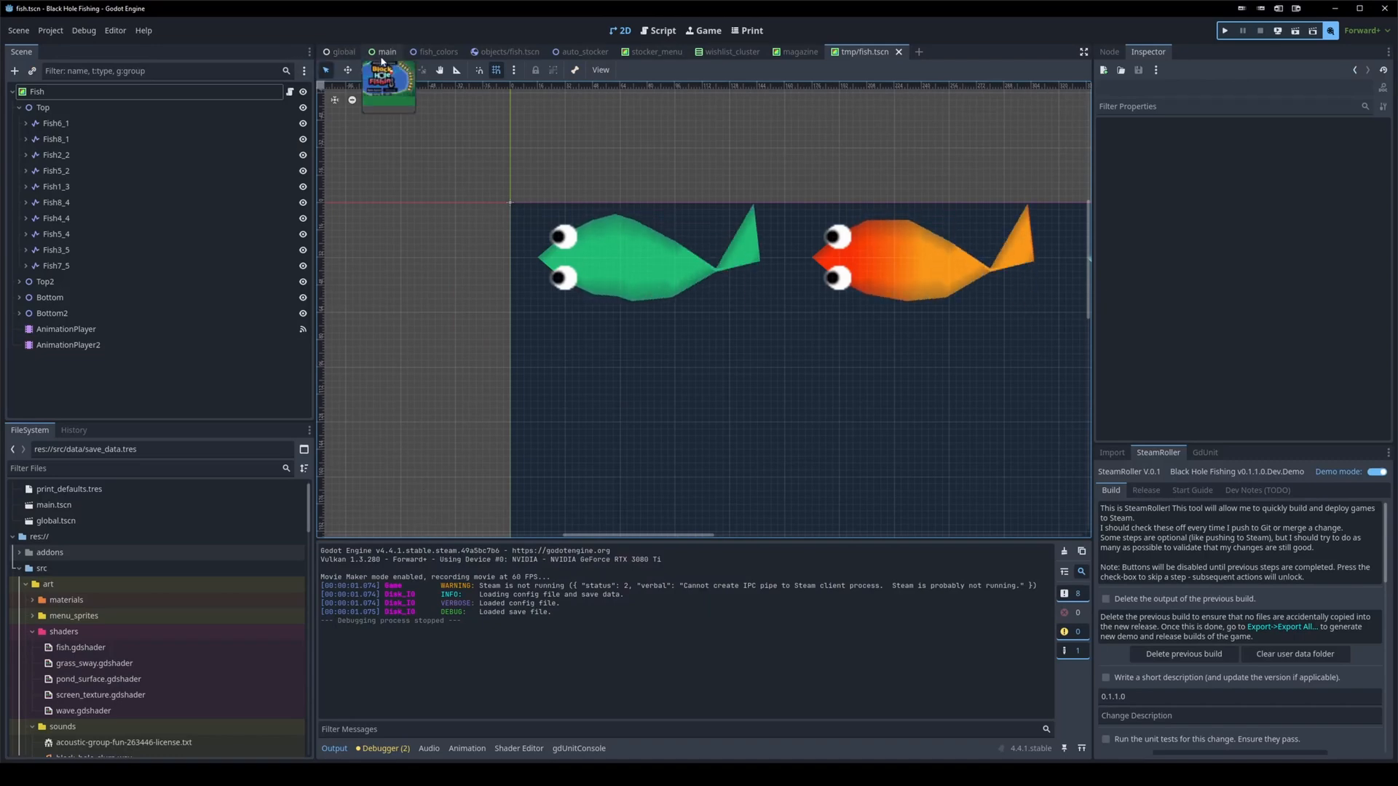
Switch to the main.tscn scene tab
click(384, 50)
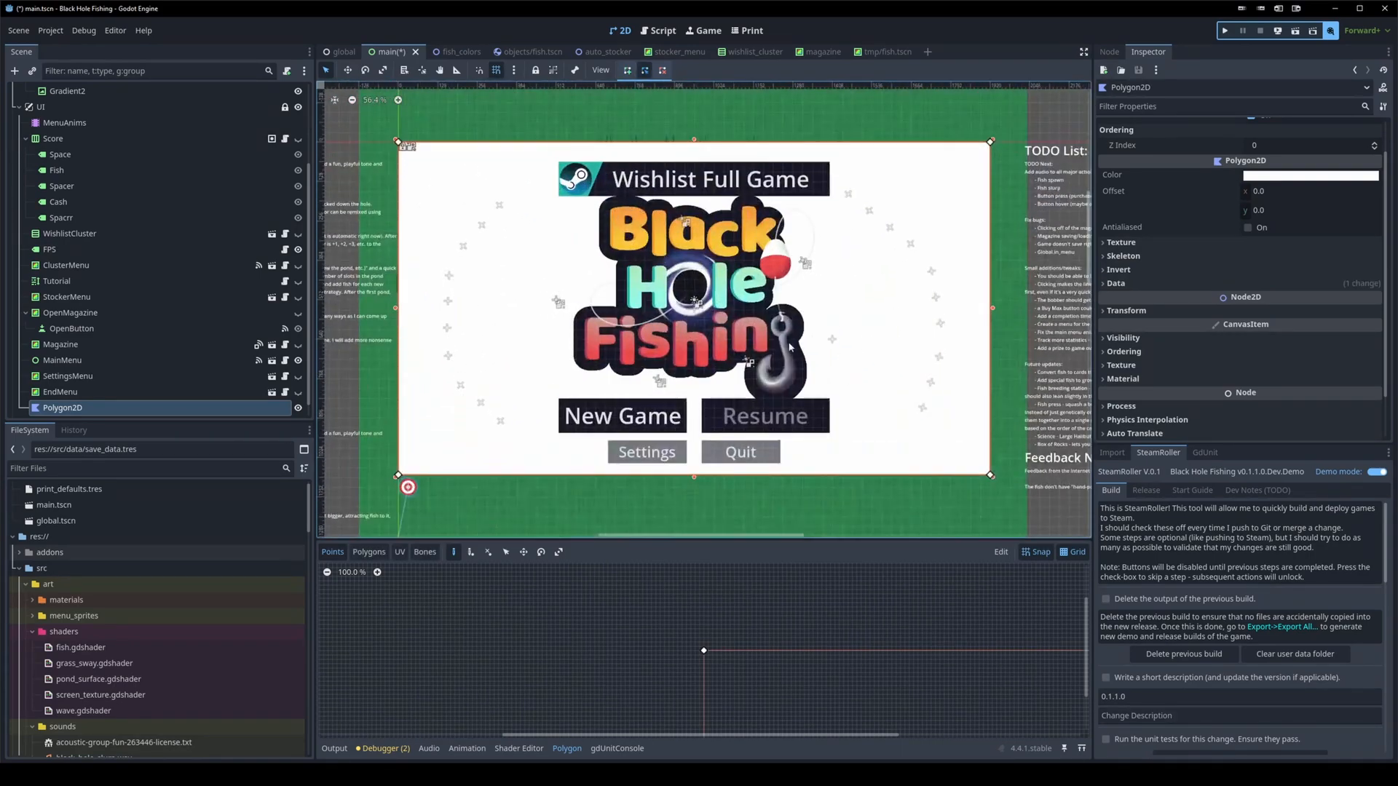
Invert the Polygon2D and recolour it with an eyedropper-sampled on-screen colour
click(1118, 269)
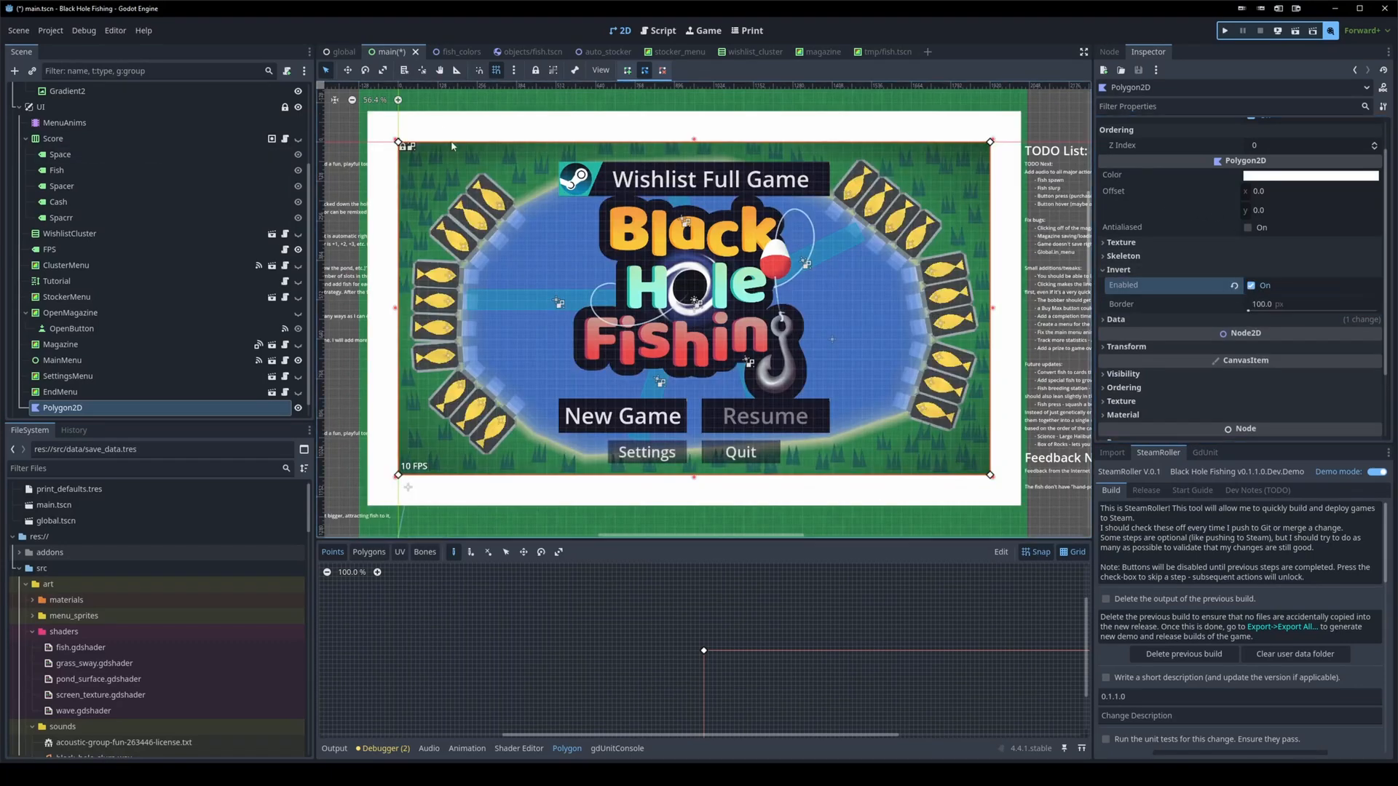
click(1309, 175)
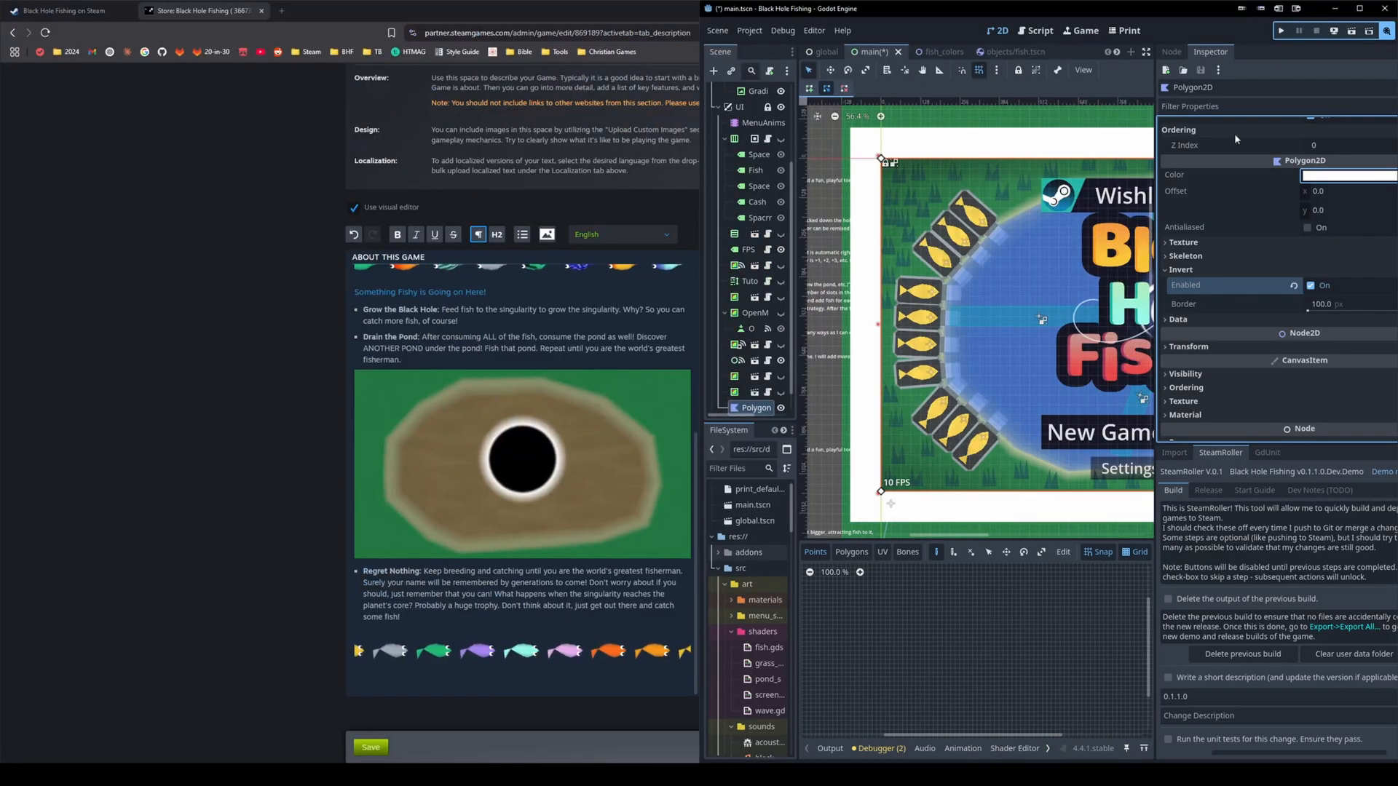
click(1346, 173)
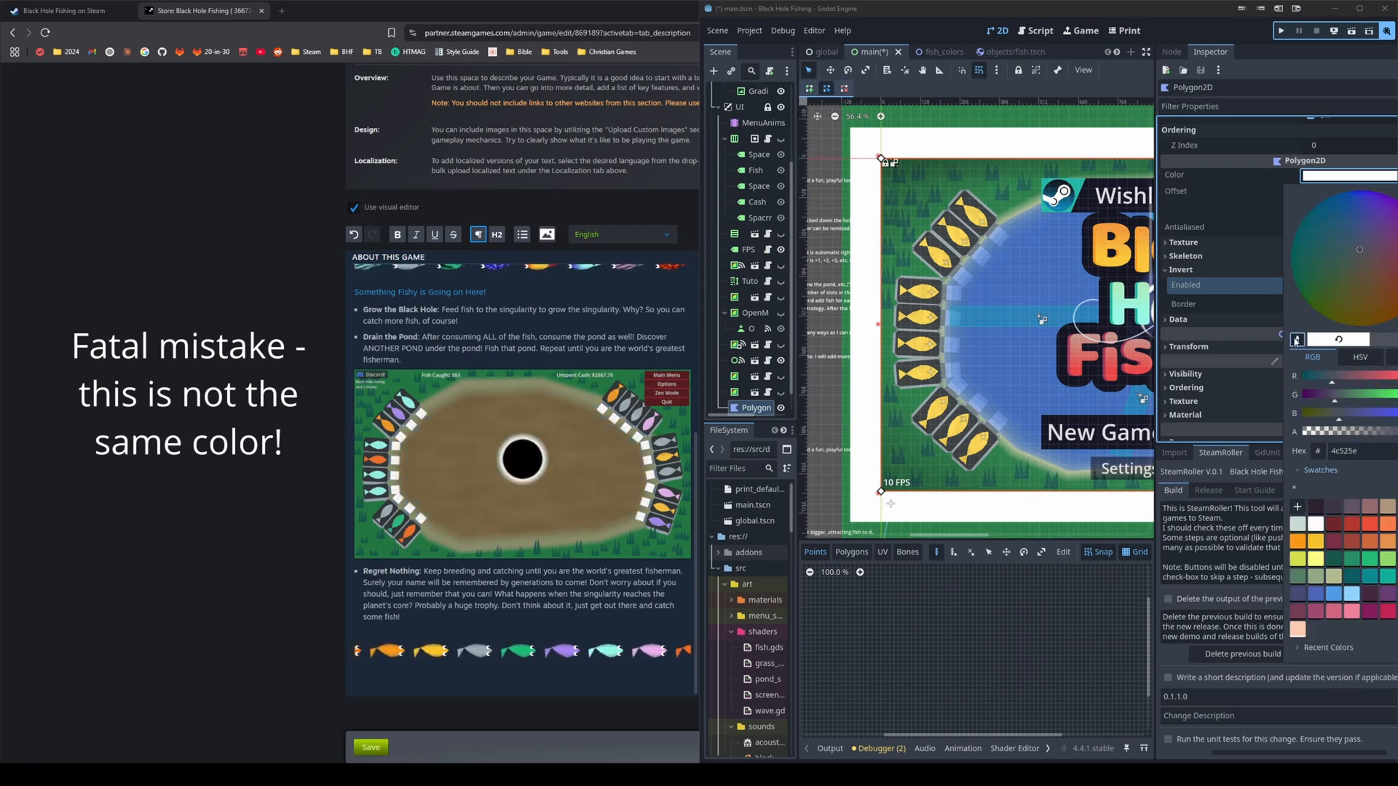
click(1353, 234)
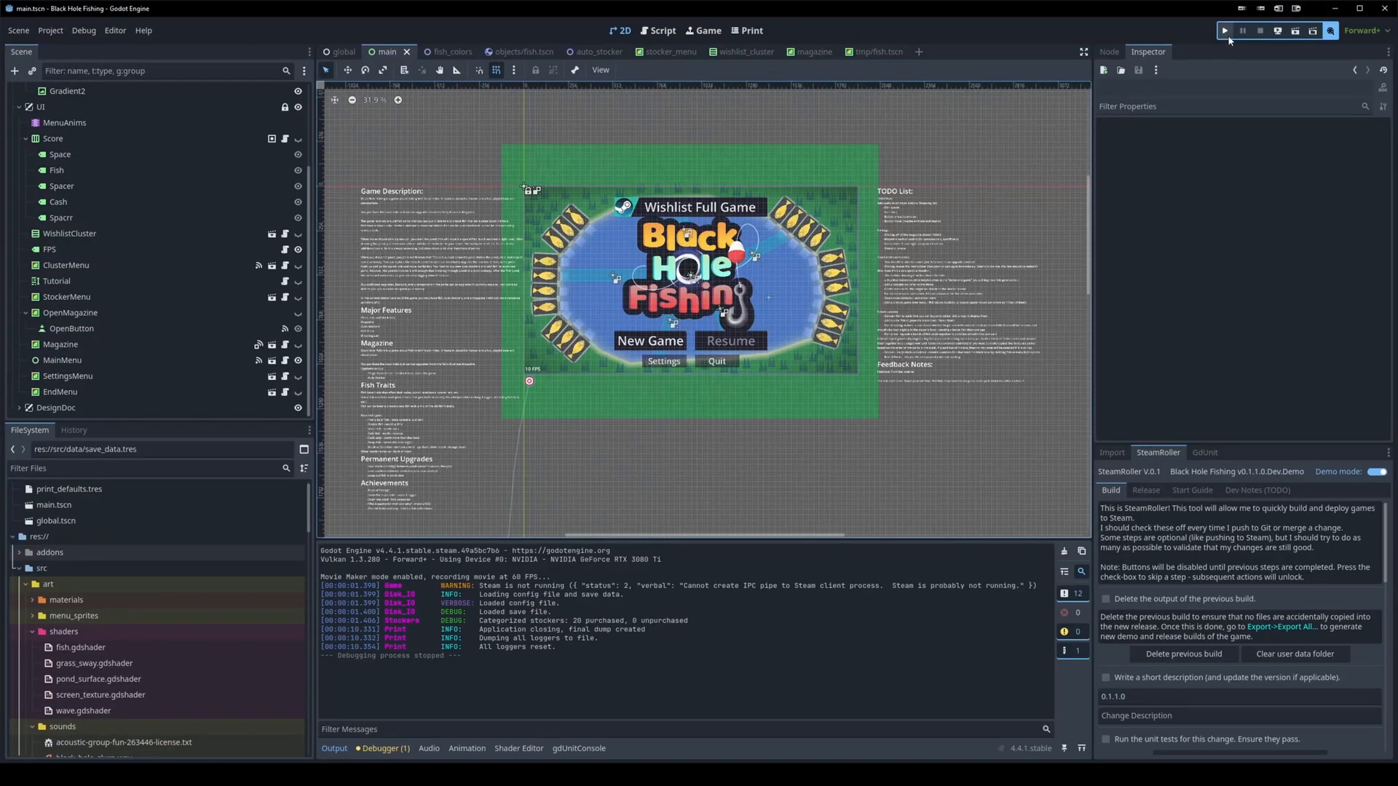
Launch another Movie Maker recording run of the main scene
click(1225, 29)
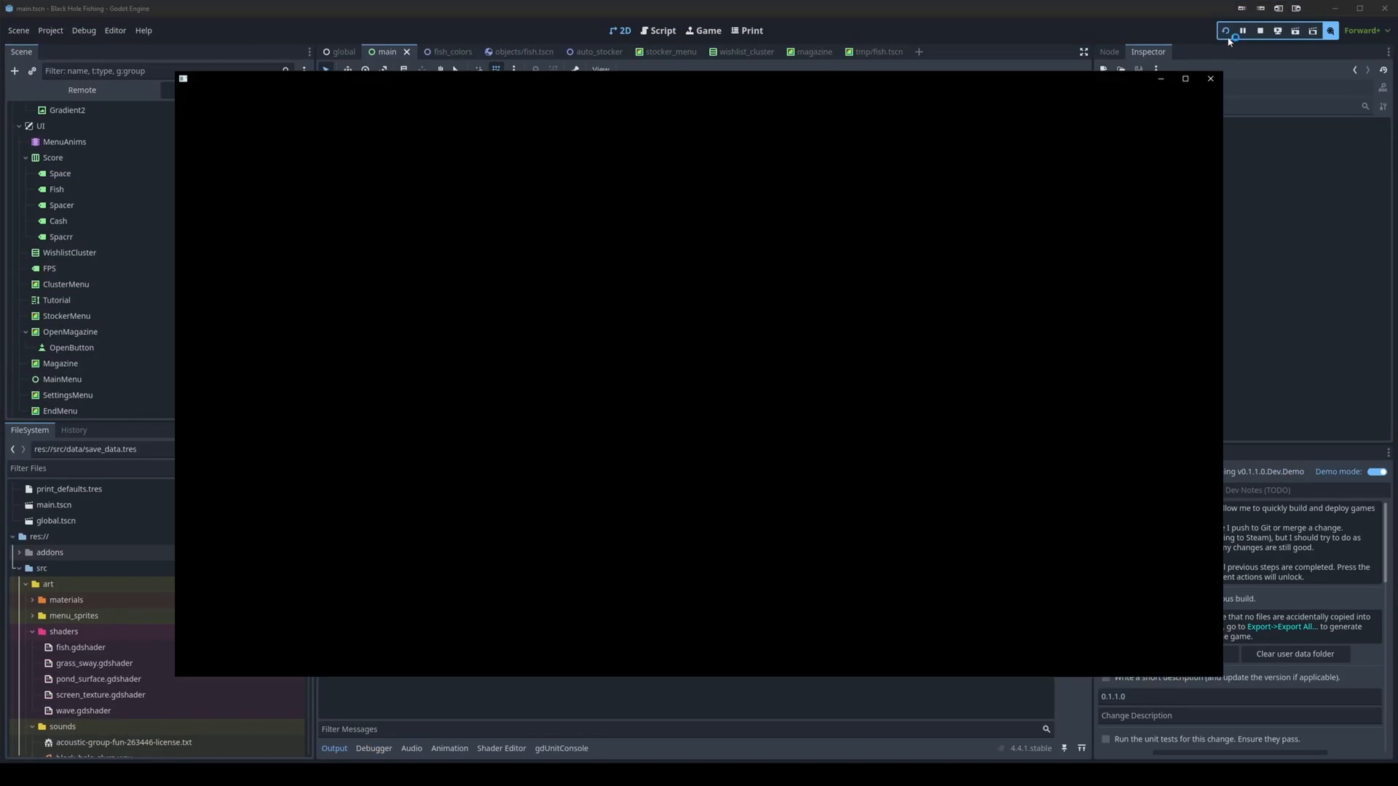
click(1226, 30)
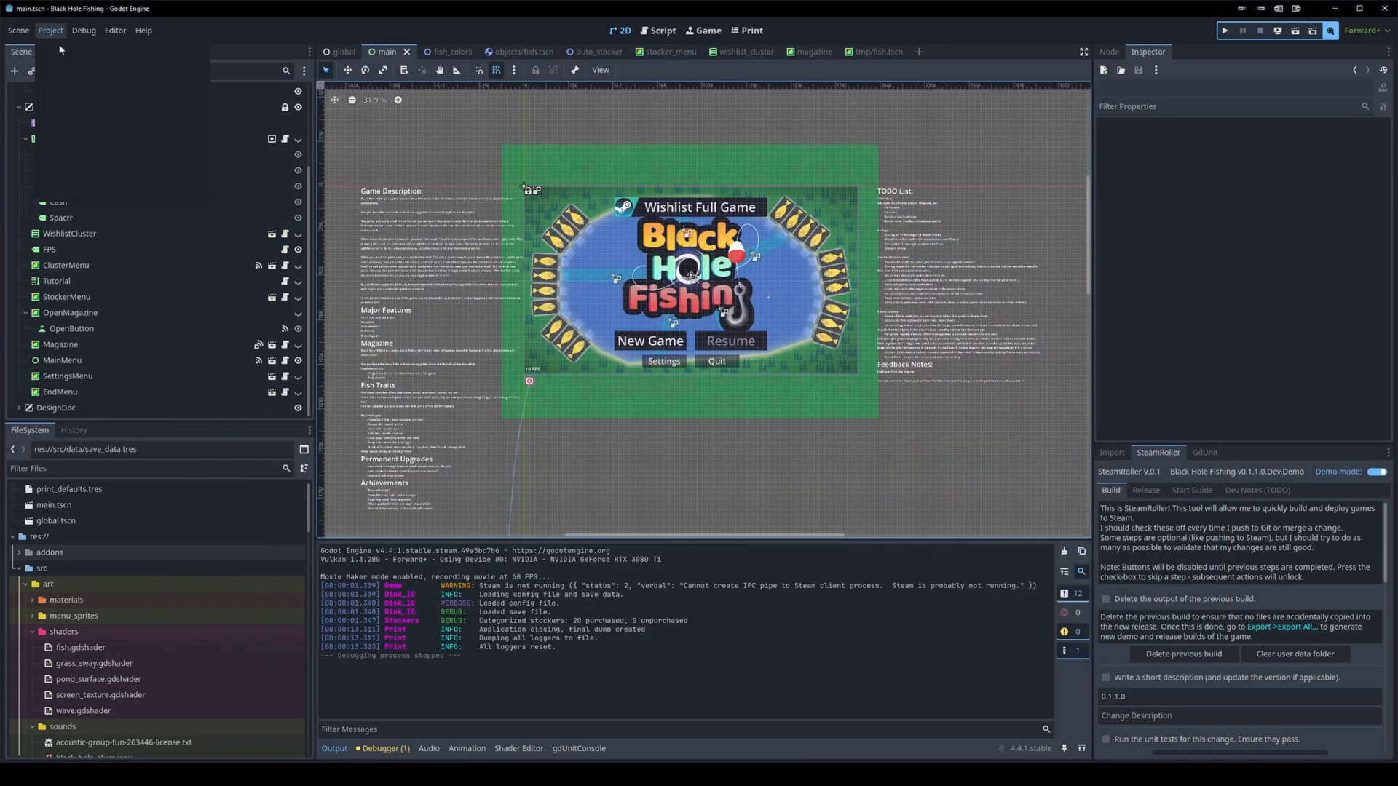
Set Window Width Override to 616 under Display > Window in Project Settings
click(50, 30)
text(20)
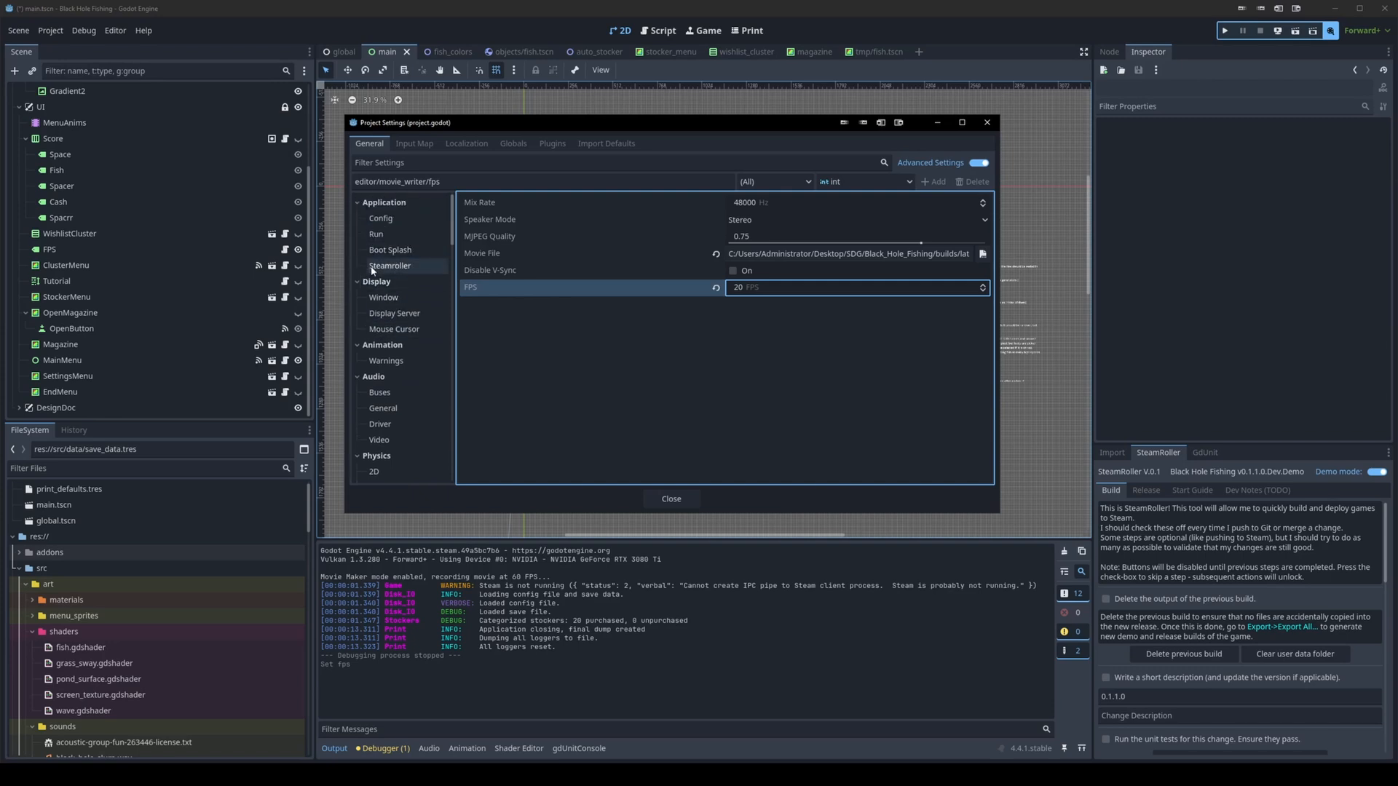
click(383, 297)
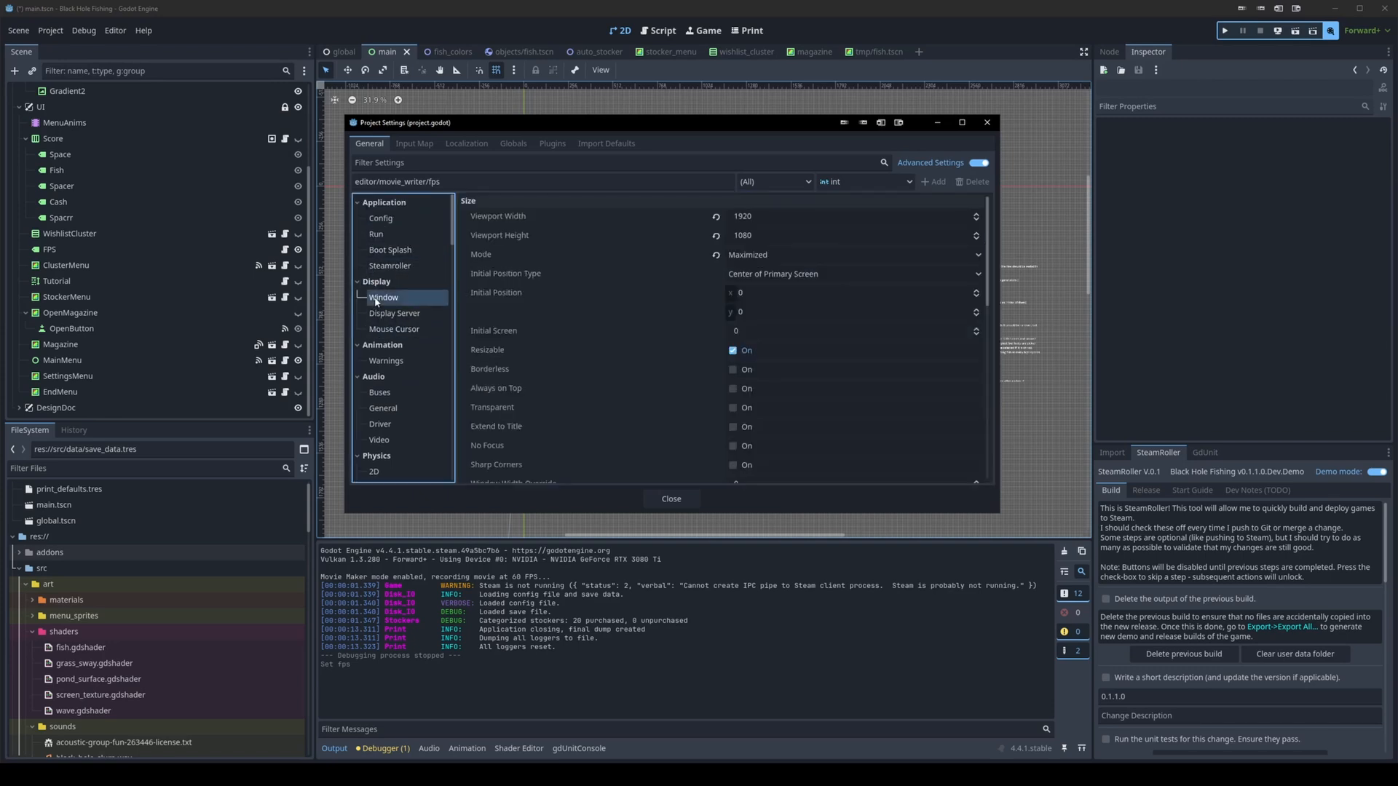
mouse_move(471, 214)
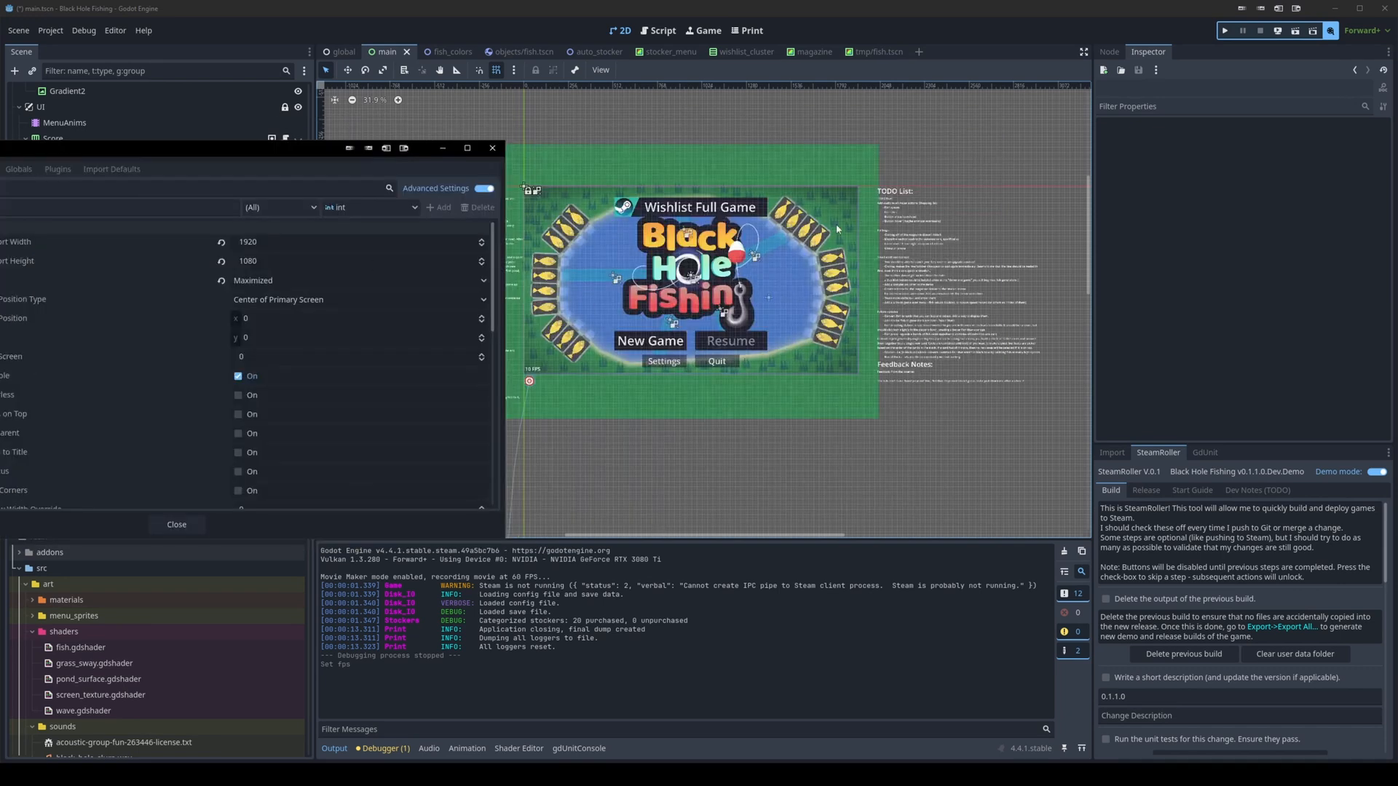
mouse_move(549, 388)
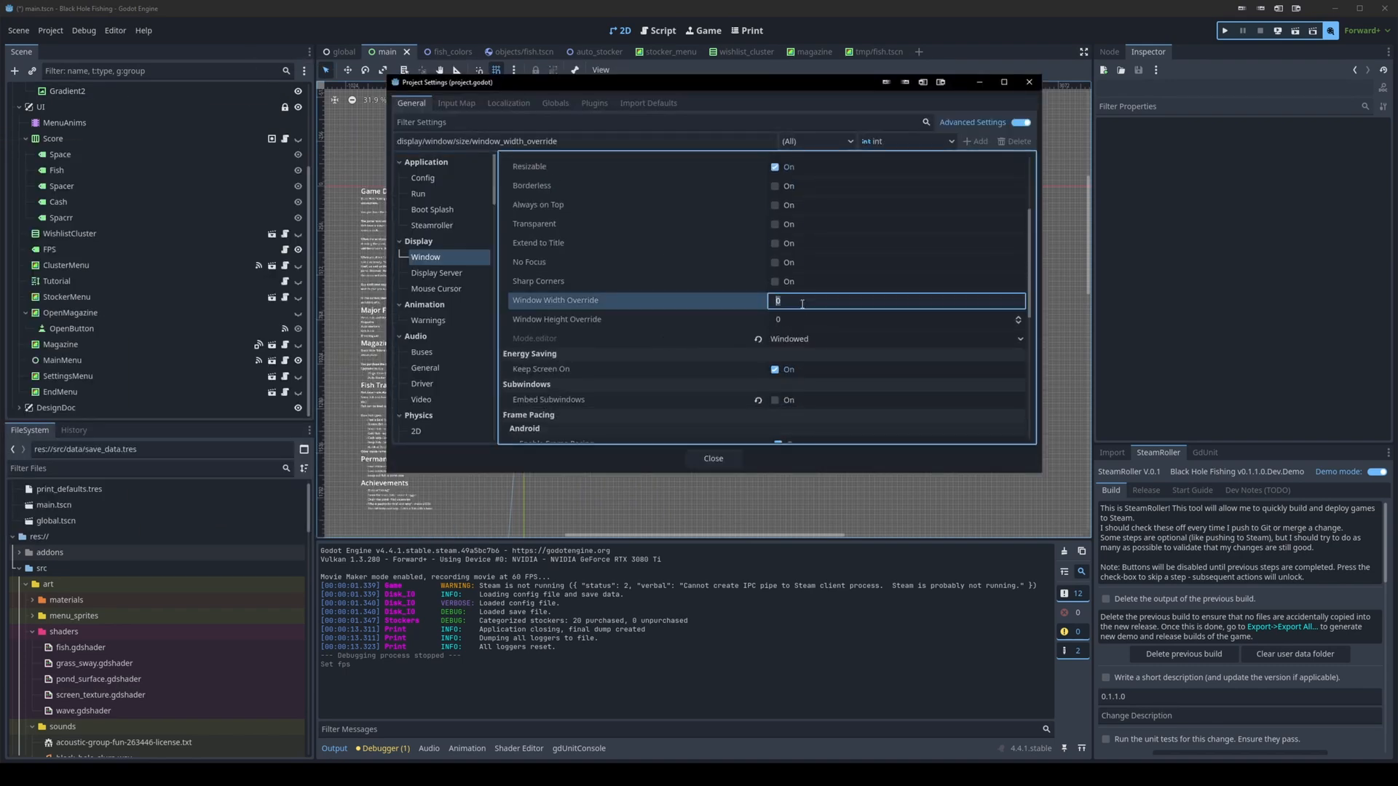
text(616)
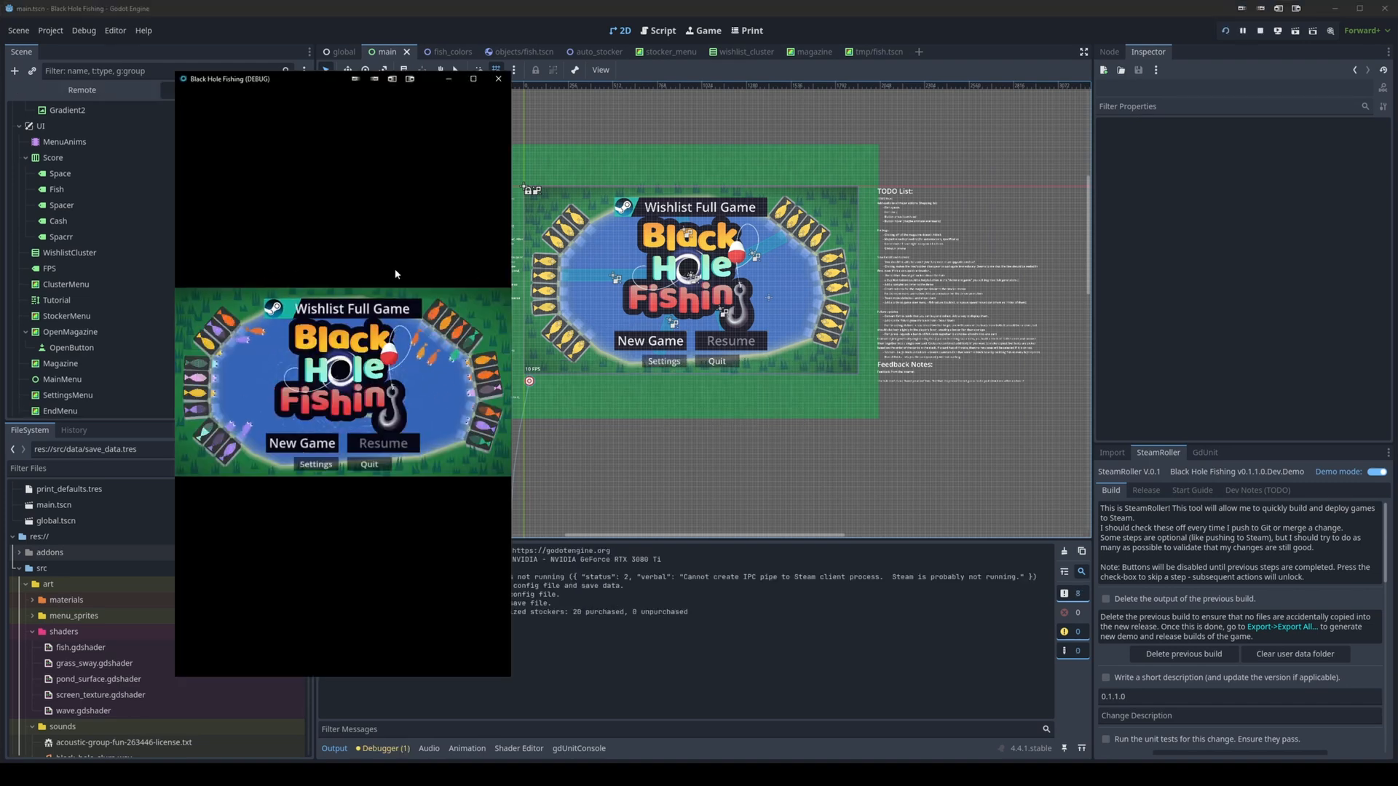
Set Window Height Override to 347 in Project Settings and test-run the game
click(50, 29)
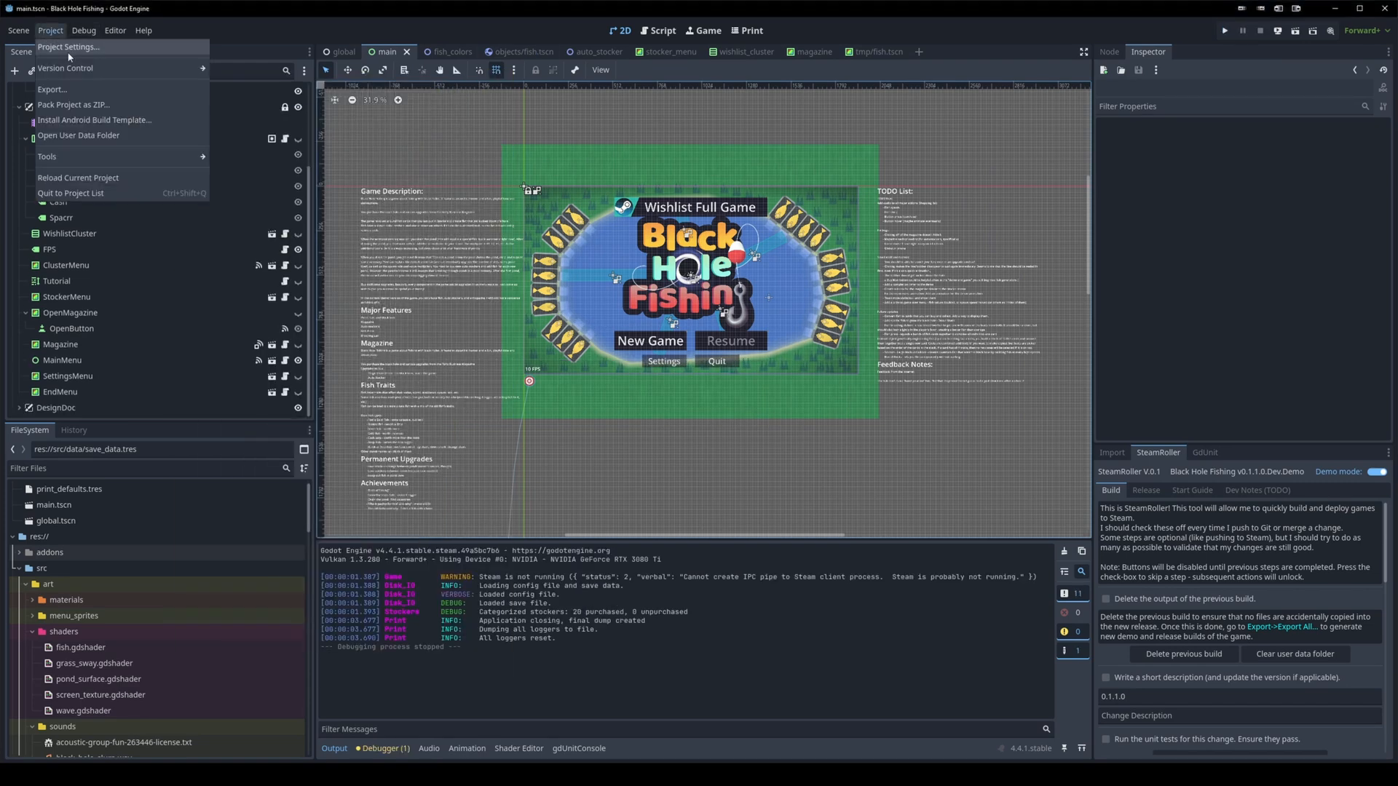
click(69, 47)
text(1080/1920)
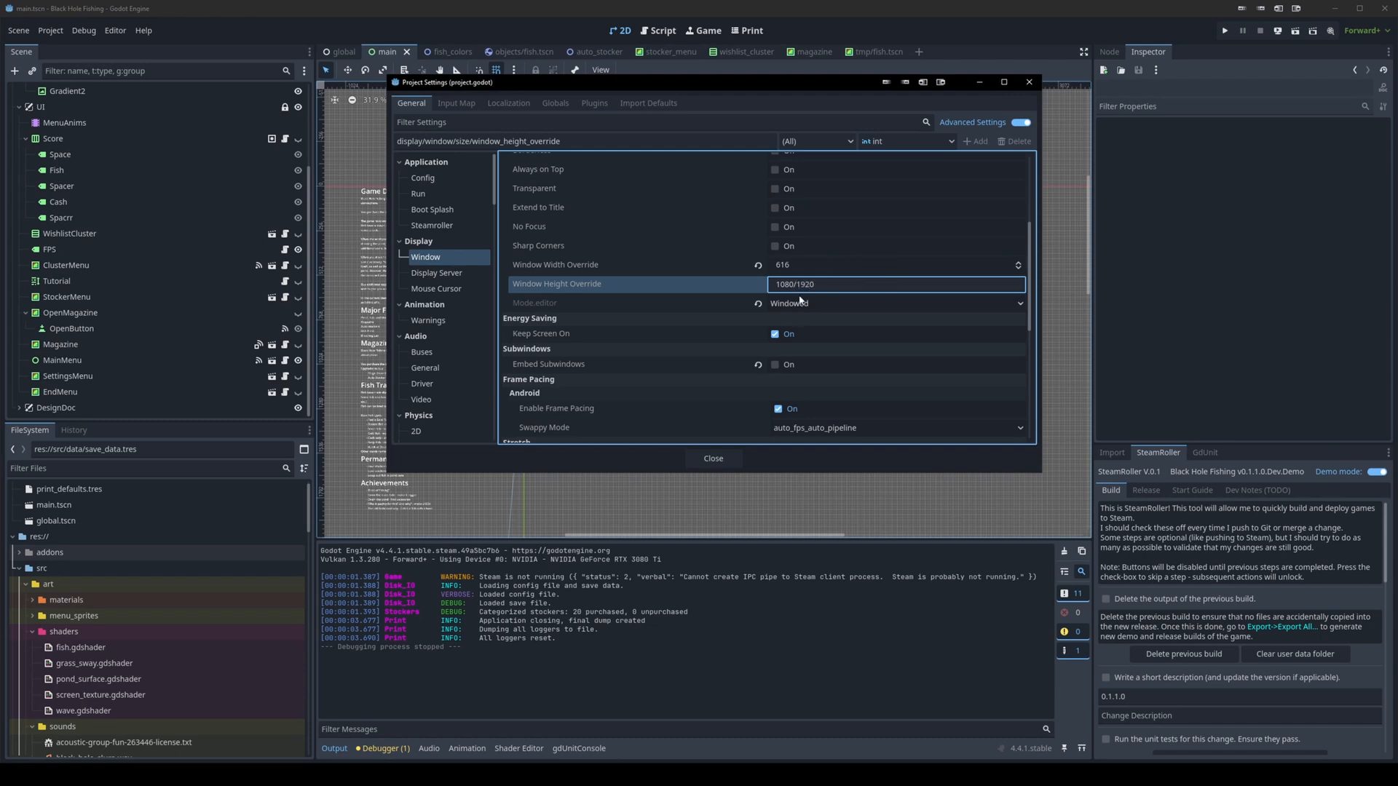
text(.0)
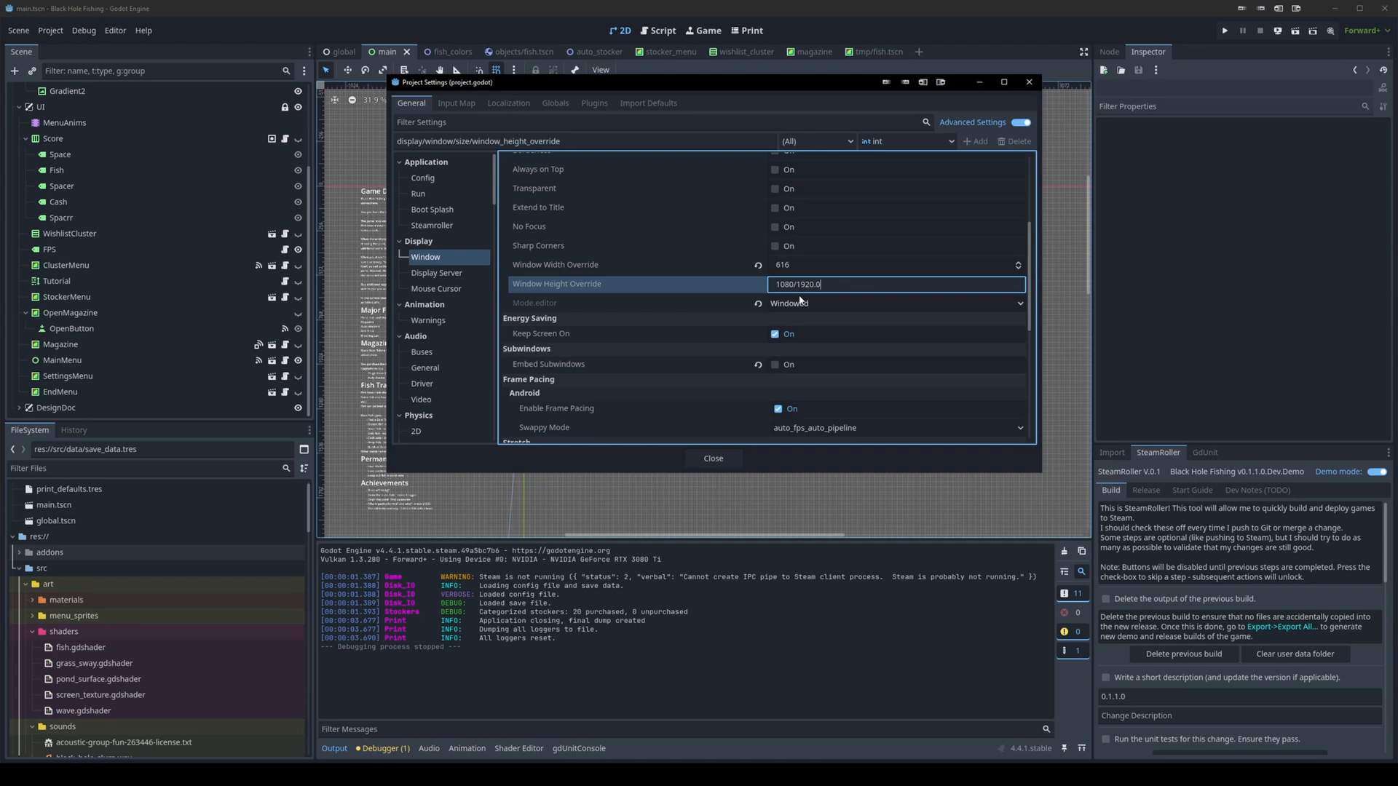
text(347)
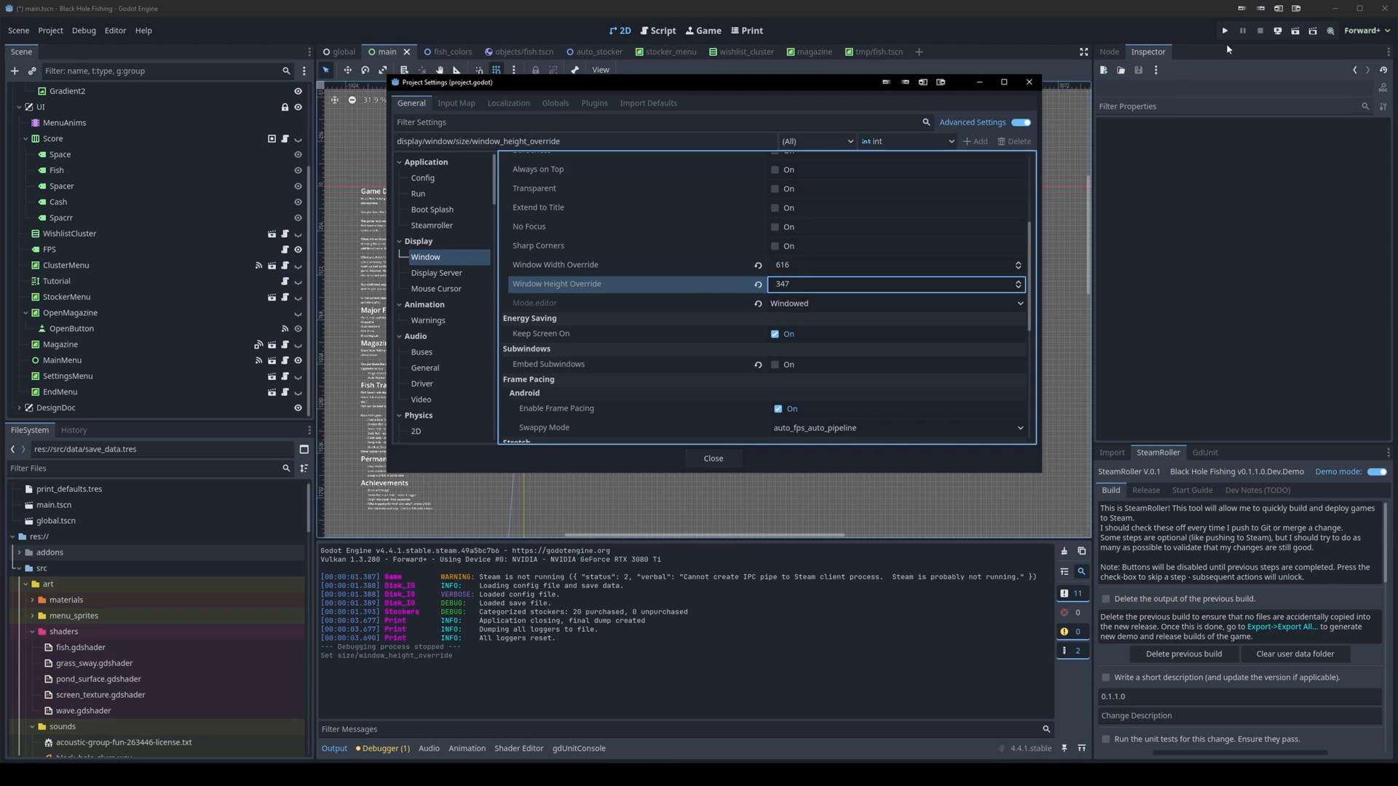
click(712, 457)
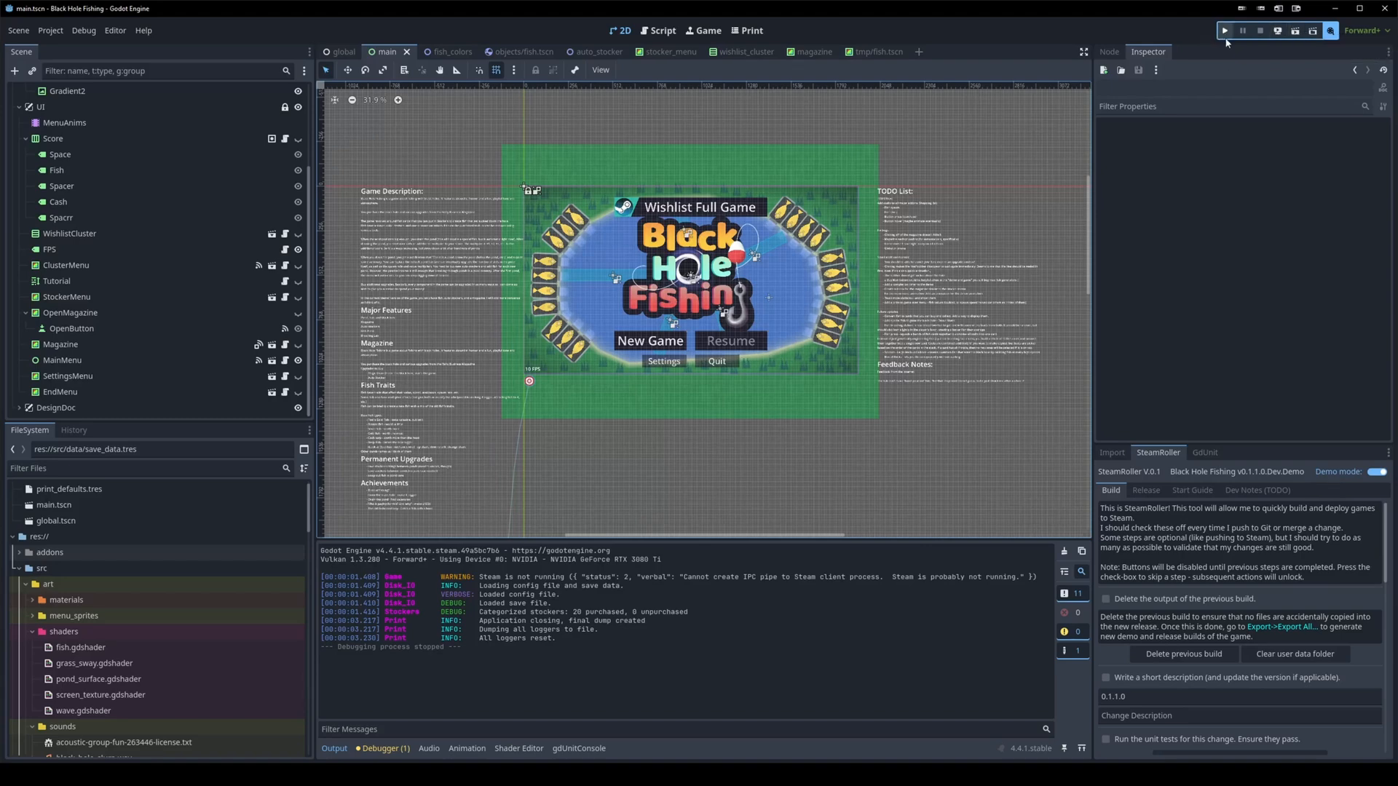
click(1224, 30)
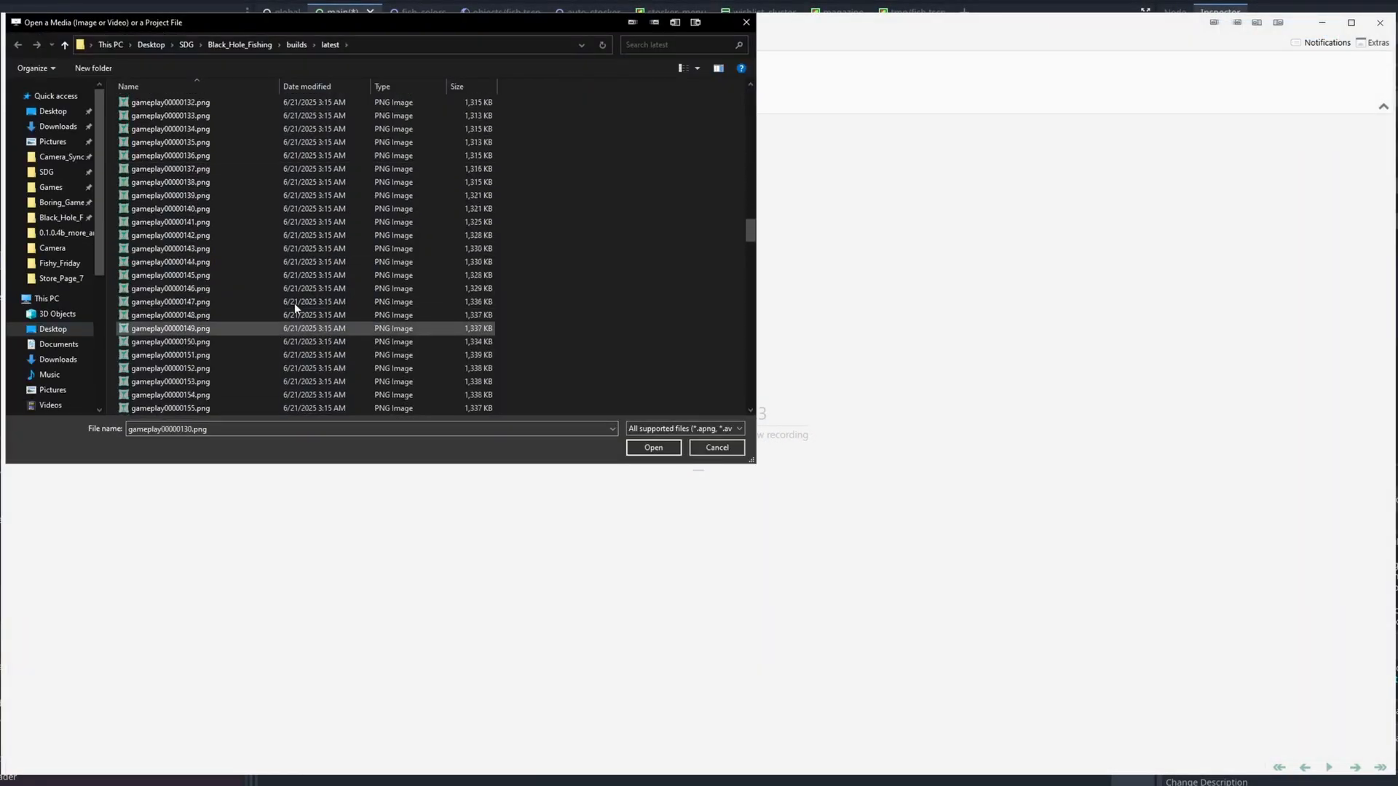
Load the gameplay PNG frames and override every frame's delay to 15 ms
click(653, 447)
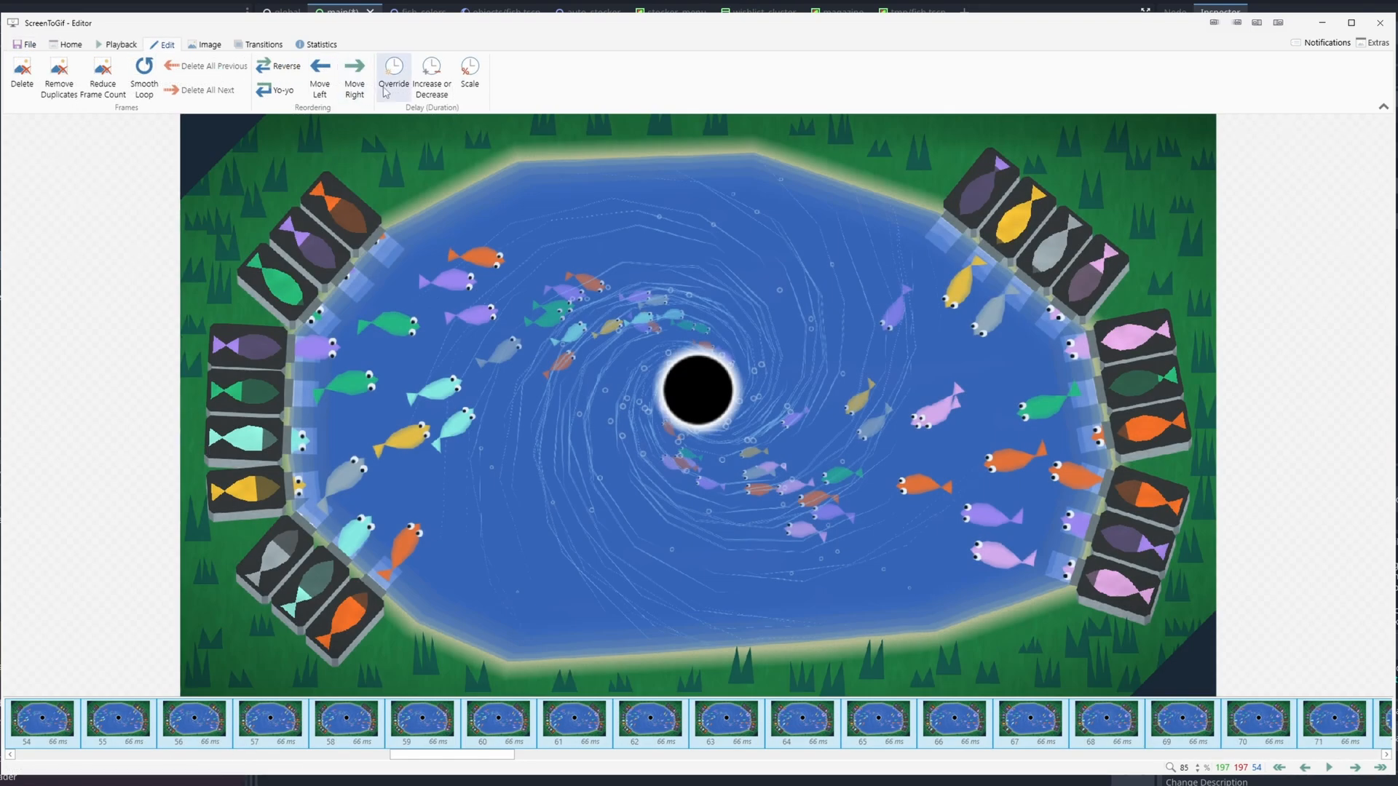
click(393, 76)
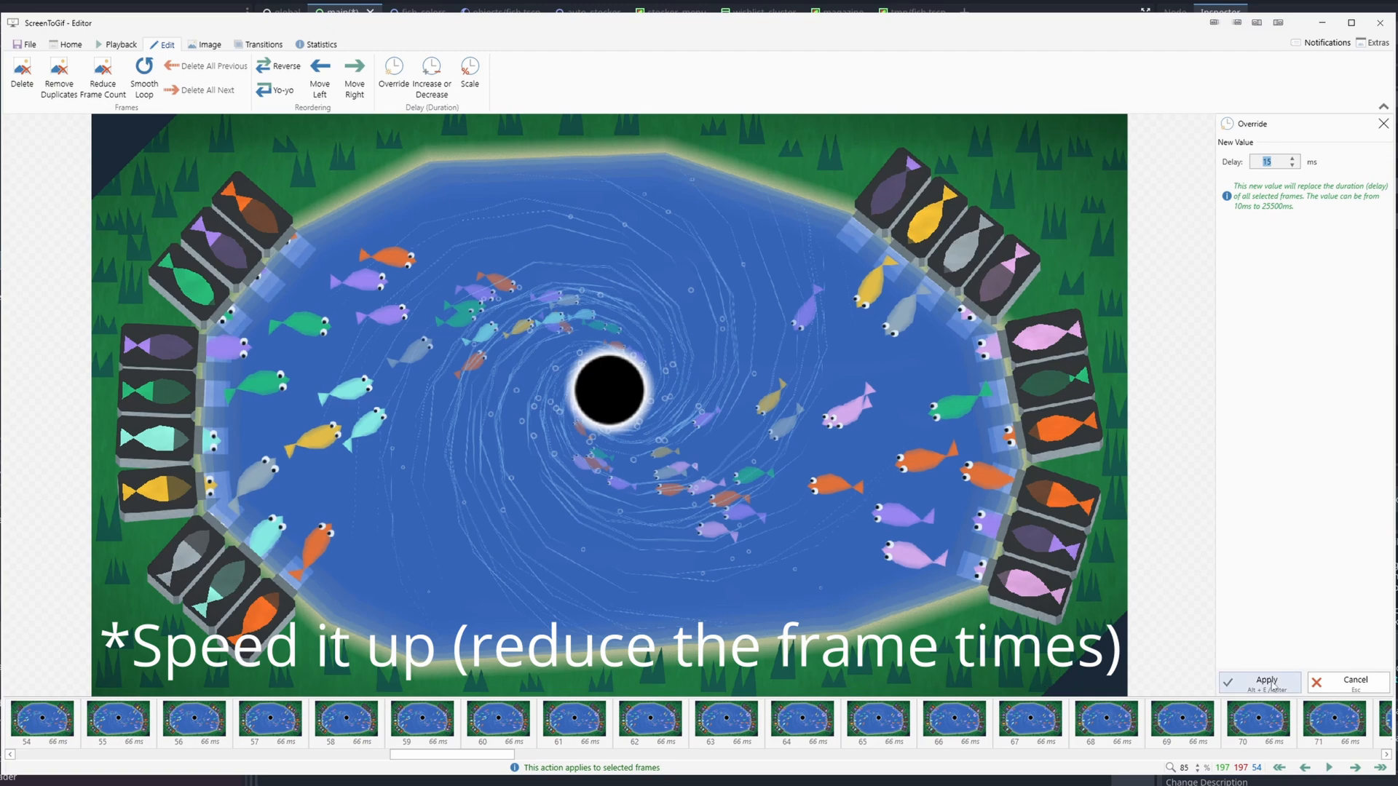
click(1258, 681)
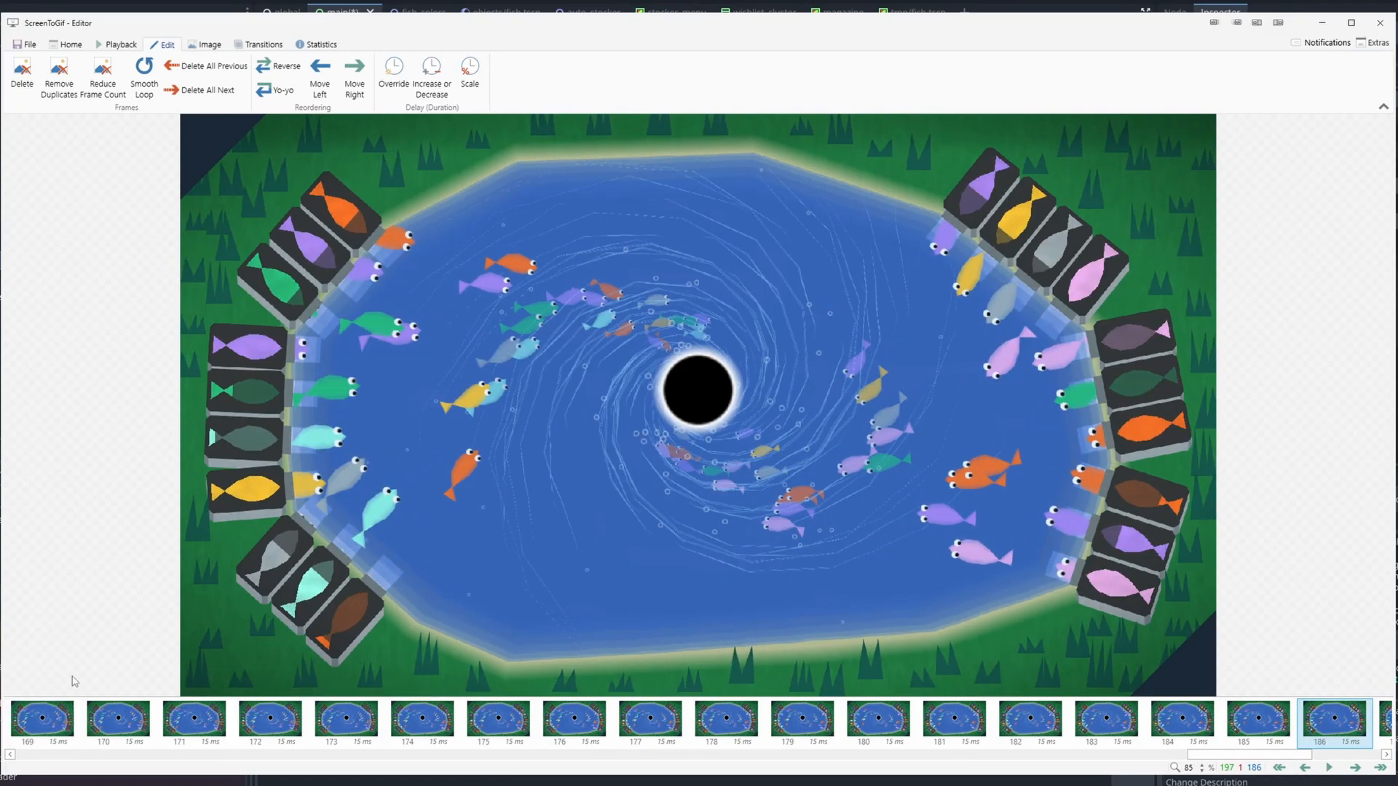
click(208, 44)
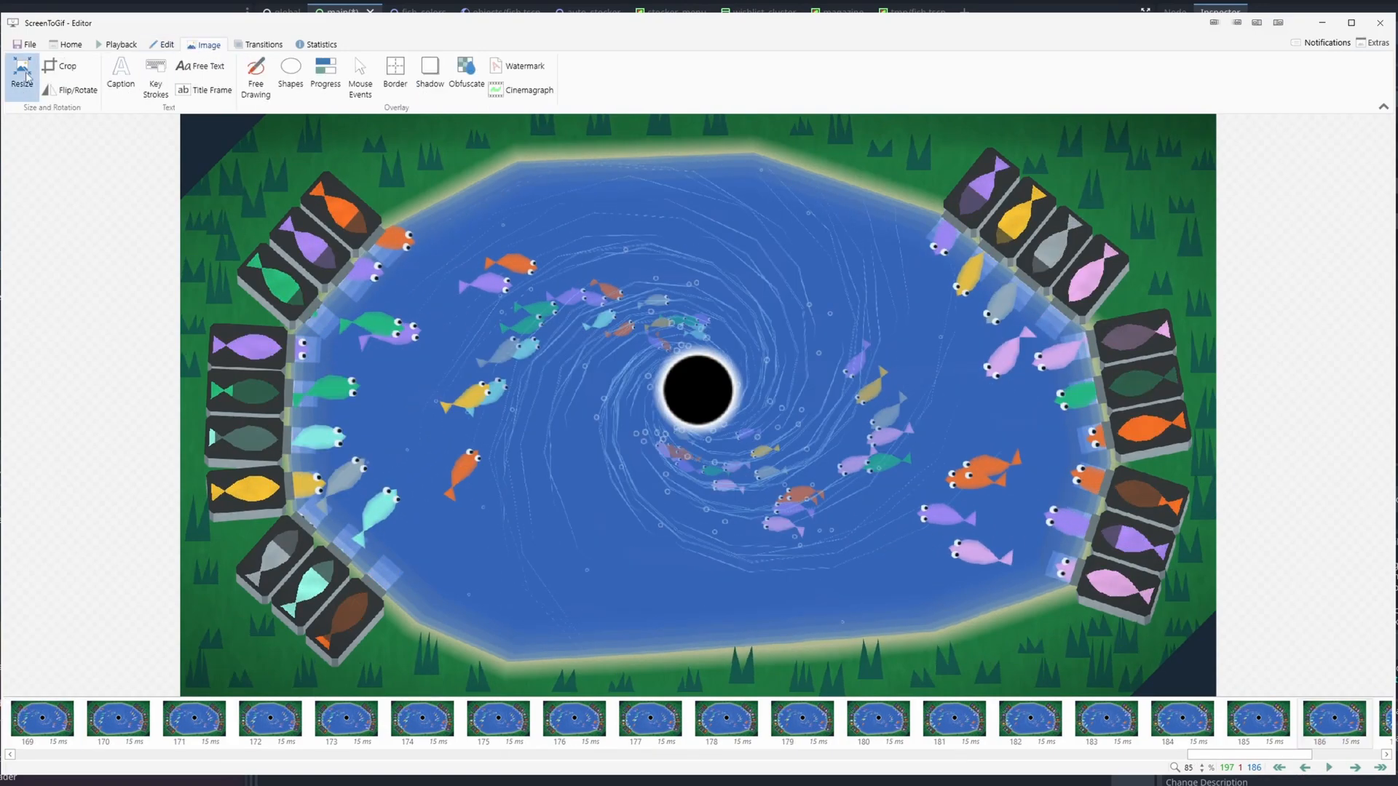
Resize all frames to 616 pixels wide (616×346) and delete 37 unwanted frames
click(20, 73)
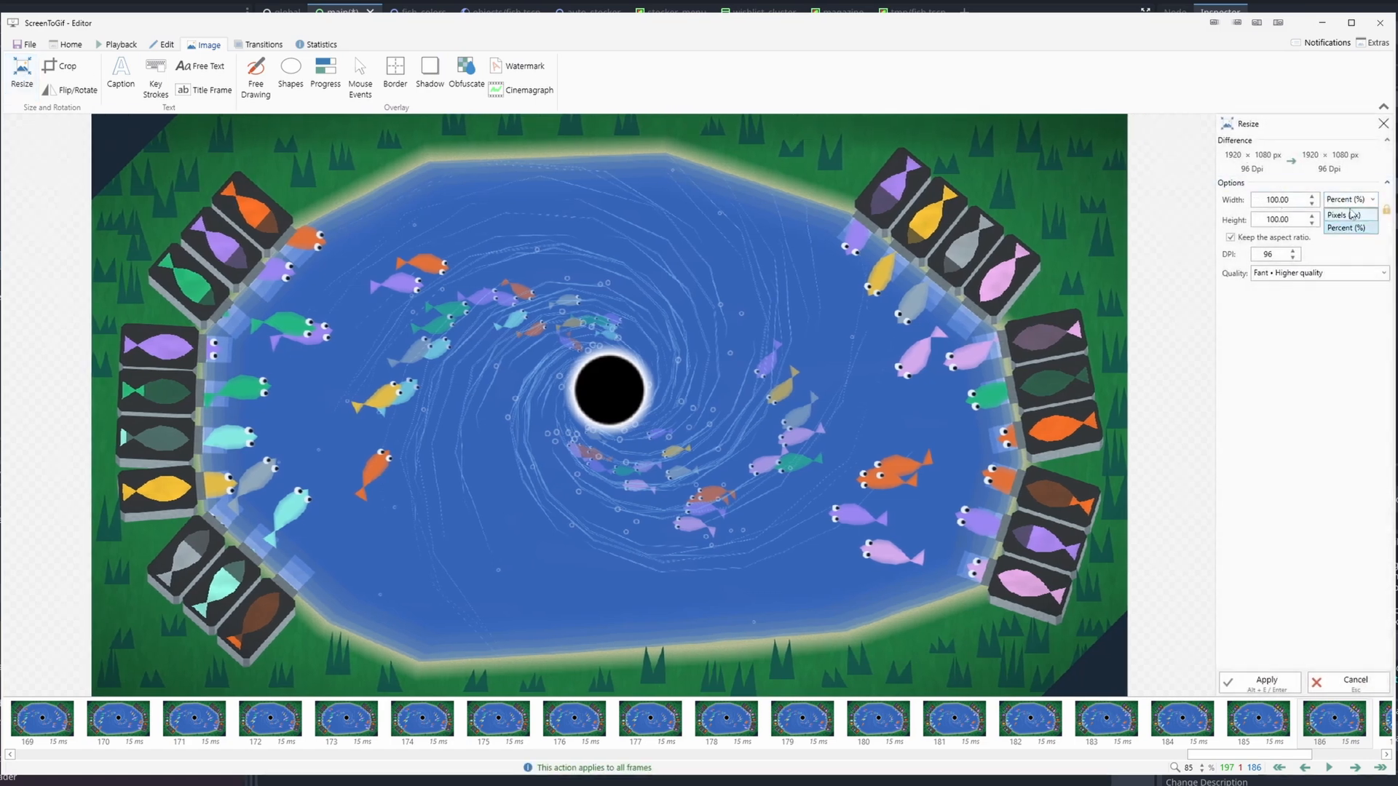
click(1345, 216)
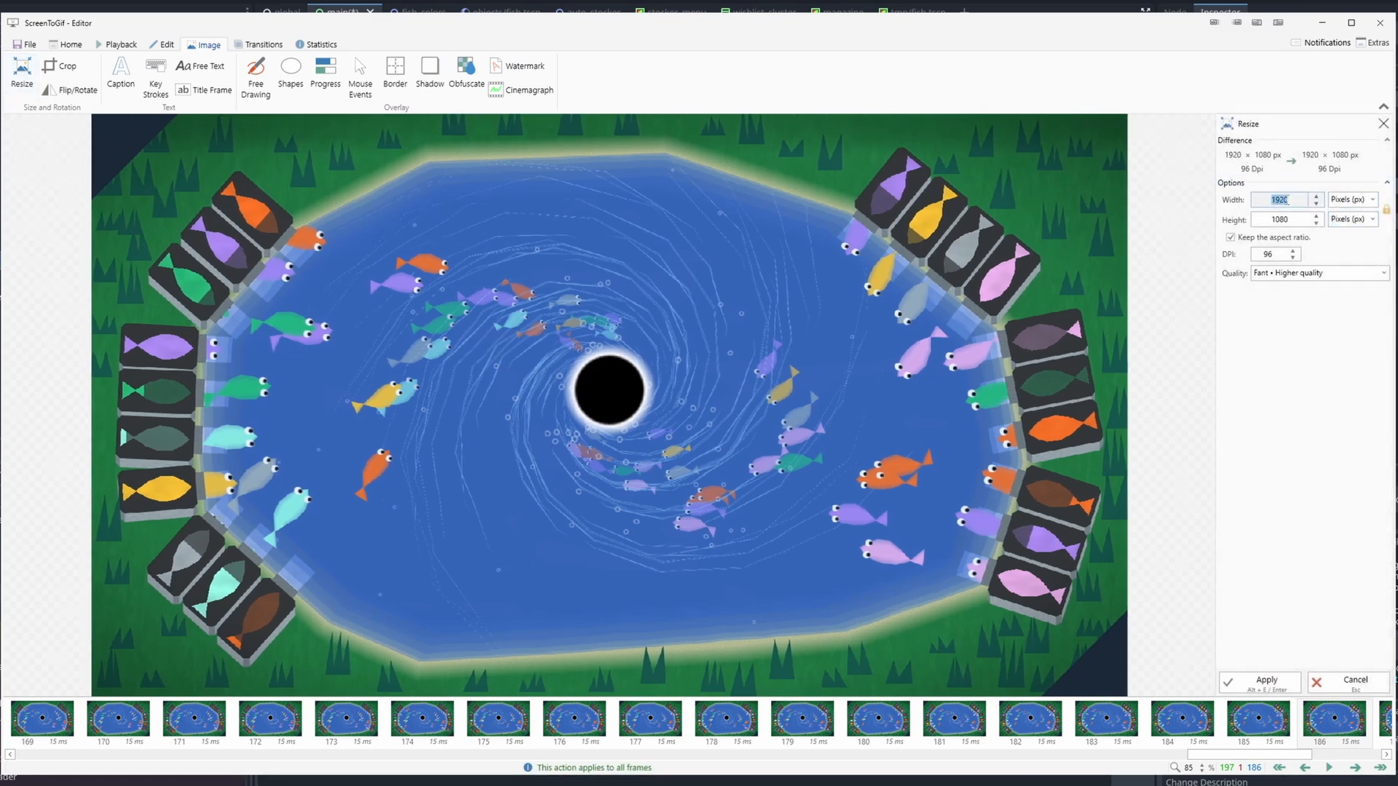
text(616)
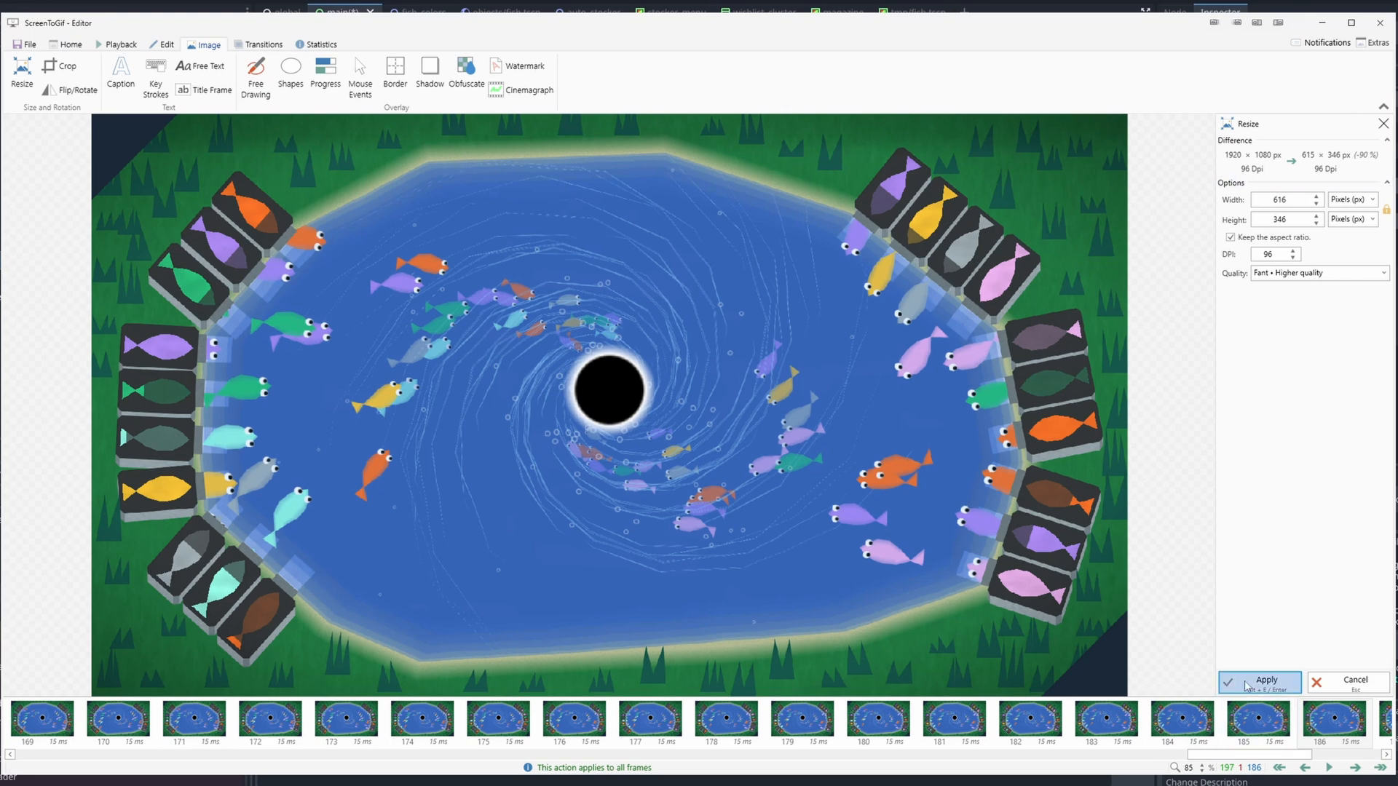
click(1258, 681)
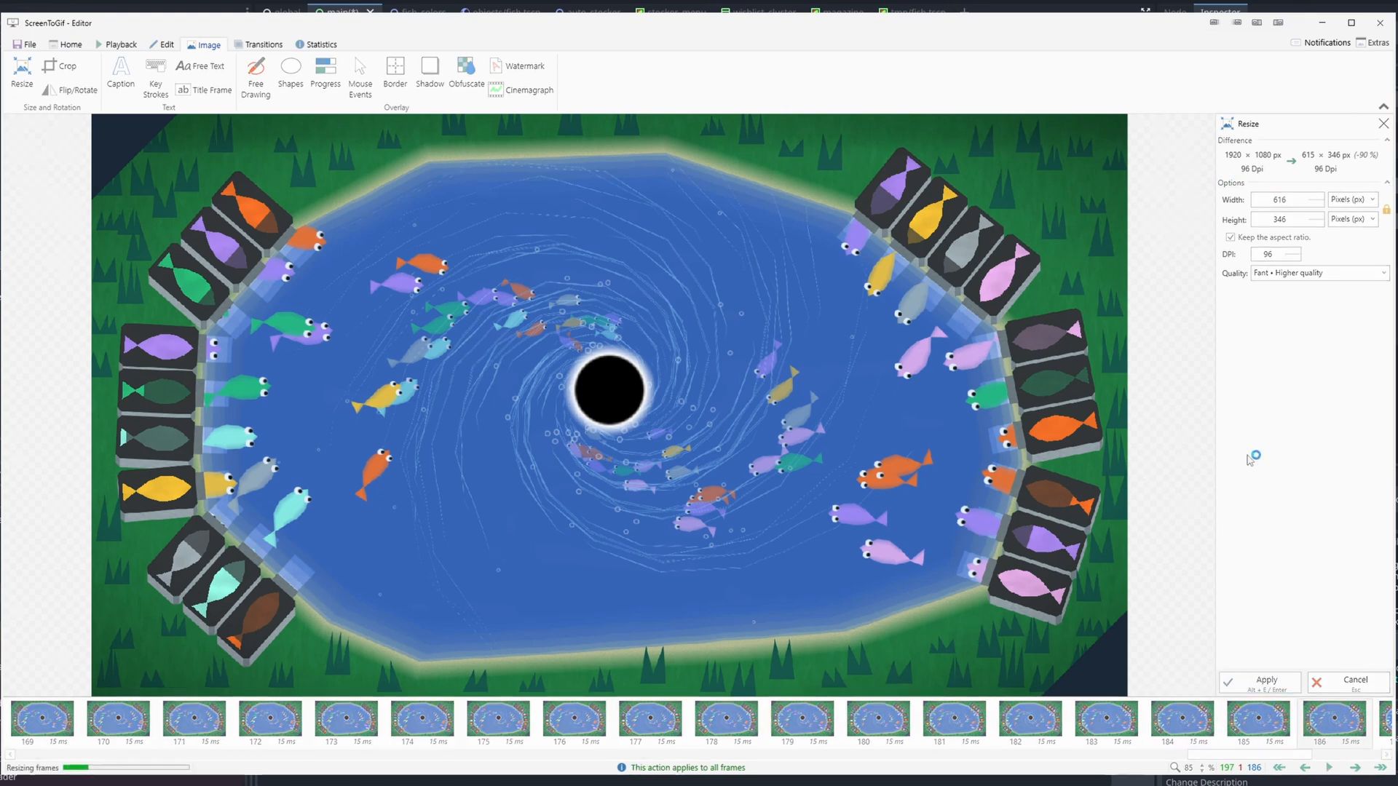
mouse_move(446, 518)
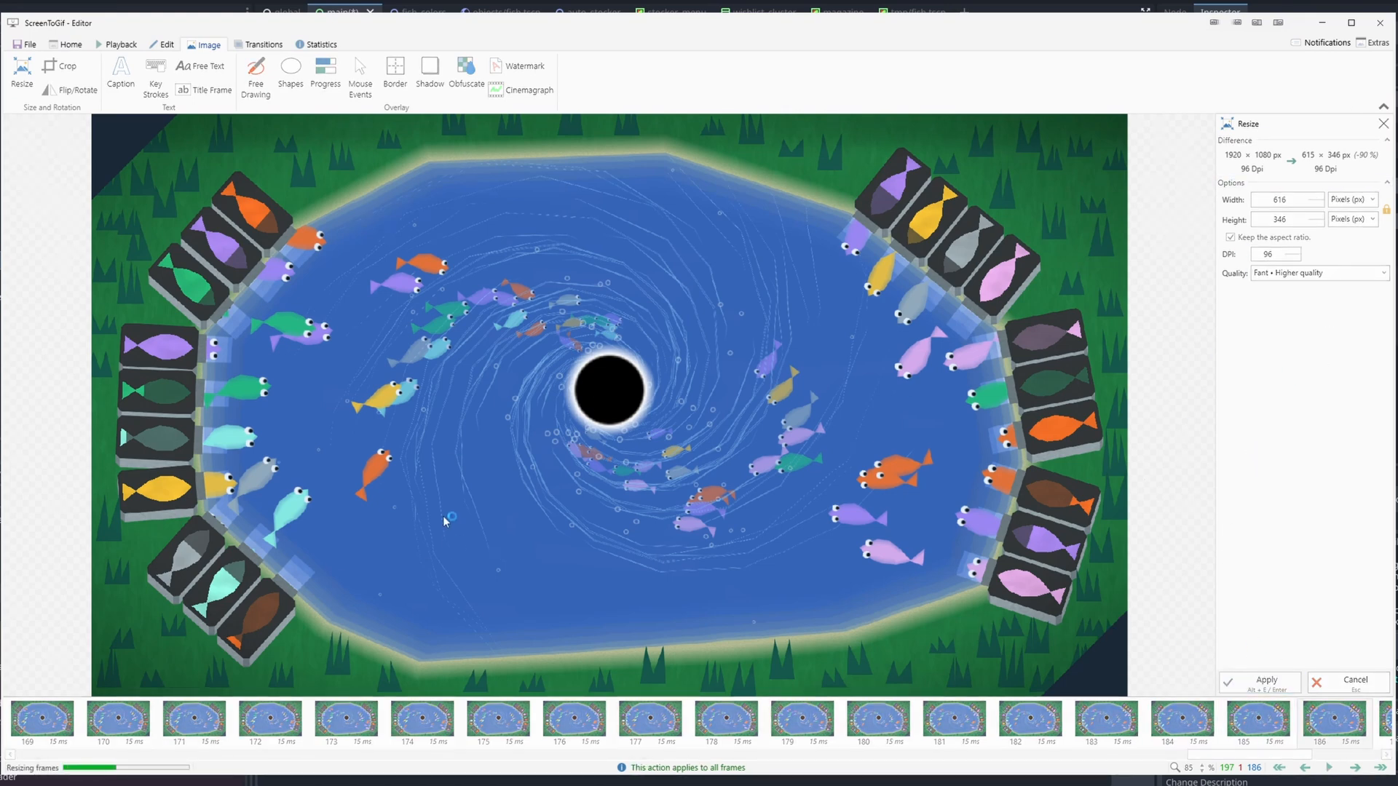
mouse_move(1196, 451)
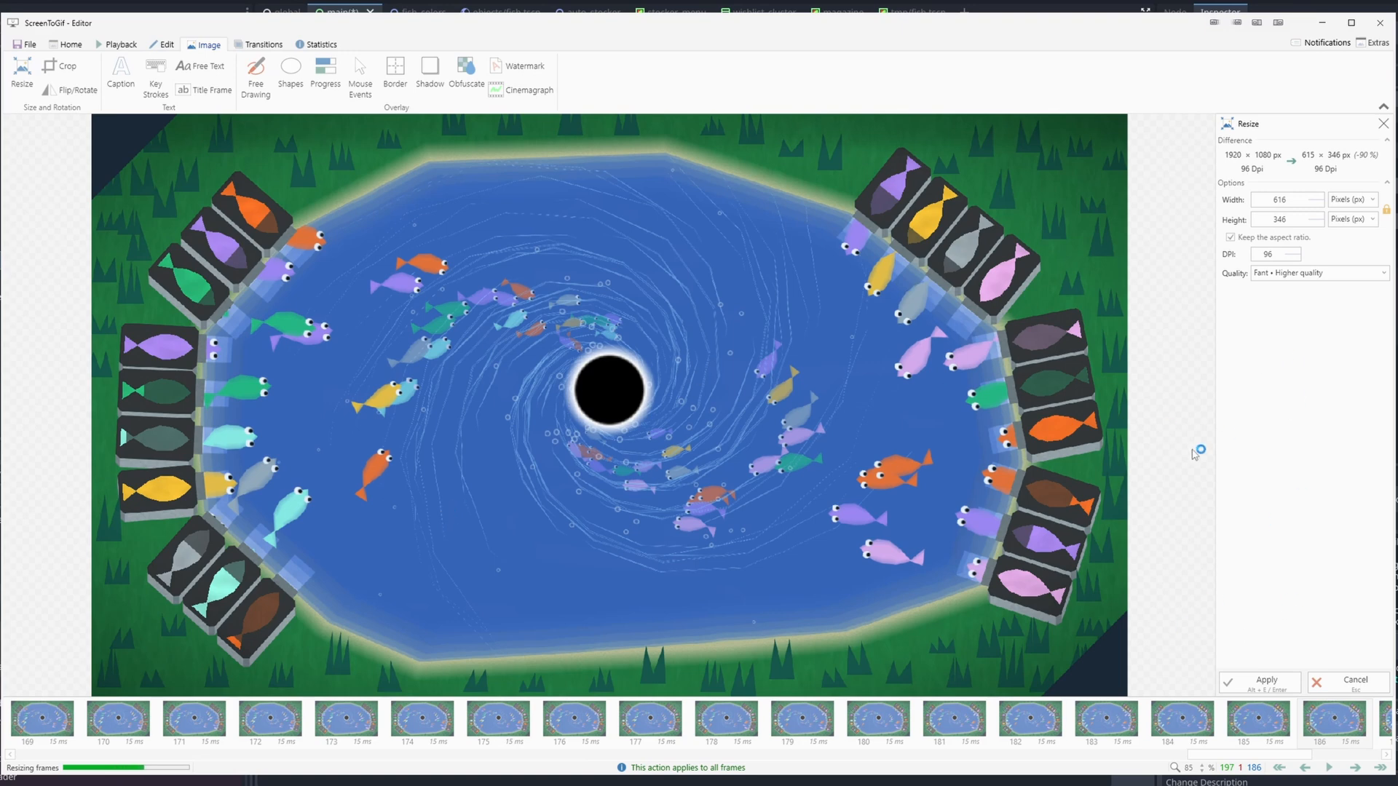
mouse_move(550, 576)
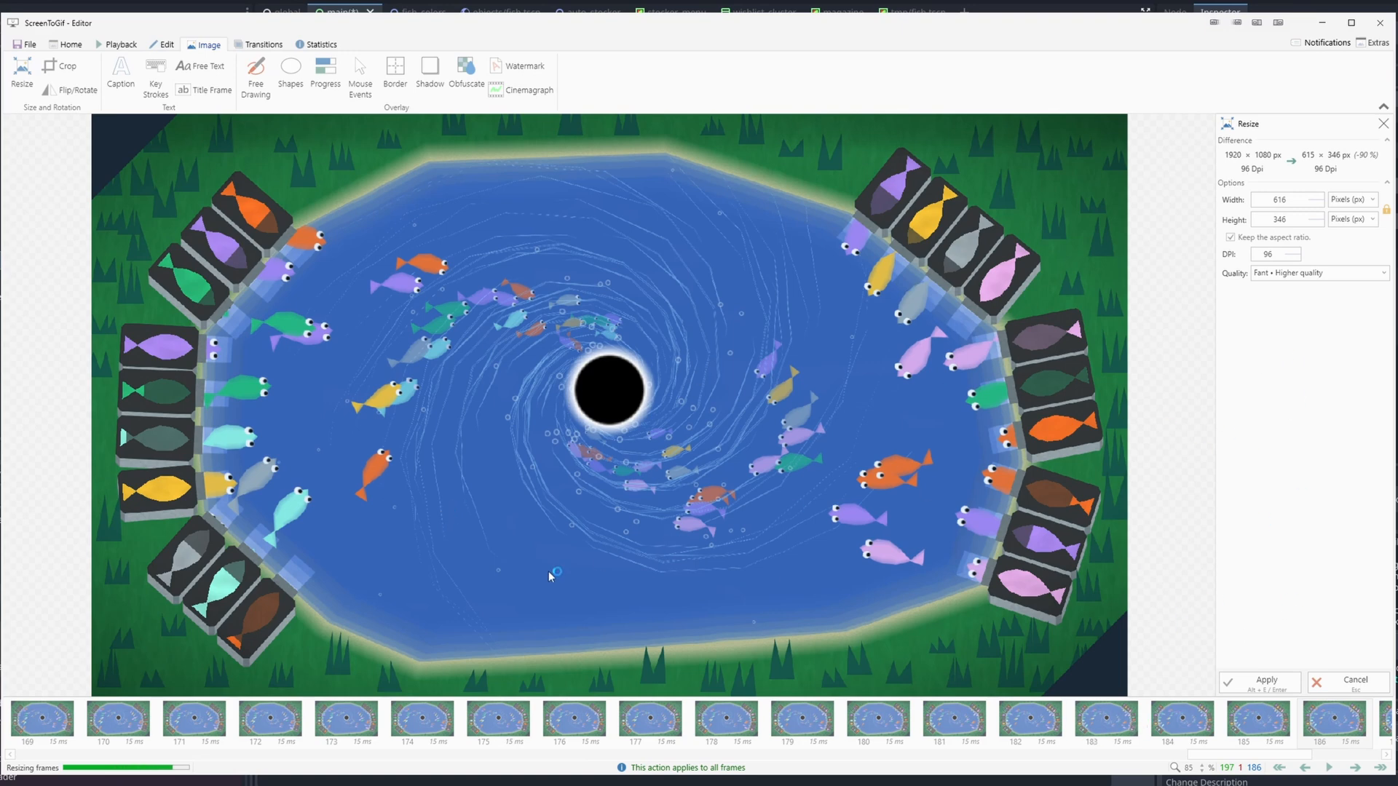
click(1258, 681)
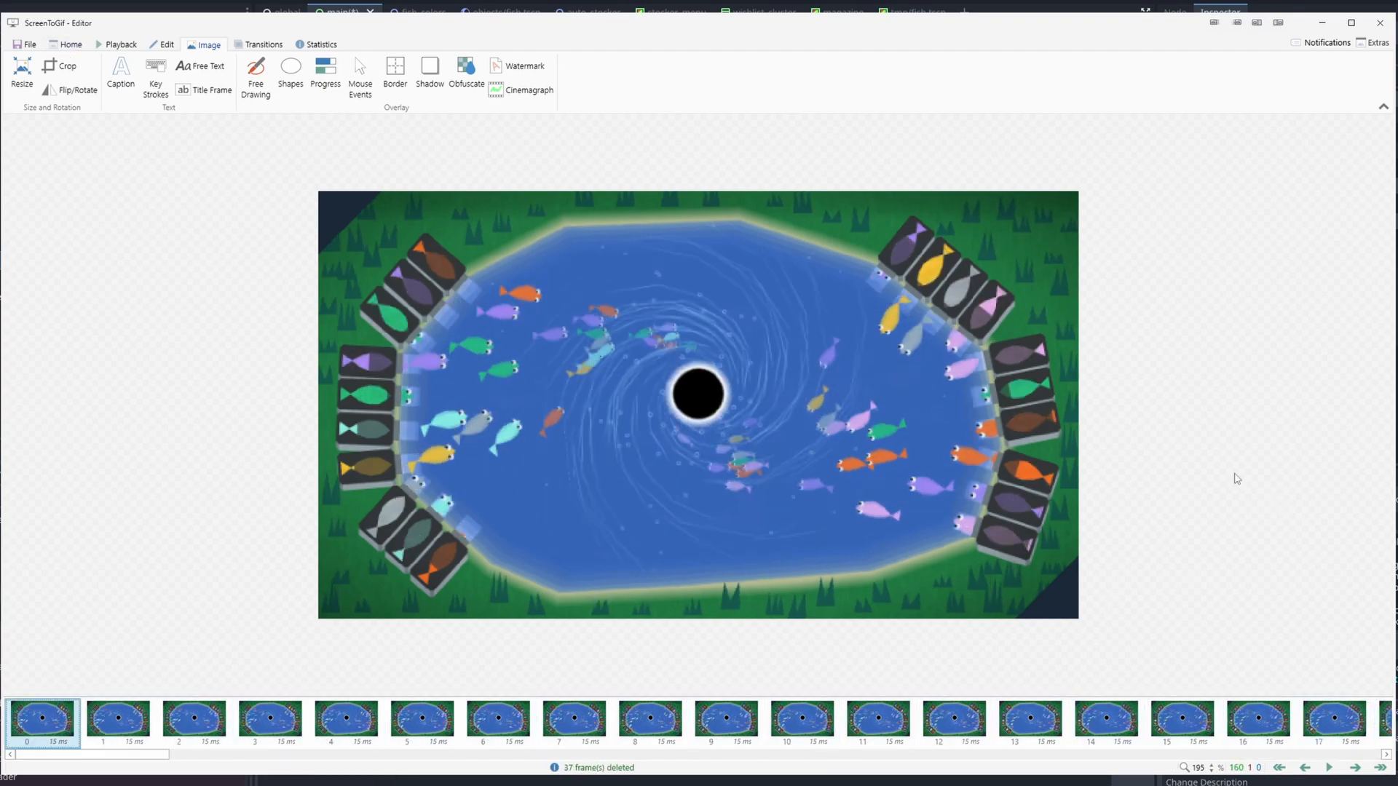
Delete 34 unwanted timeline frames, leaving the pond animation at 126 frames
click(1328, 767)
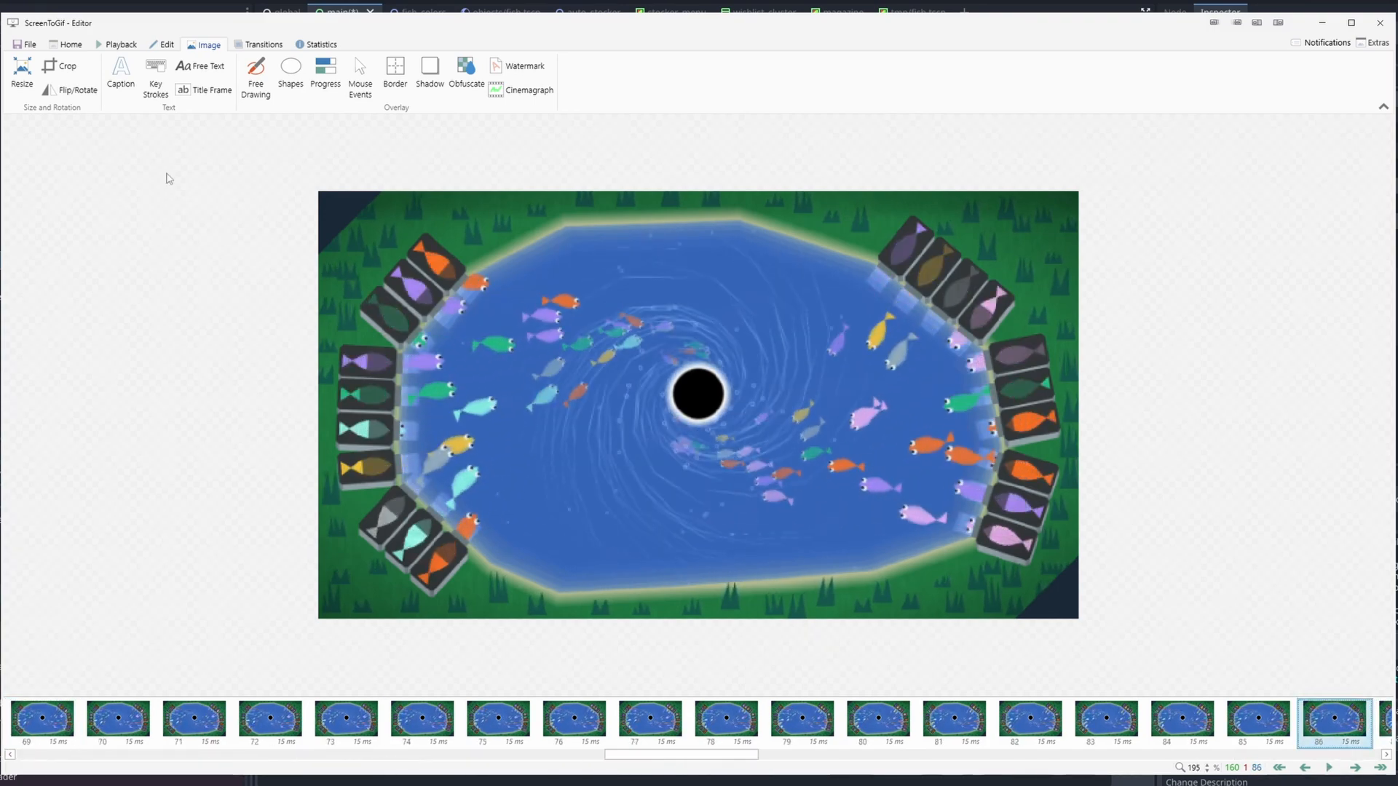
click(30, 45)
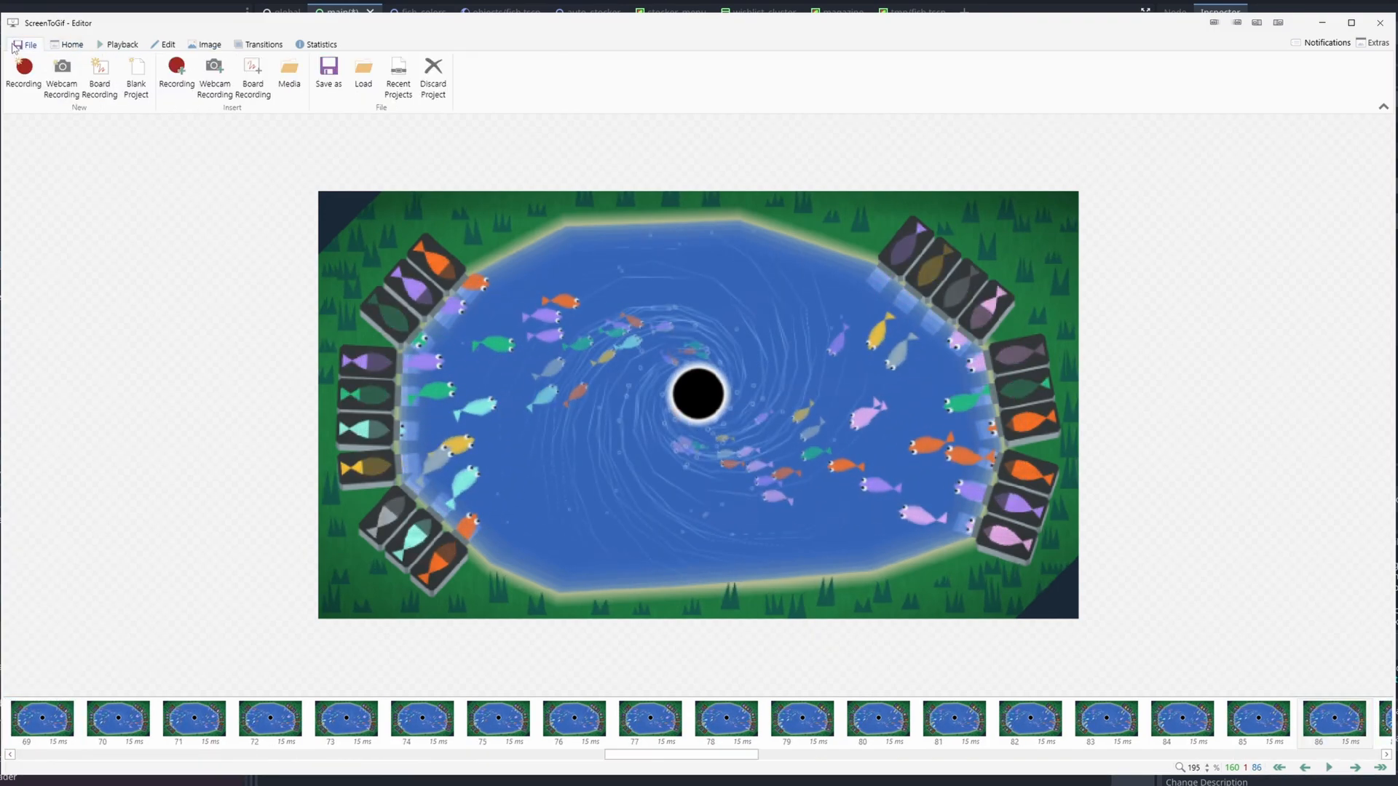
click(327, 76)
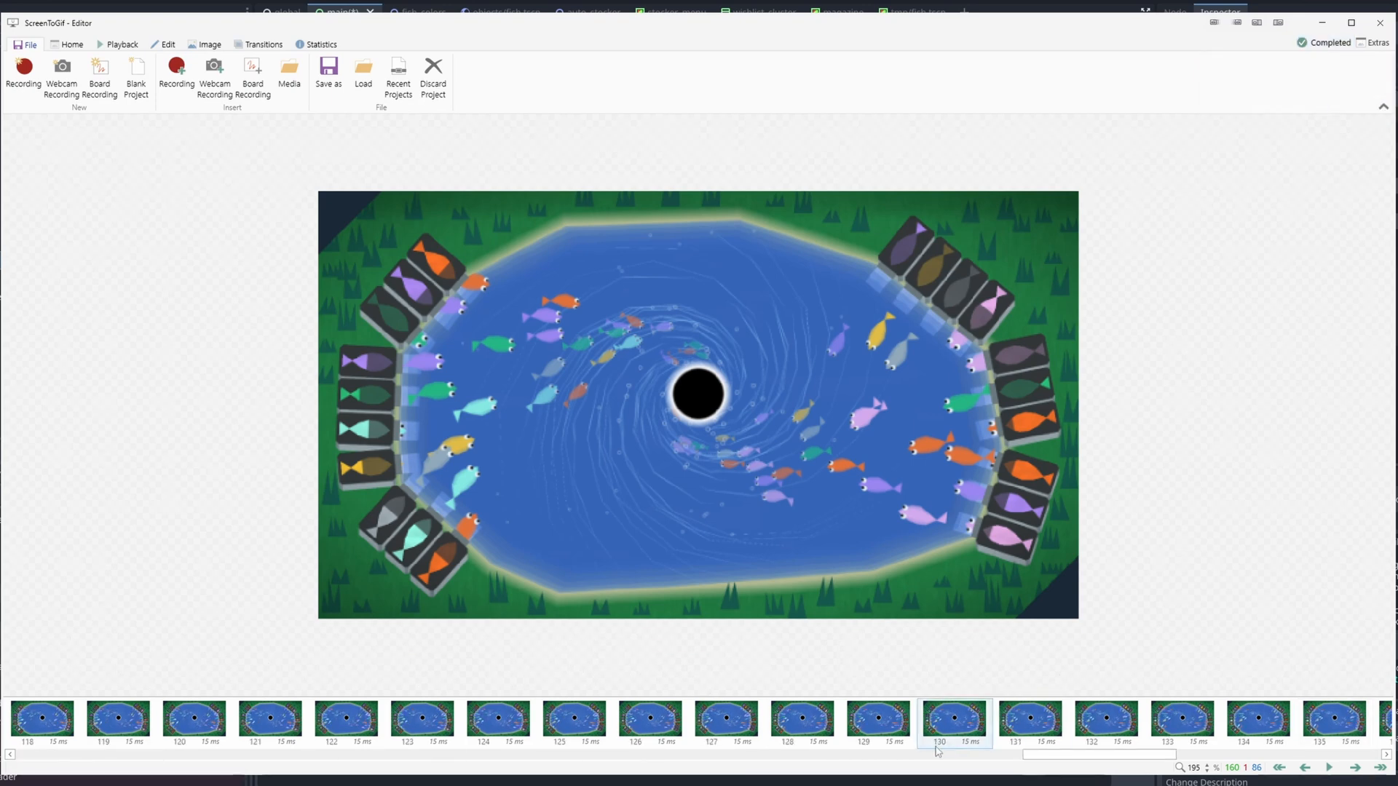
click(650, 717)
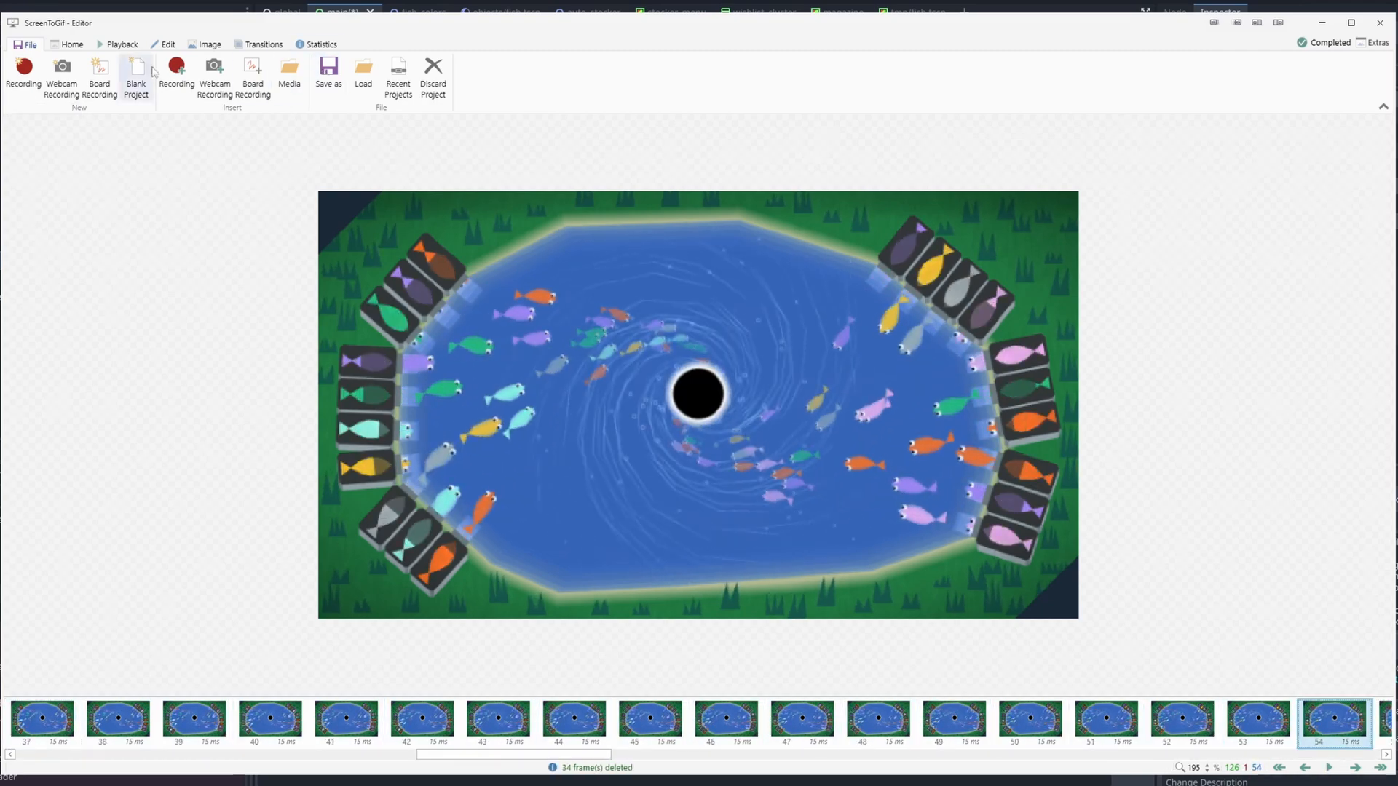
Reduce frame count with Factor 1, Remove Count 2, leaving 42 frames of 45 ms, and preview it
click(267, 718)
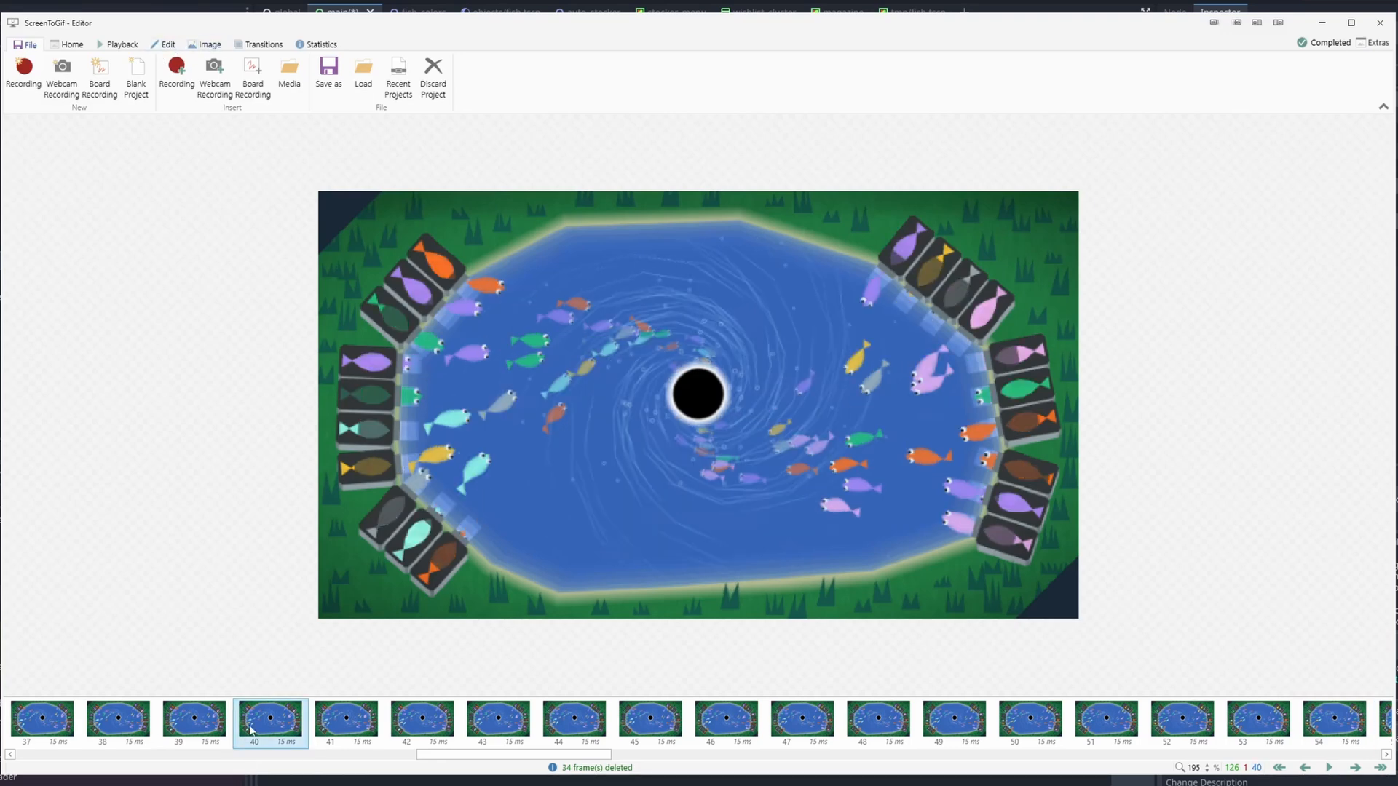
click(168, 44)
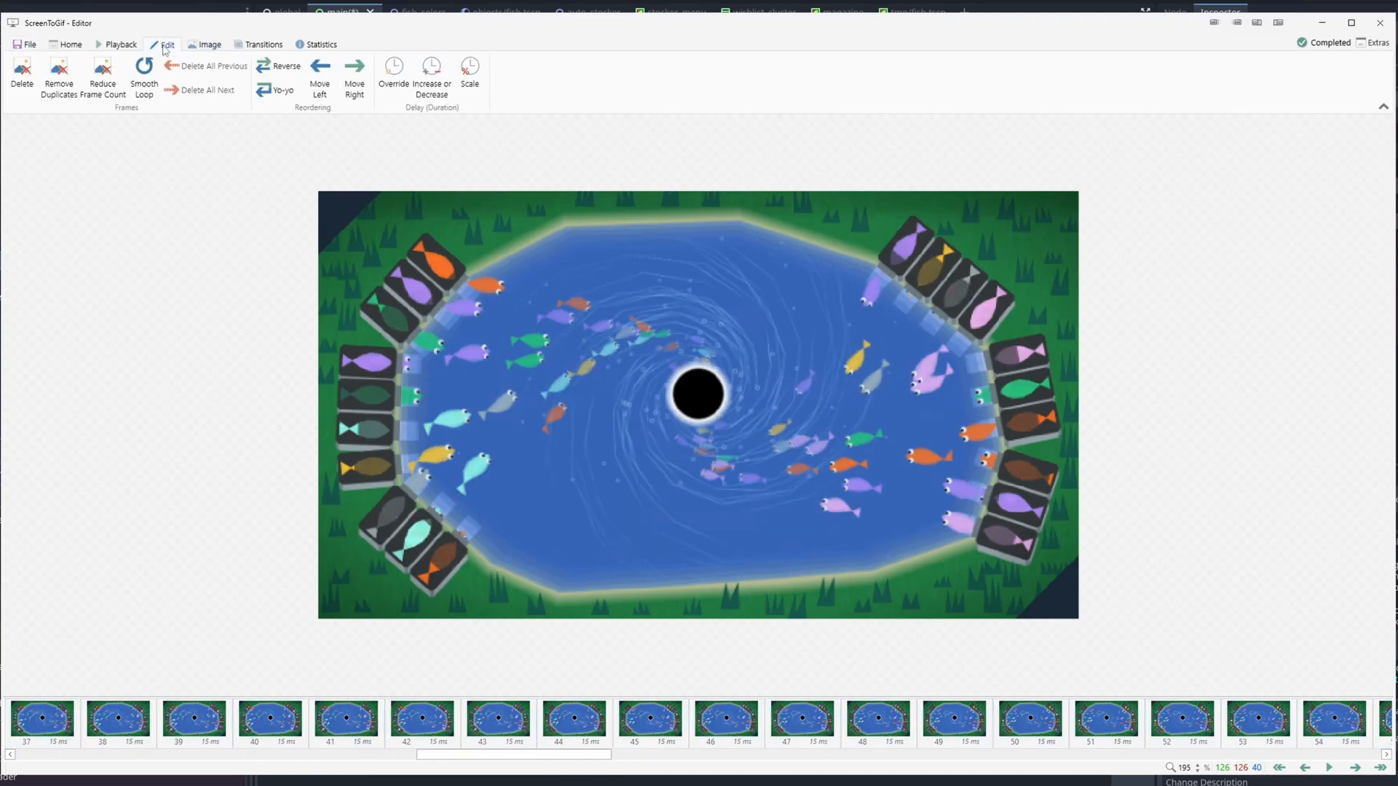
click(102, 79)
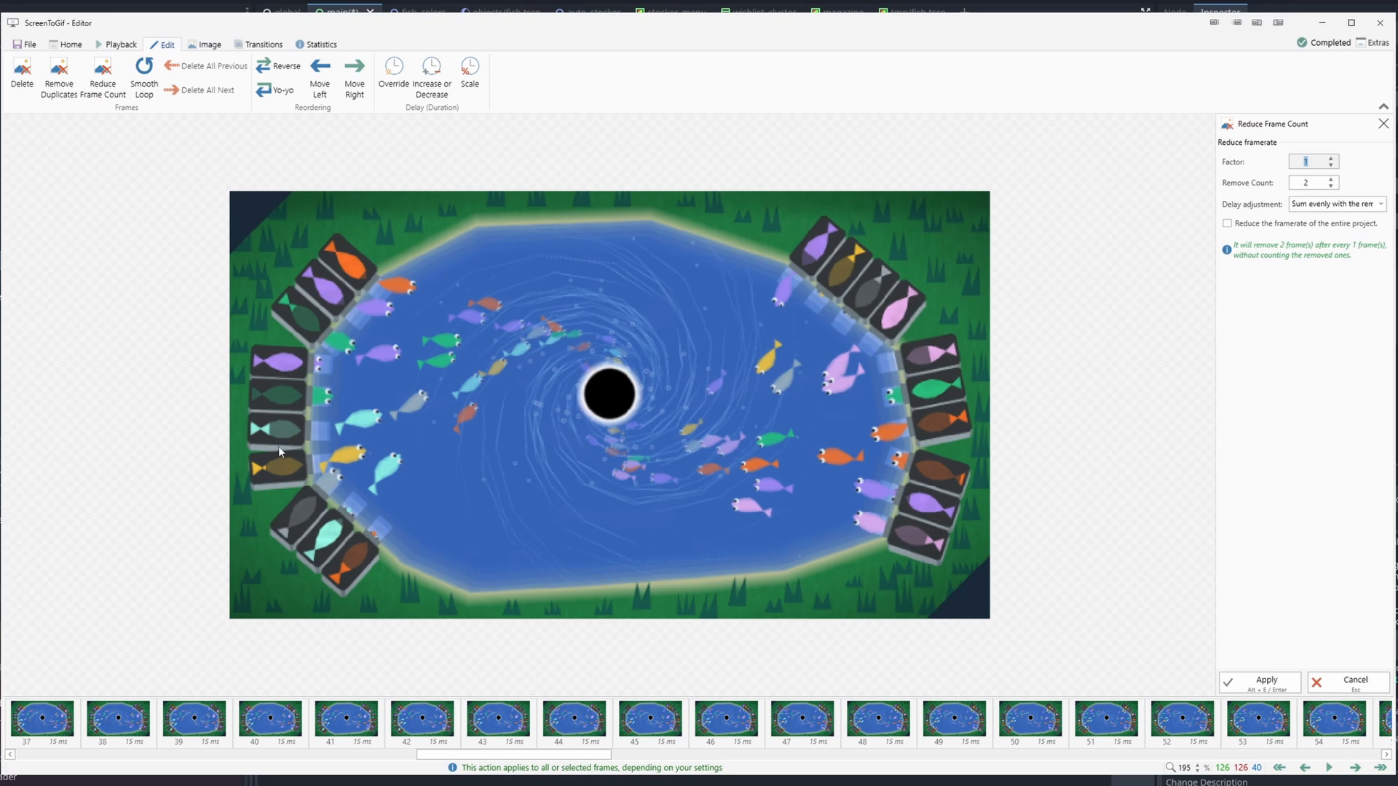
mouse_move(1204, 323)
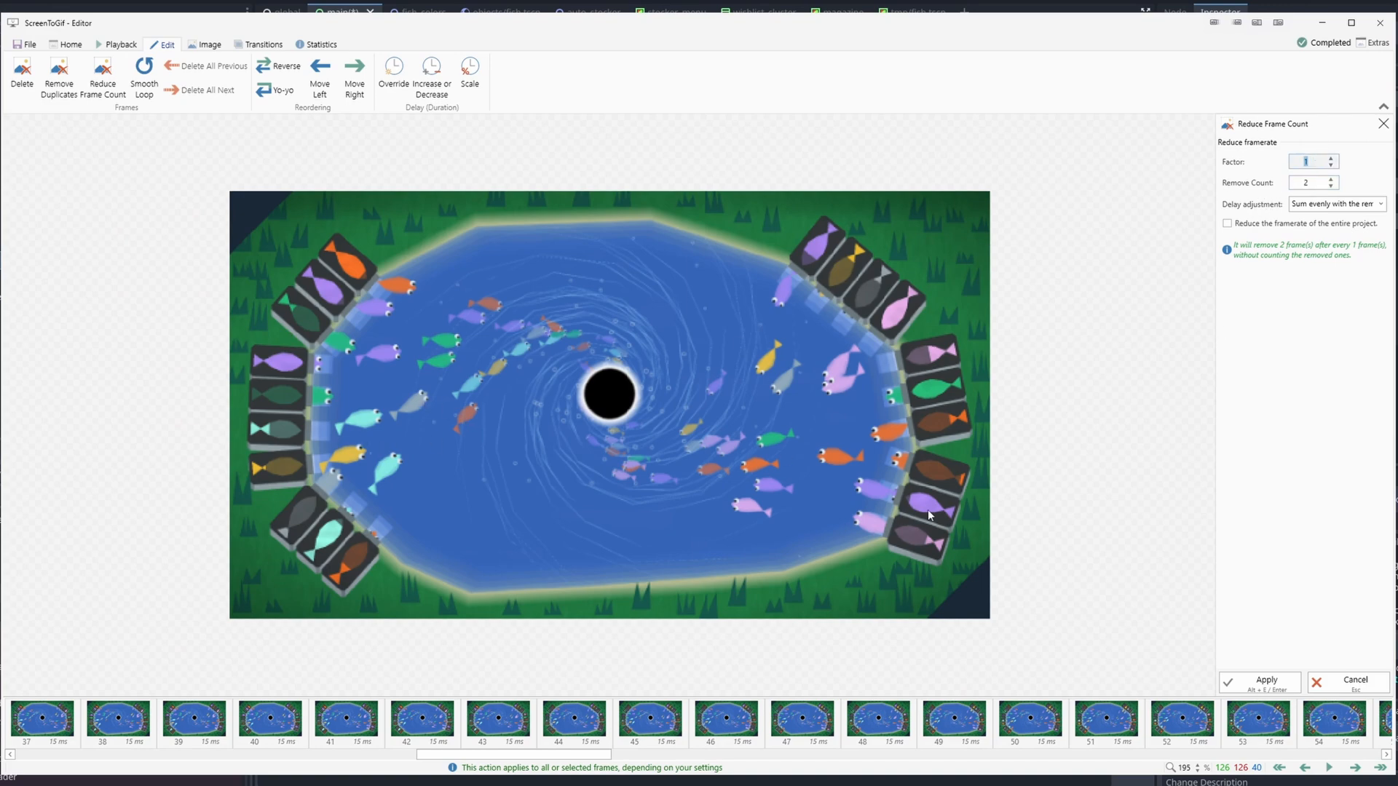
click(1258, 682)
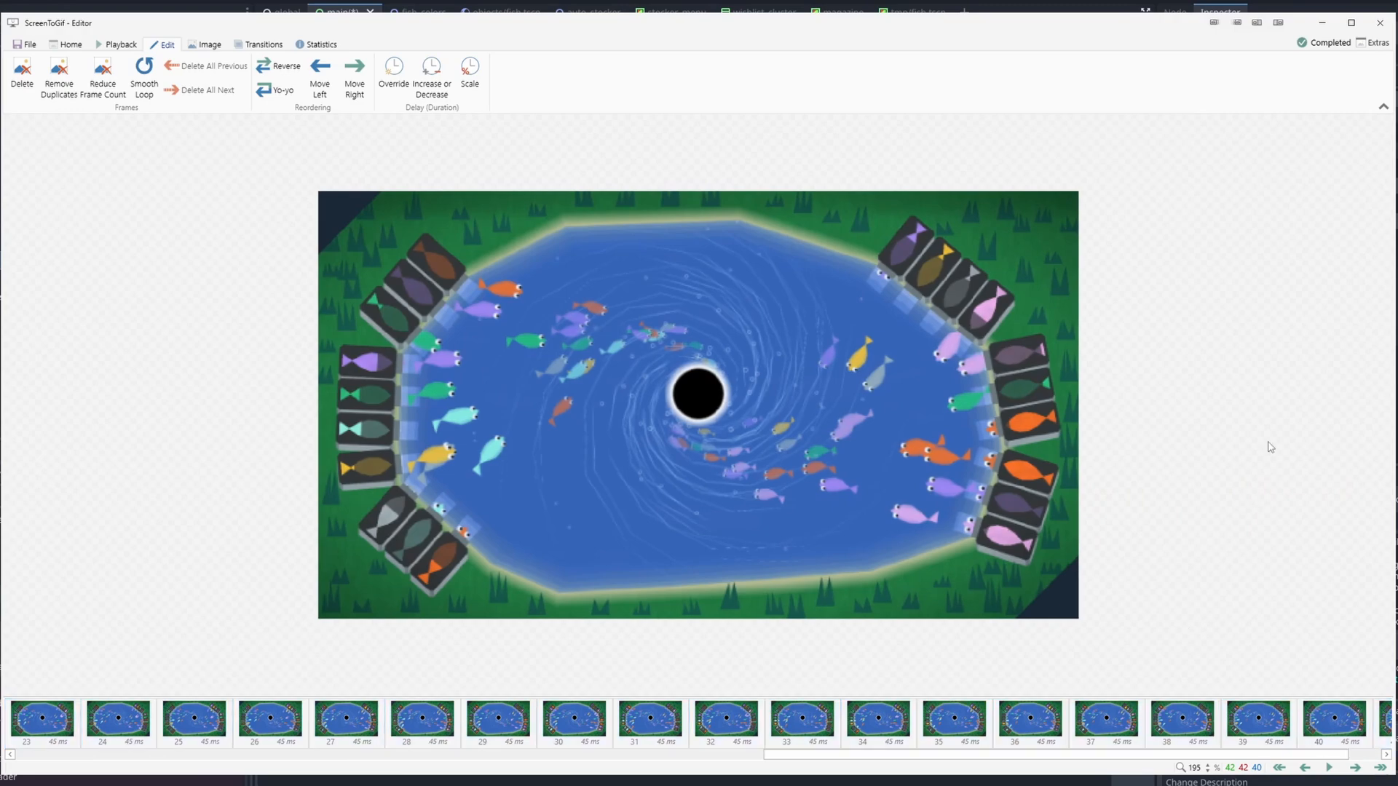
click(1328, 767)
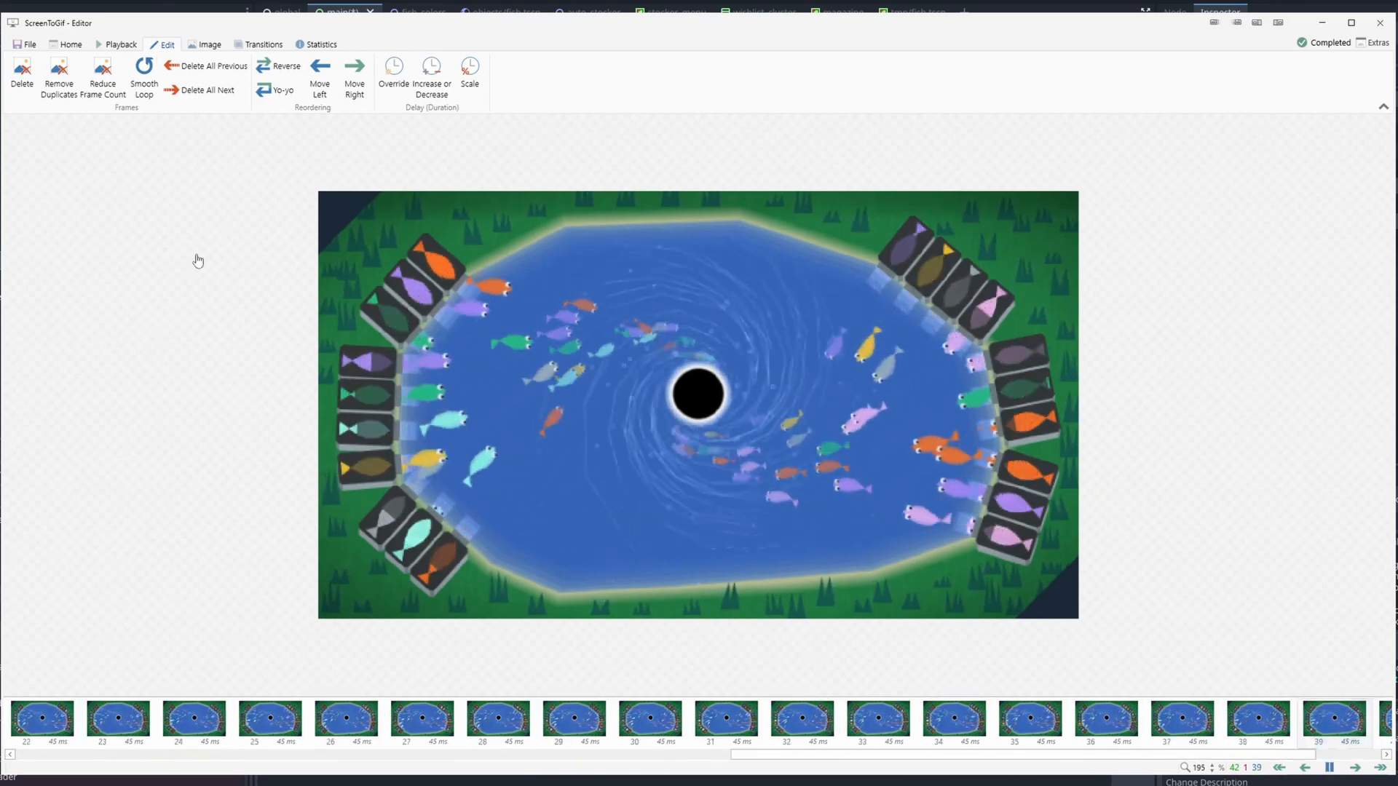
Save the 42-frame animation as a looping transparent GIF named Desc1
click(30, 45)
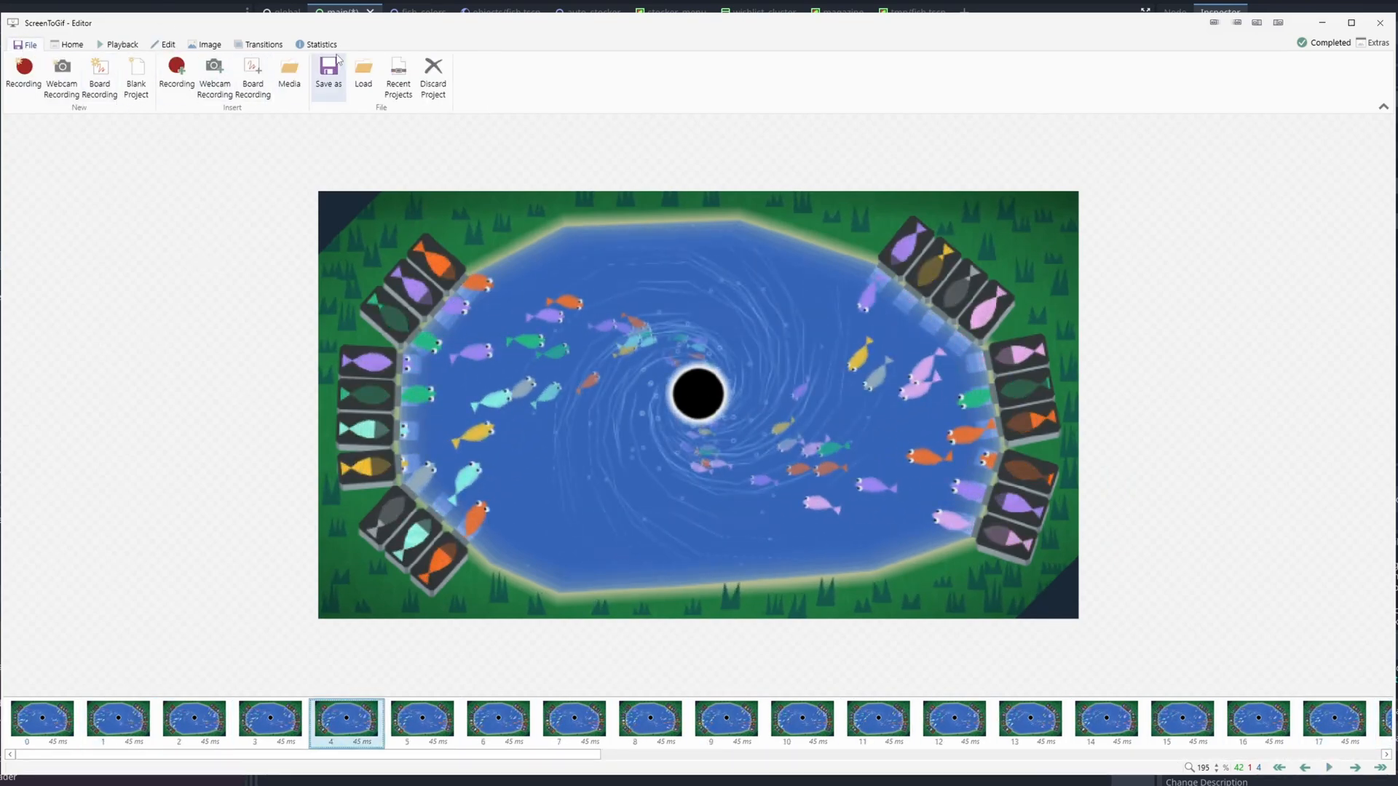
click(327, 76)
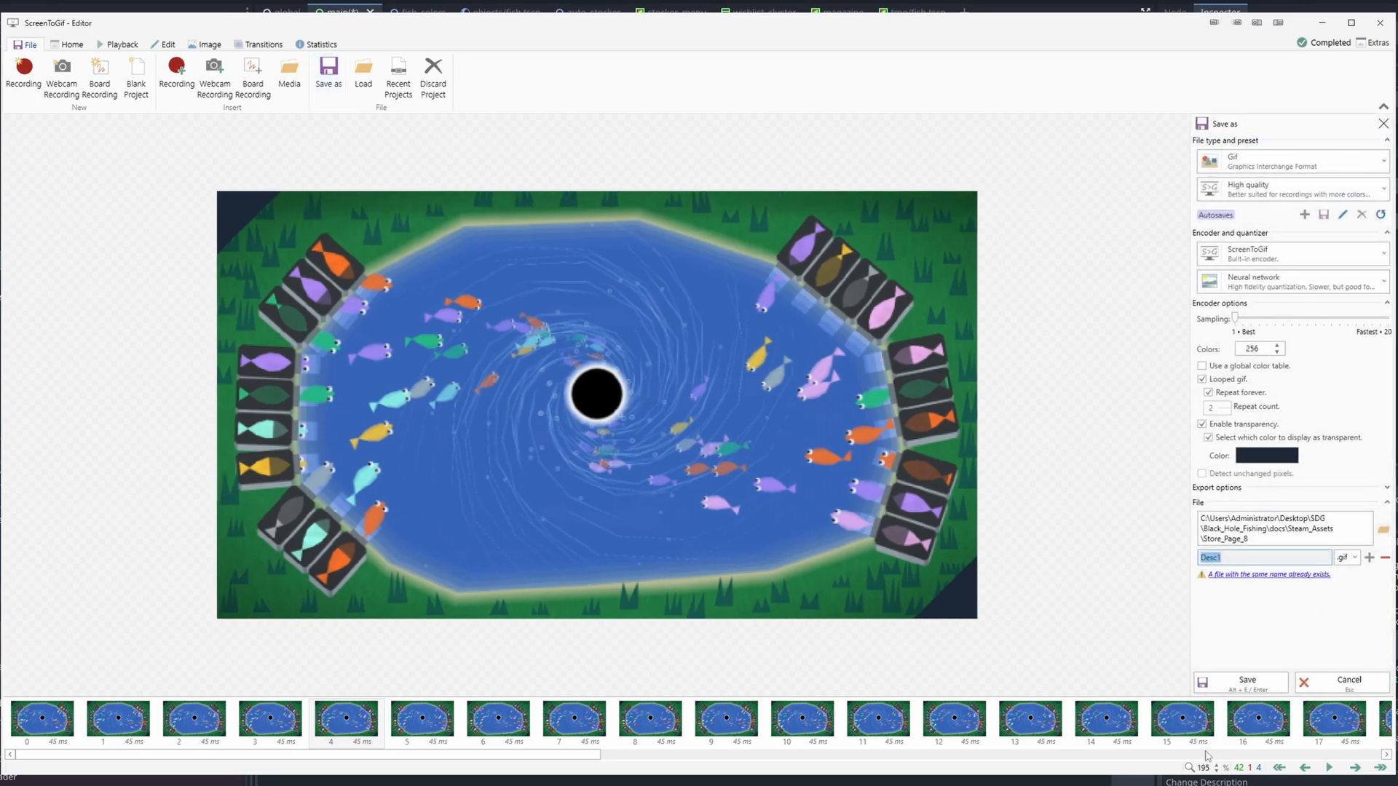
click(1246, 682)
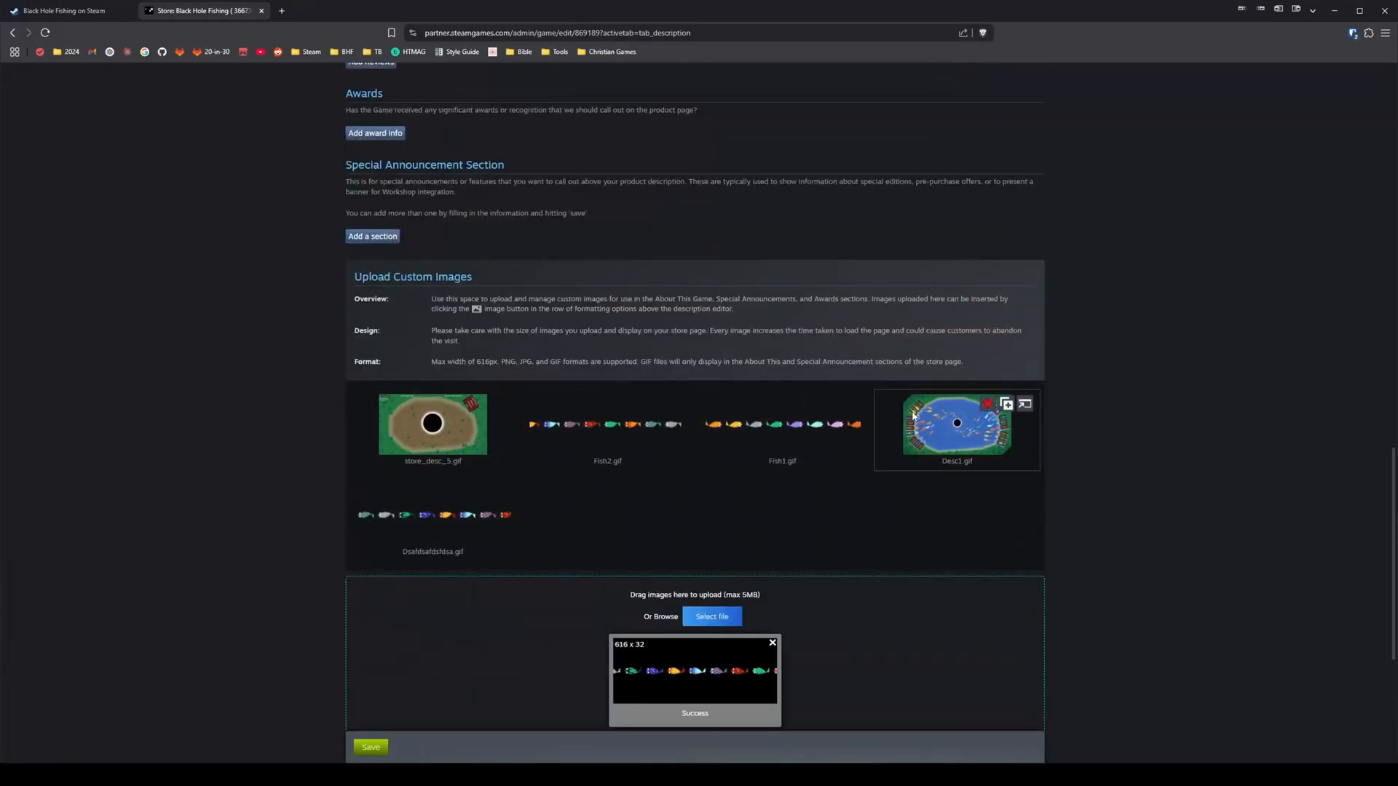
Delete the old Desc1.gif custom image and upload the new 615×346 pond GIF
click(989, 403)
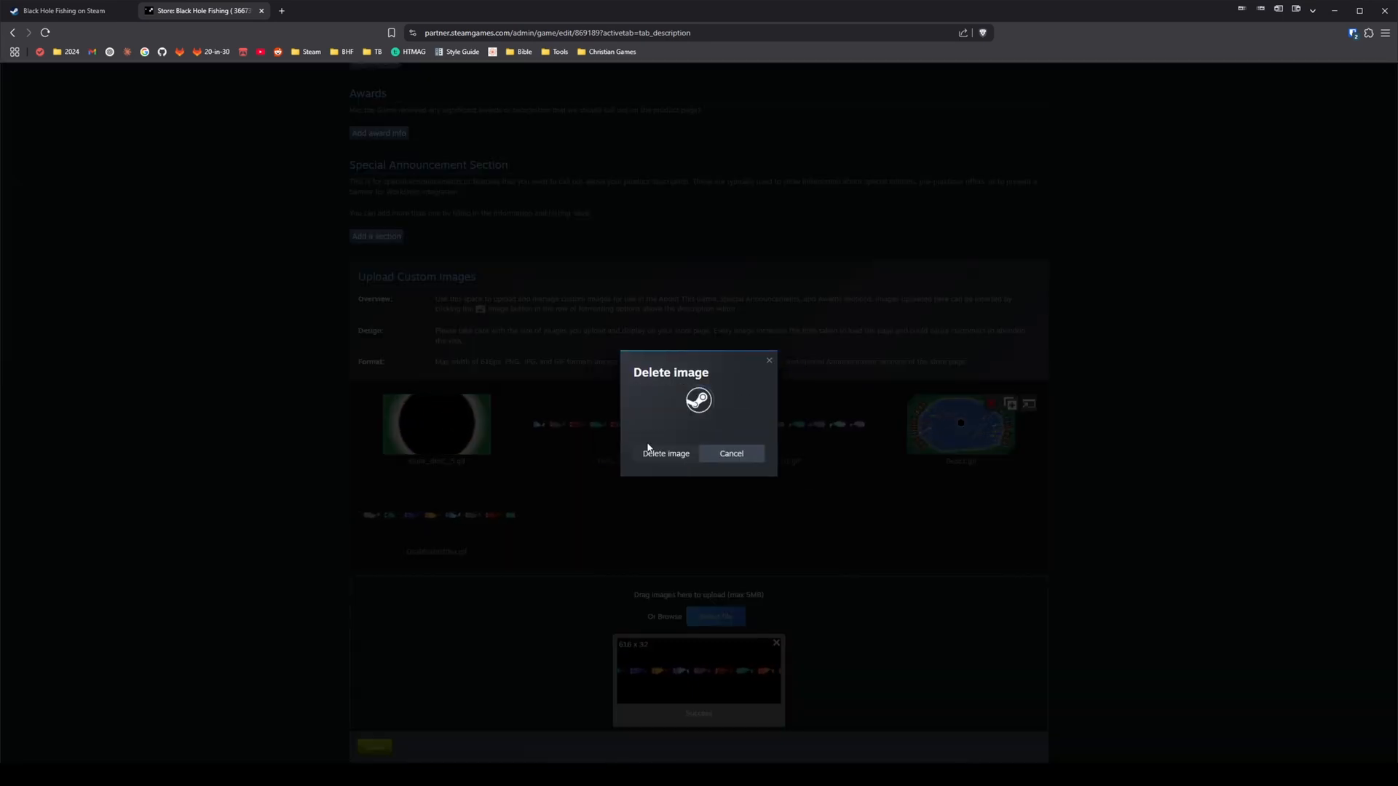
click(730, 453)
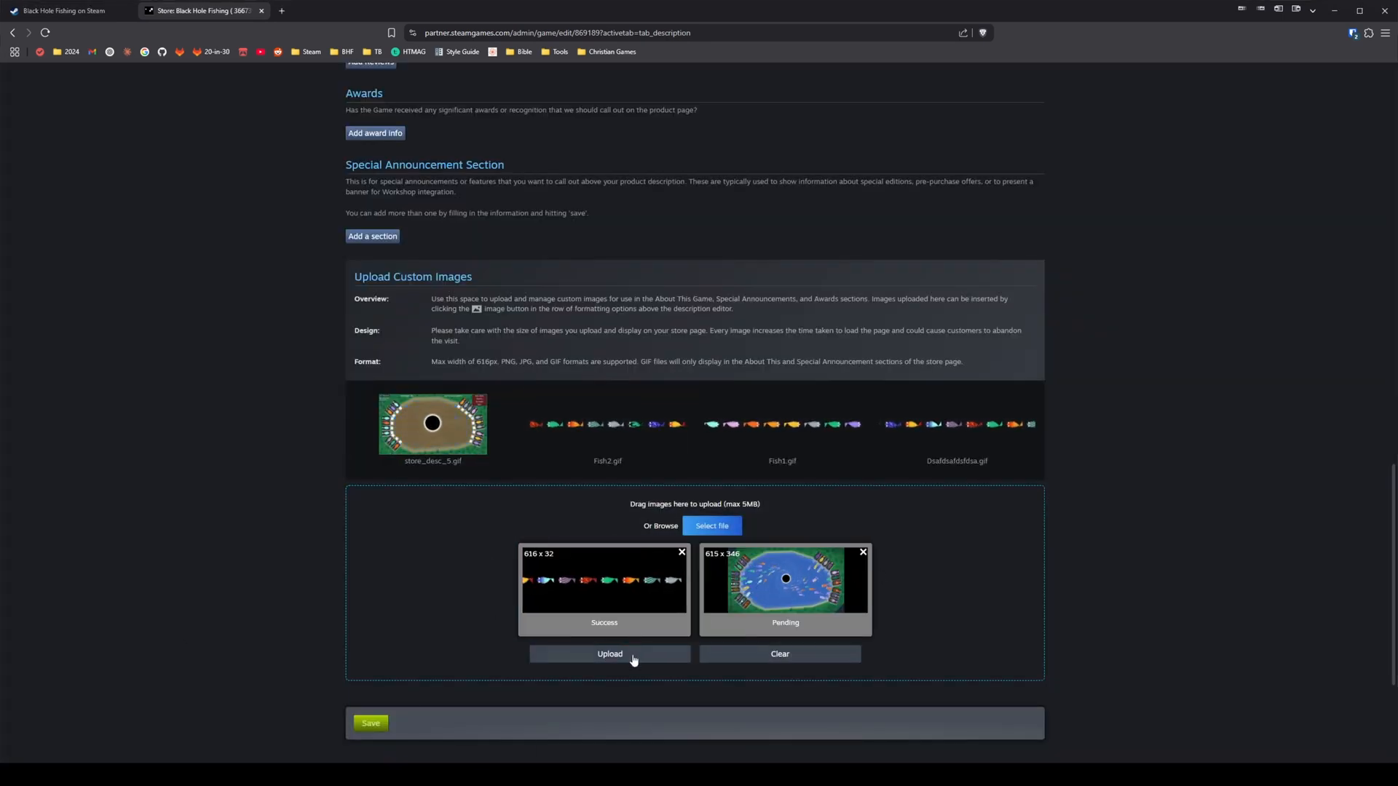
click(610, 654)
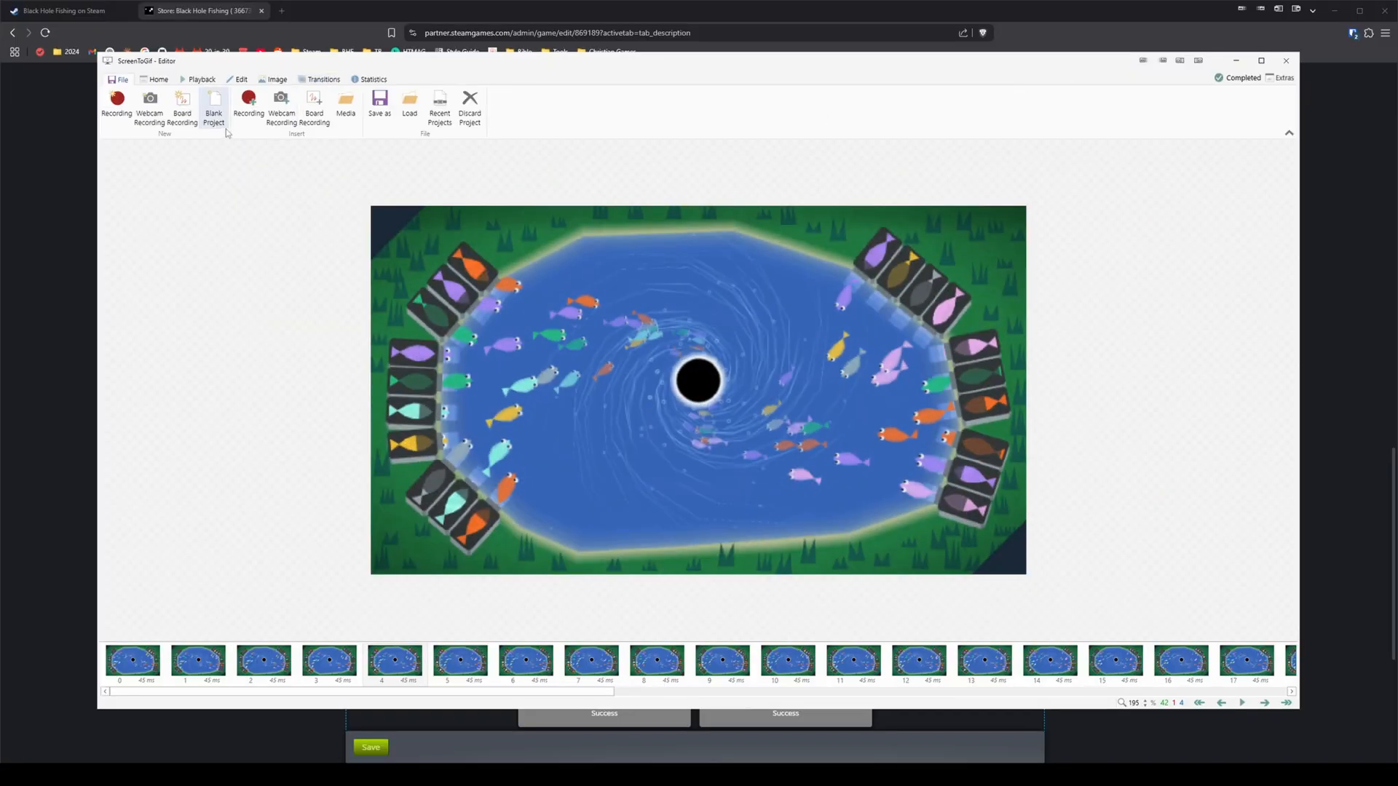
Re-export the animation as Desc1.gif with the same GIF settings
click(378, 102)
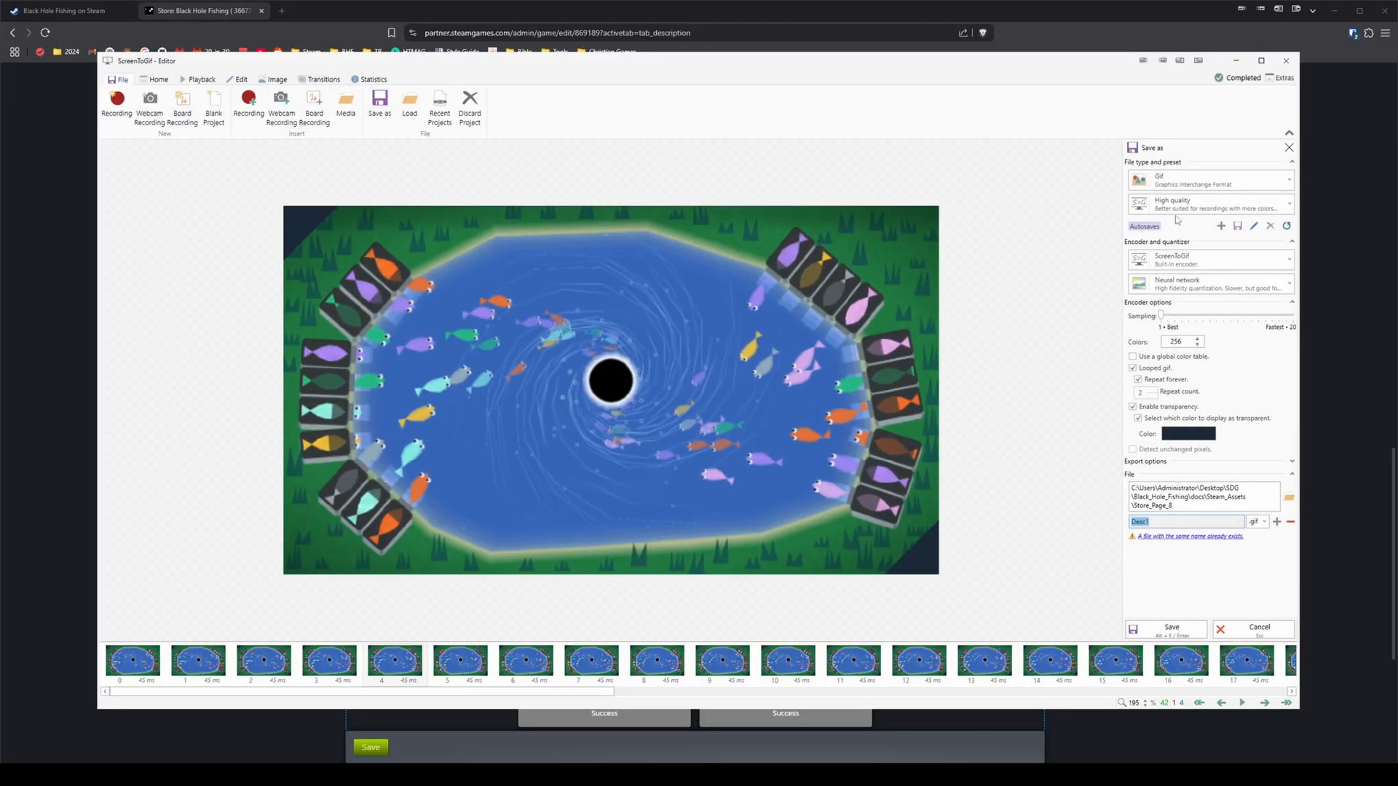
click(1187, 434)
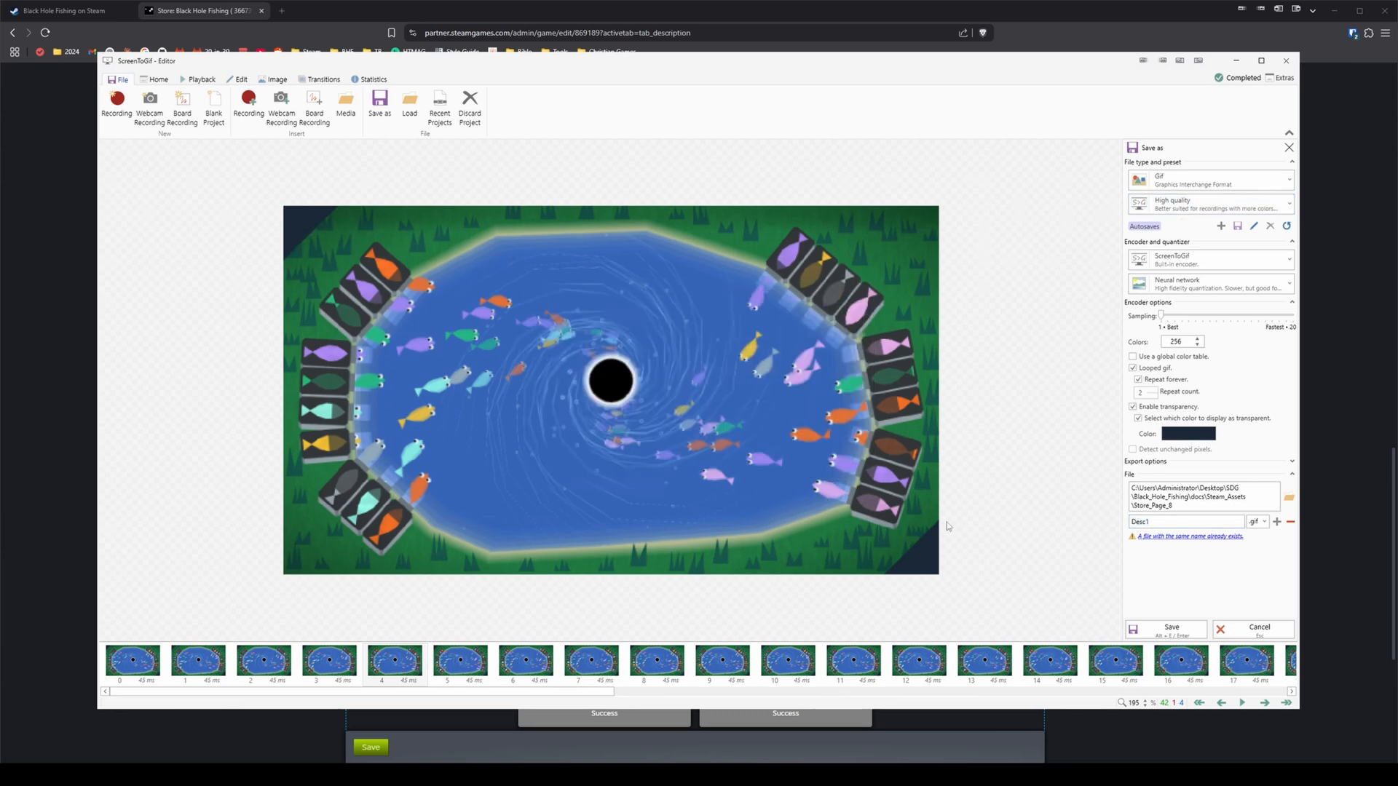
click(1170, 629)
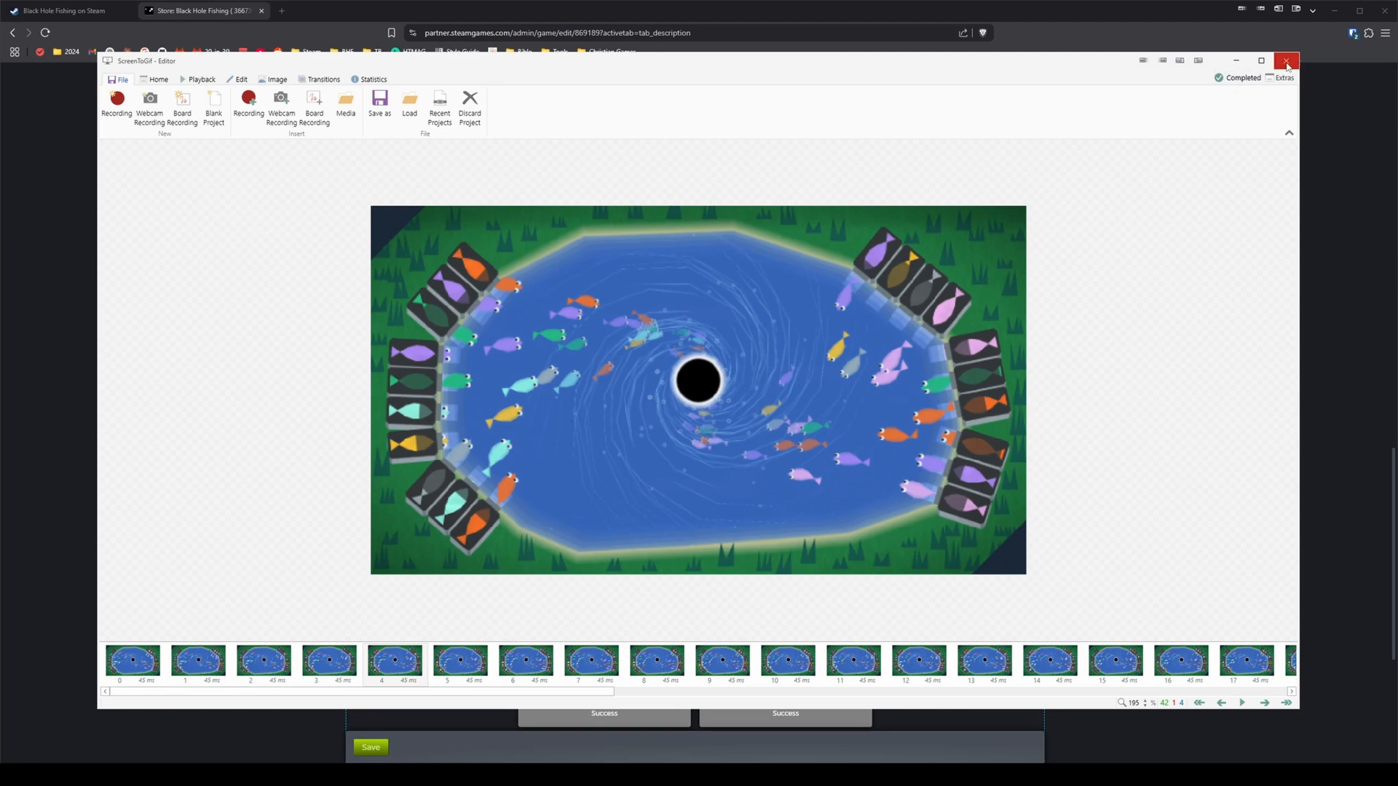
Close ScreenToGif, delete Desc1.gif from custom images and upload the re-exported pond GIF
click(1286, 61)
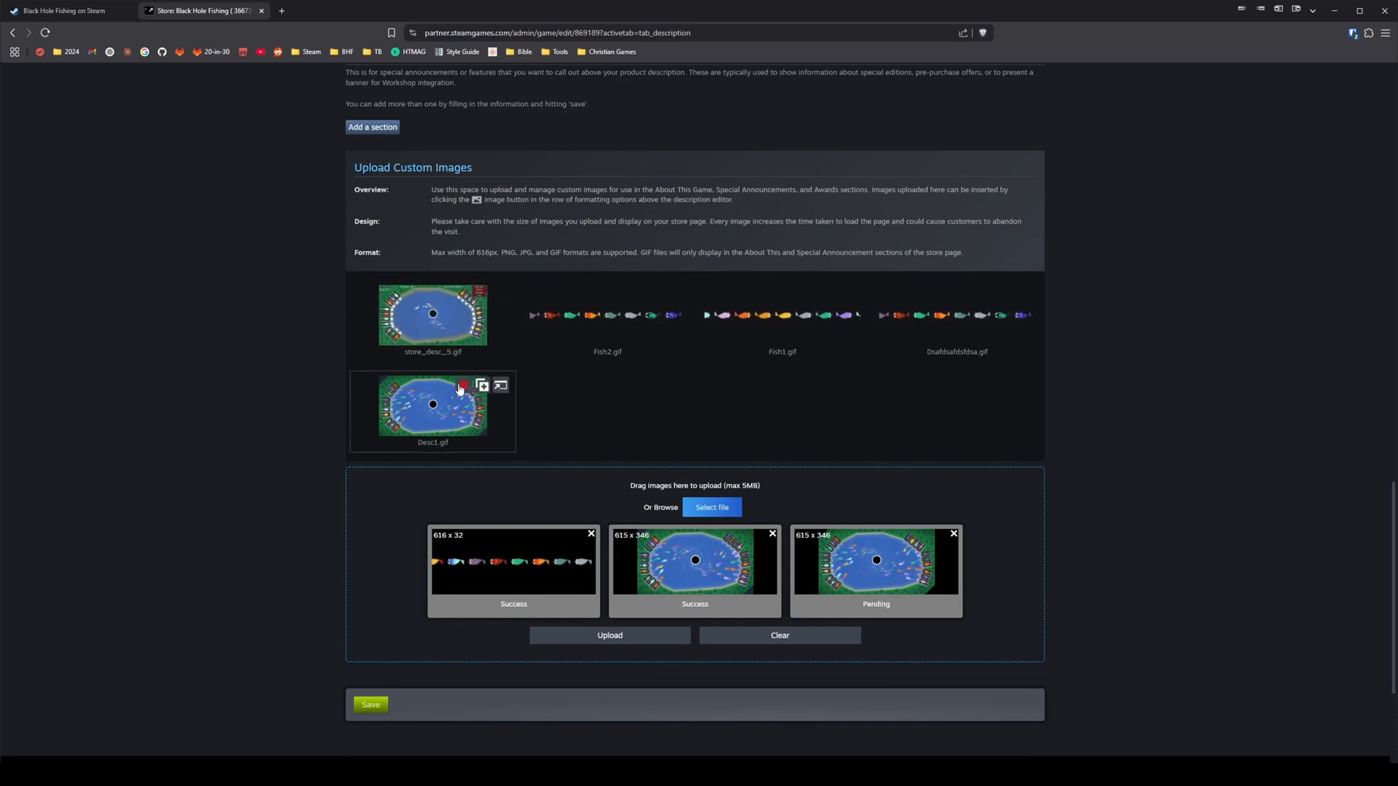
click(463, 385)
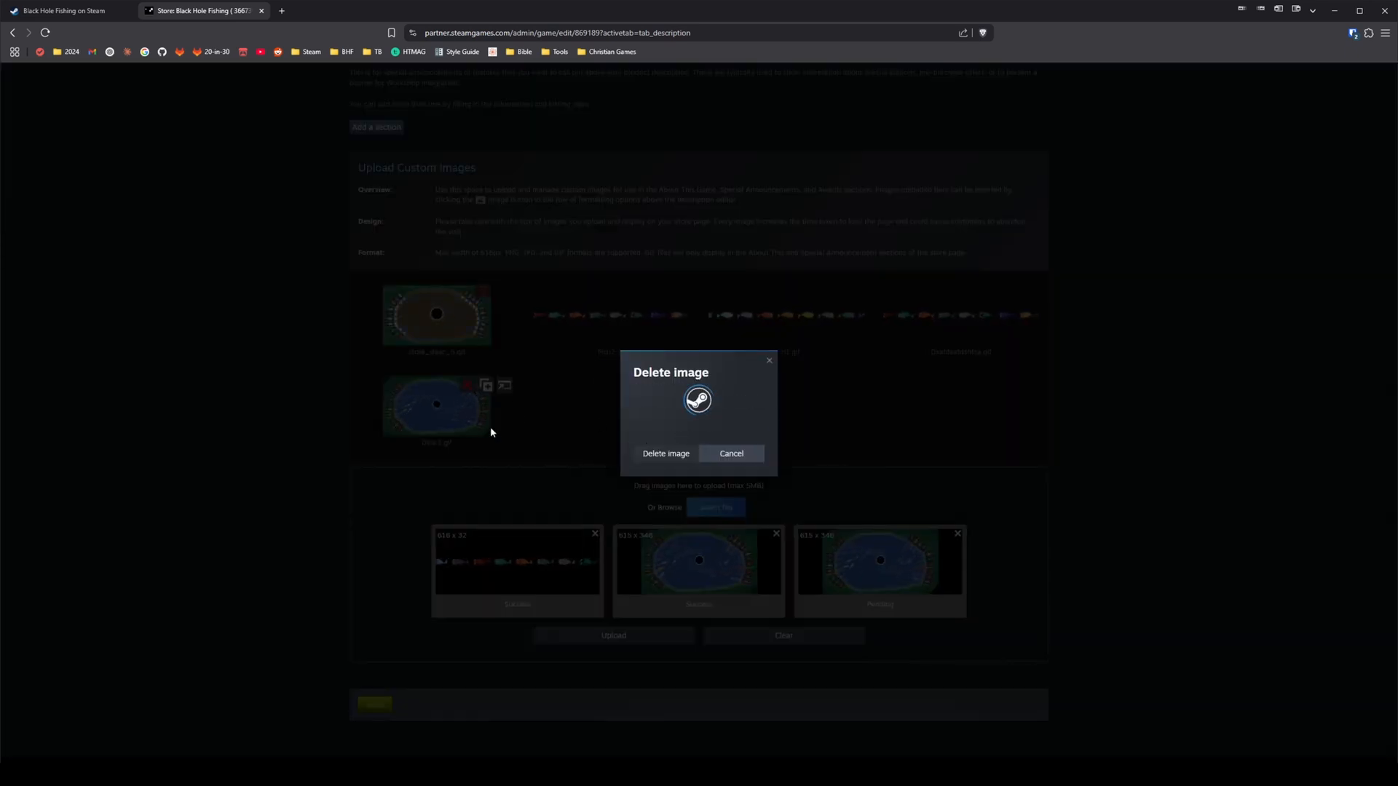
click(730, 454)
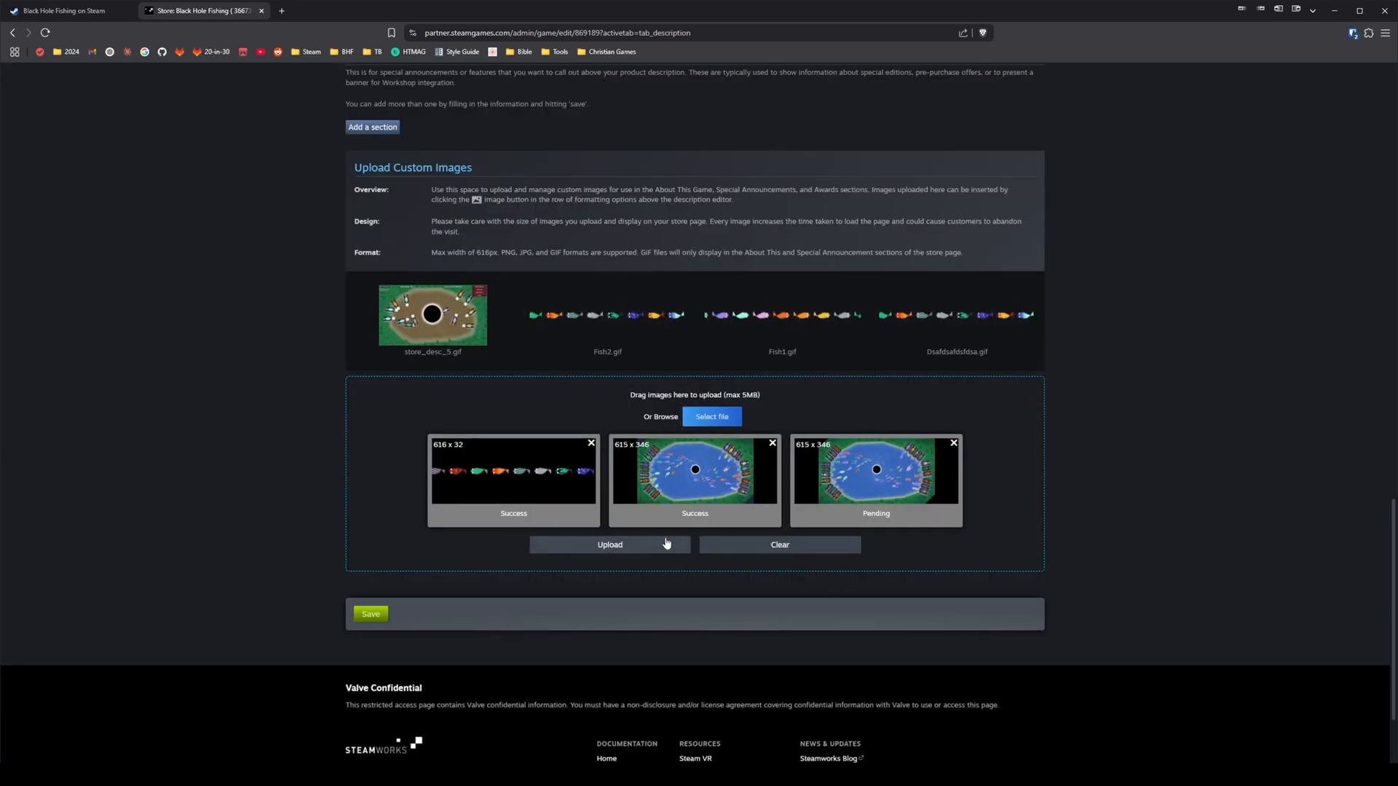
click(610, 545)
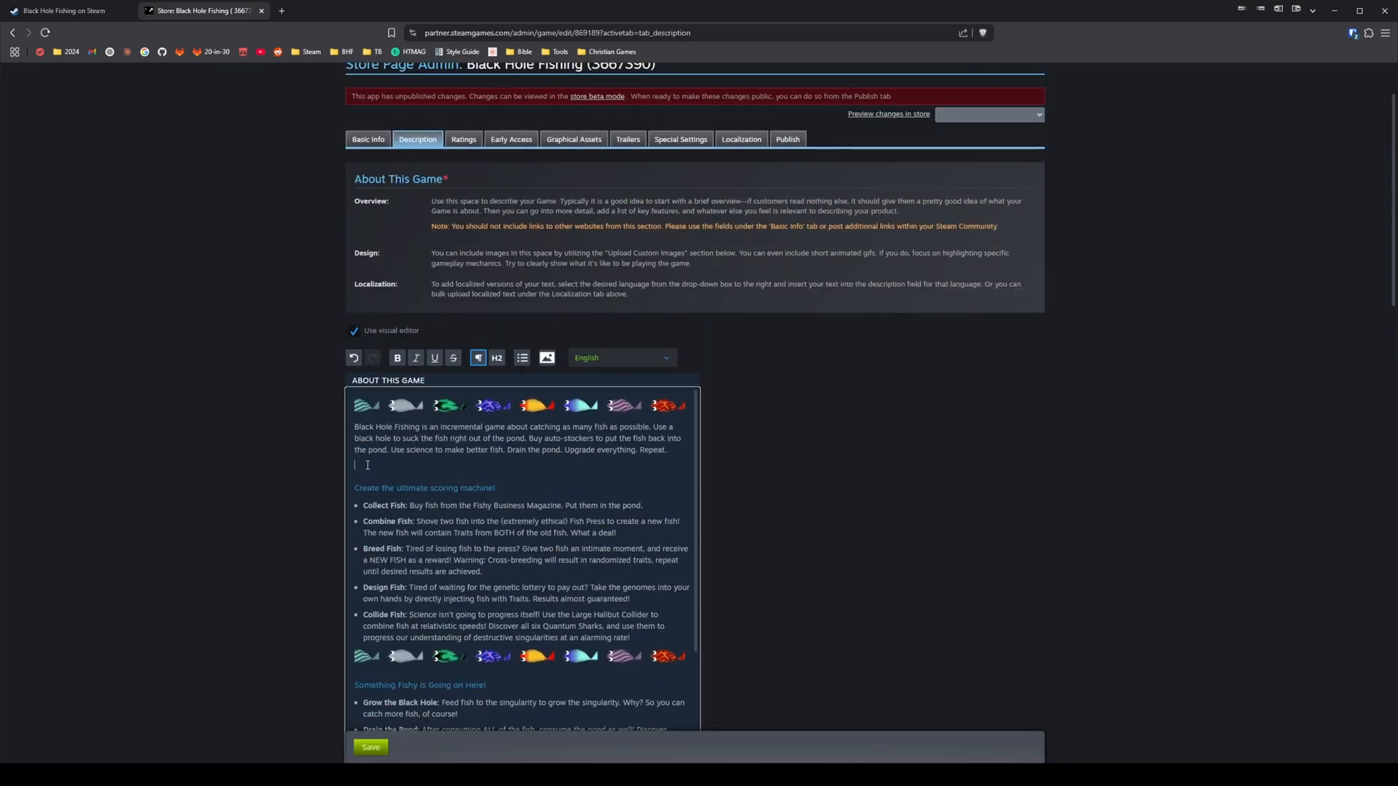
Insert Desc1.gif into the About This Game description via the image picker
click(546, 358)
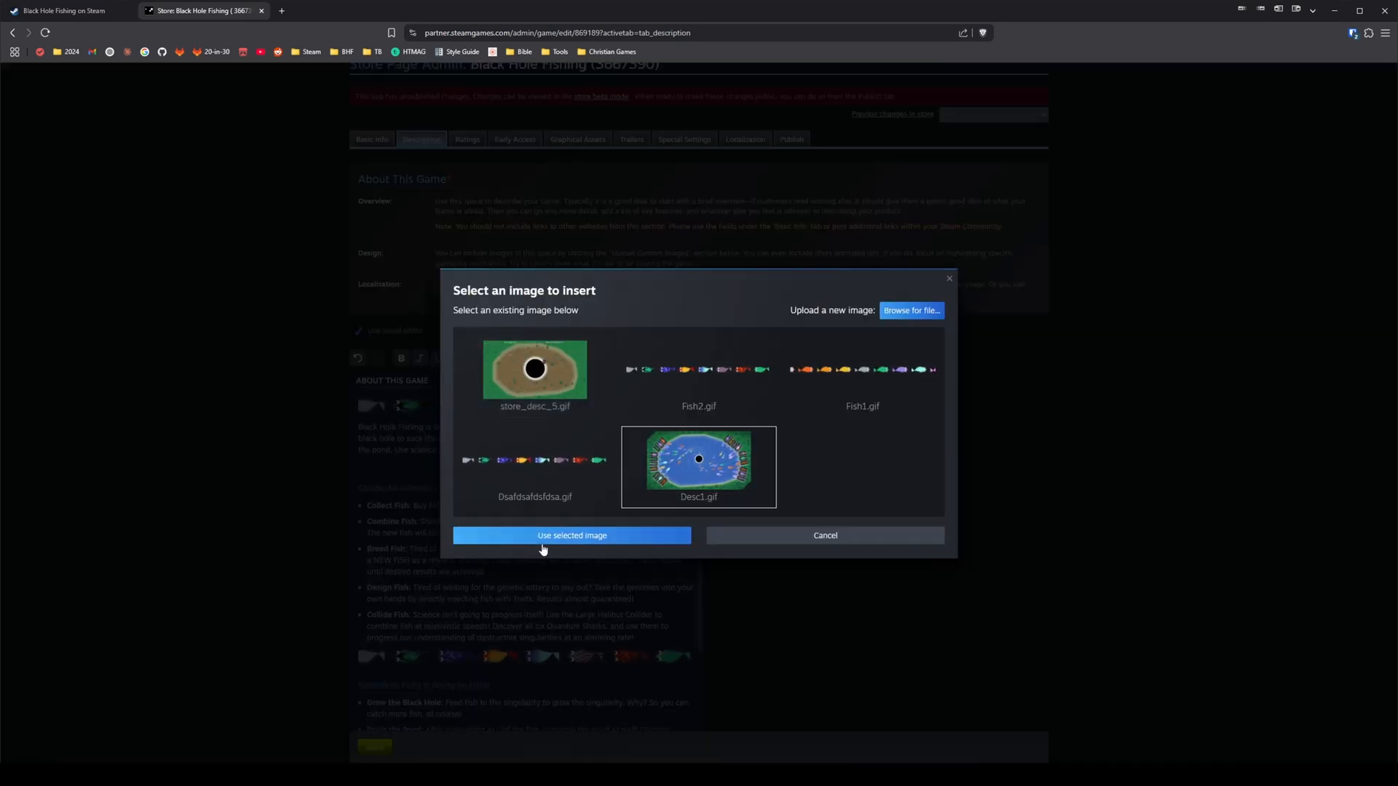
click(571, 535)
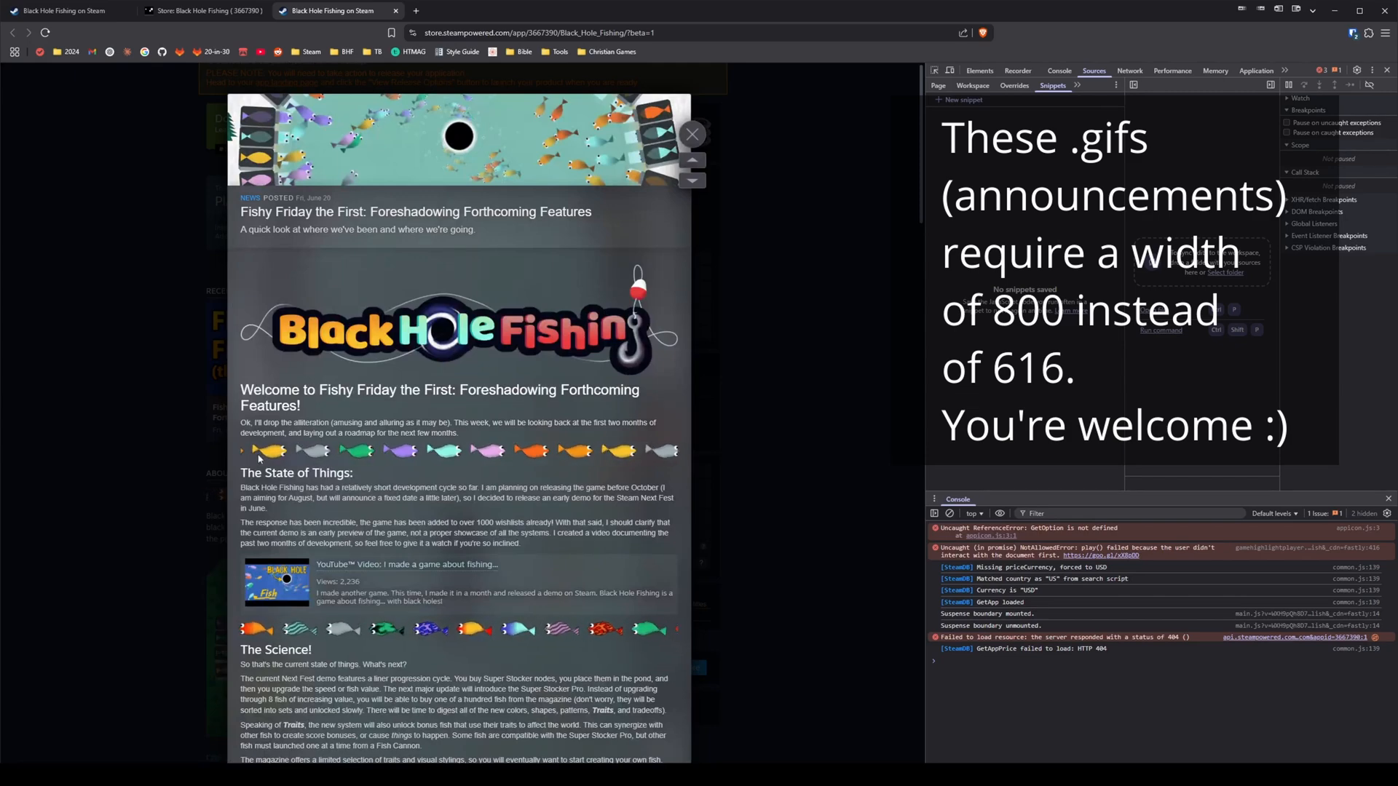
Scroll the store page down to the pond GIF in About This Game
scroll(down, 3)
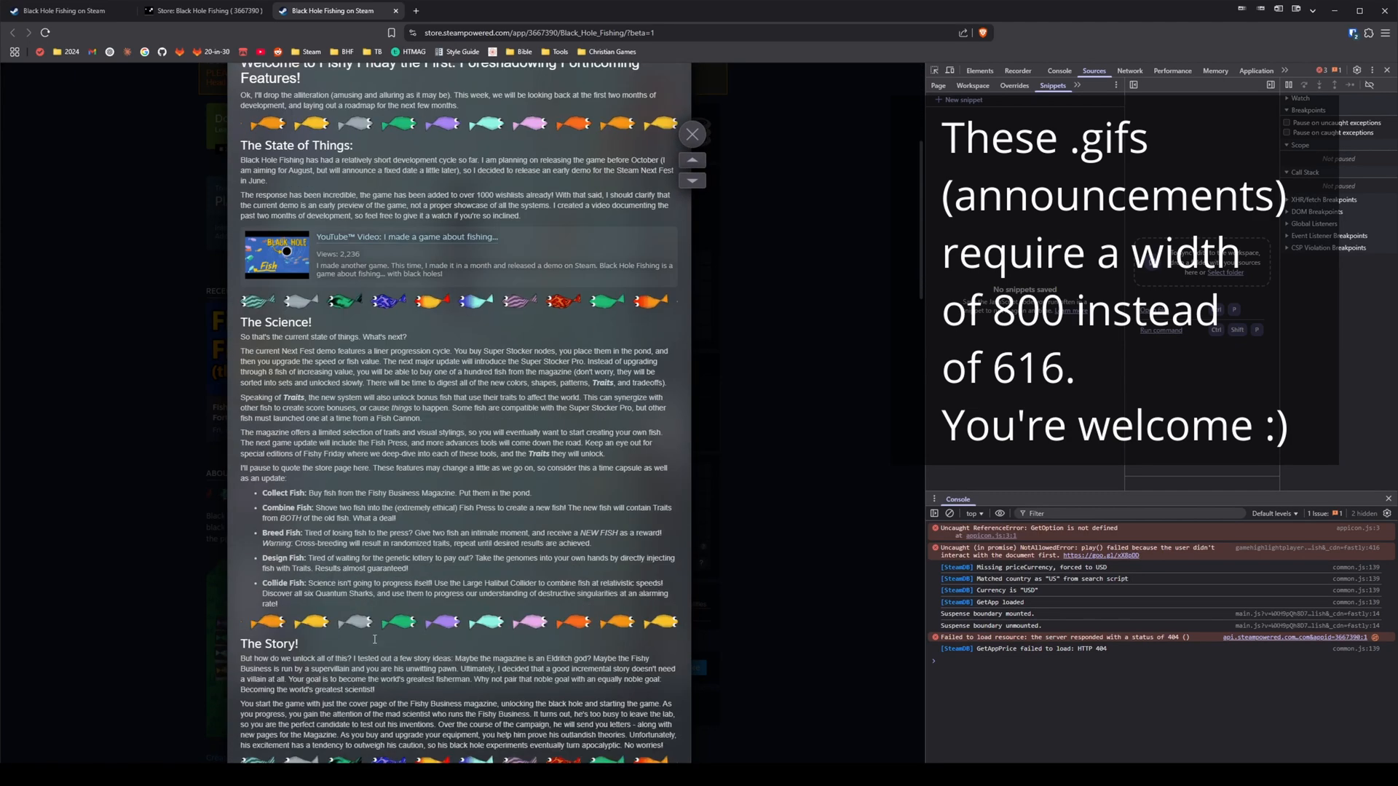
scroll(down, 3)
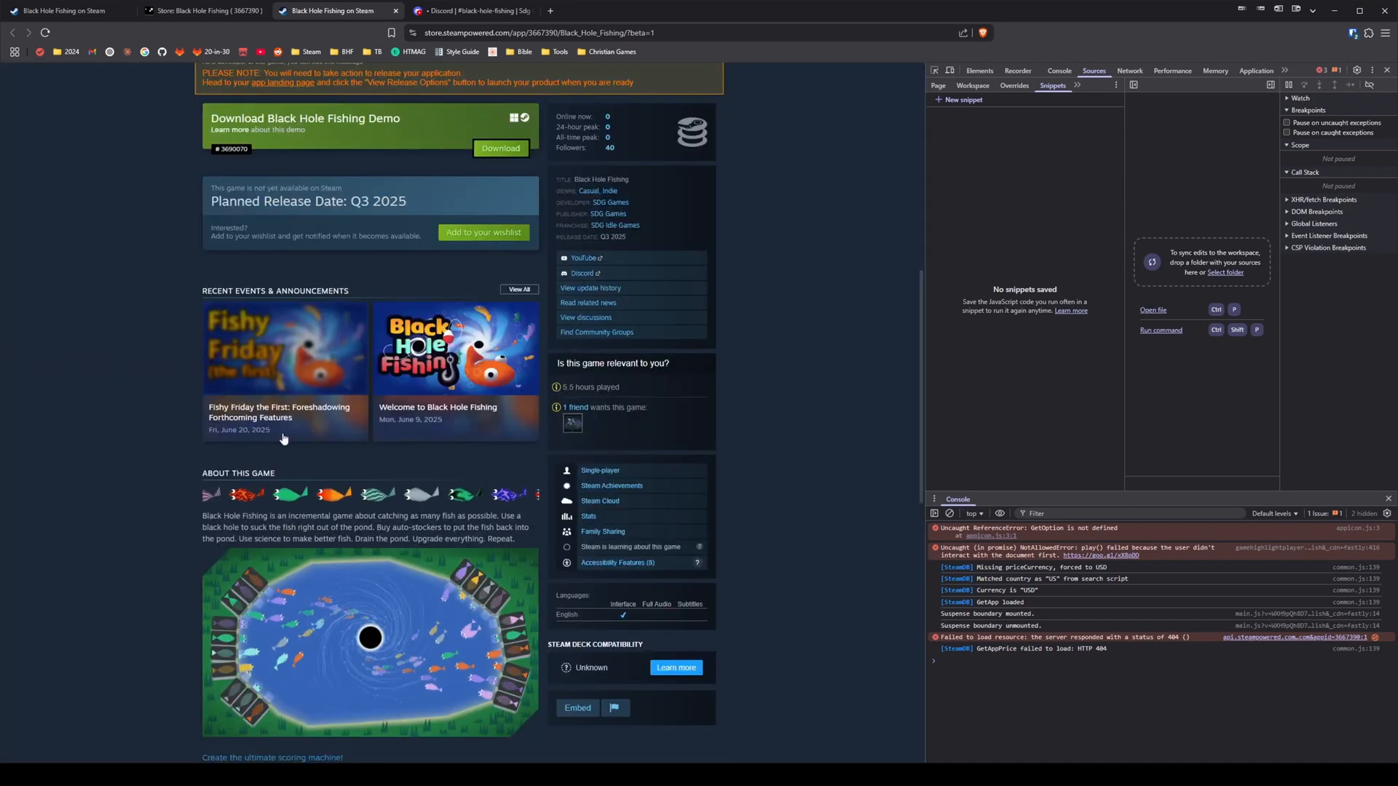
scroll(down, 3)
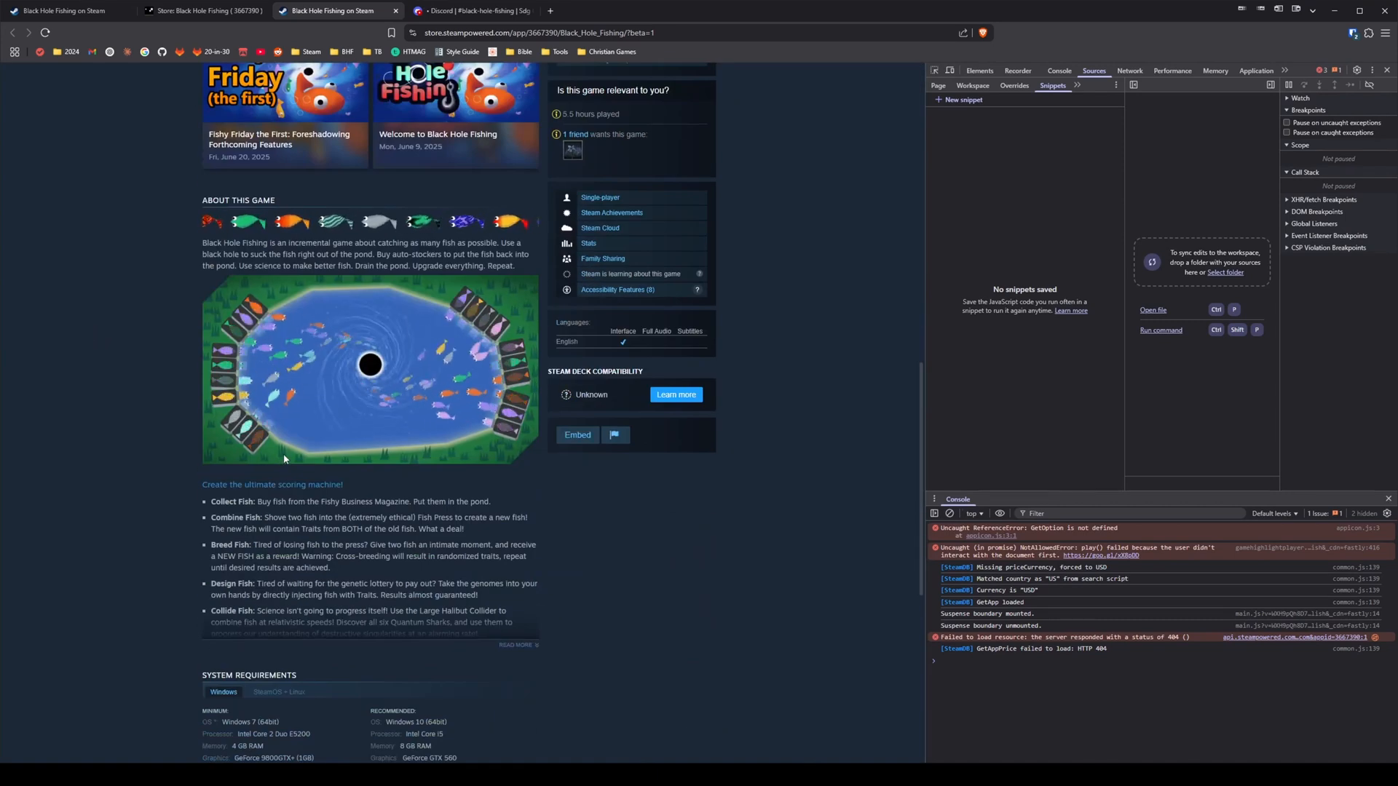